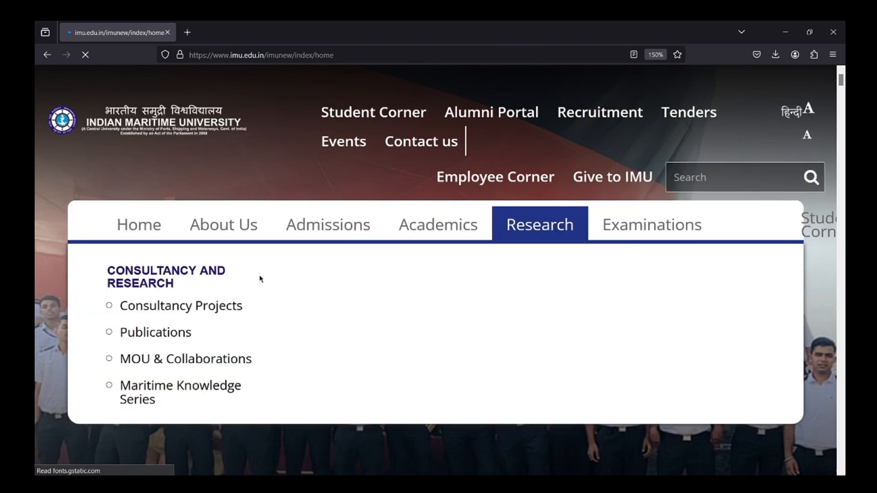
Reach the IMU CET 2024 registration portal through Admissions 2024-25 and Apply Now.
{"action": "left_click", "coordinate": [349, 224]}
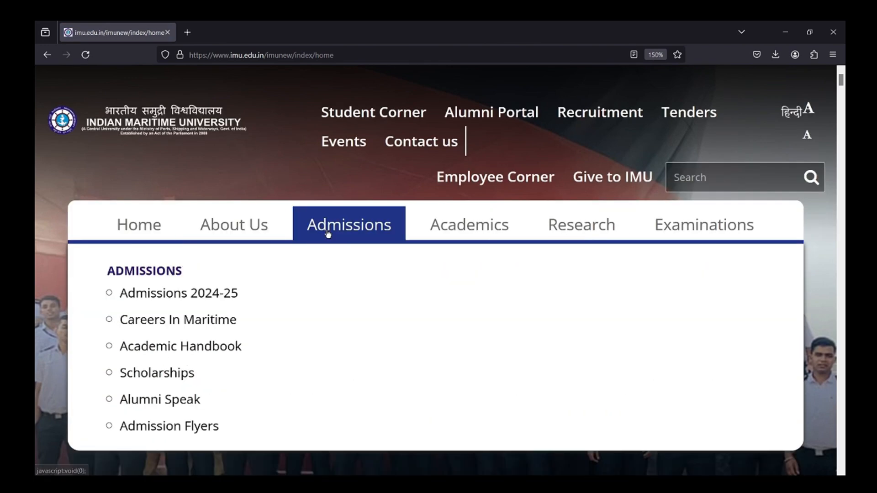
{"action": "left_click", "coordinate": [179, 293]}
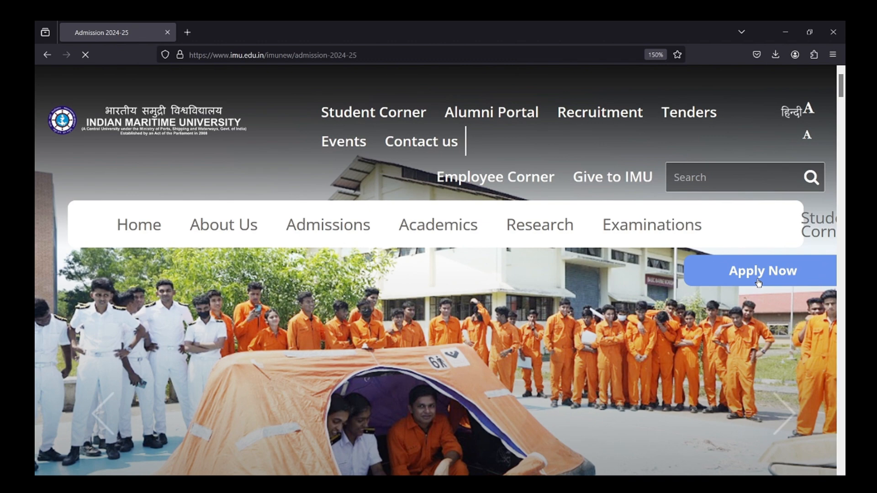
{"action": "left_click", "coordinate": [762, 270]}
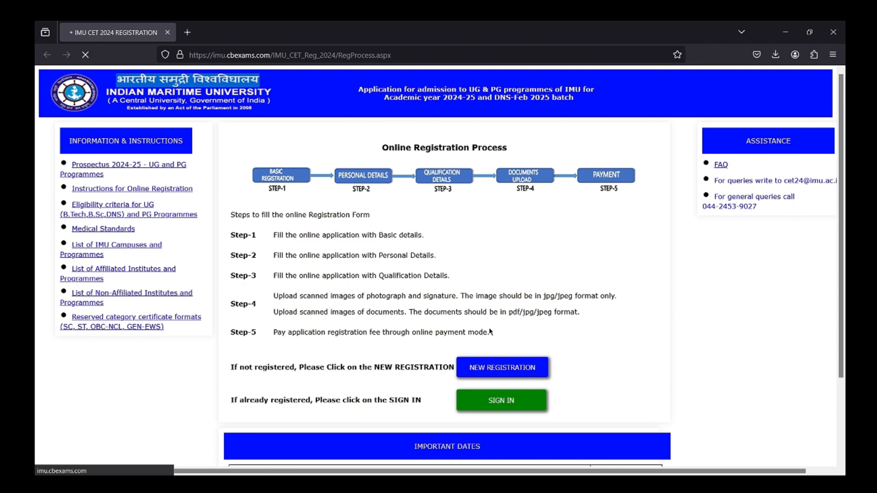
Start a new registration, view the Prospectus 2024-25 in a new tab, and tick the declaration.
{"action": "left_click", "coordinate": [502, 367]}
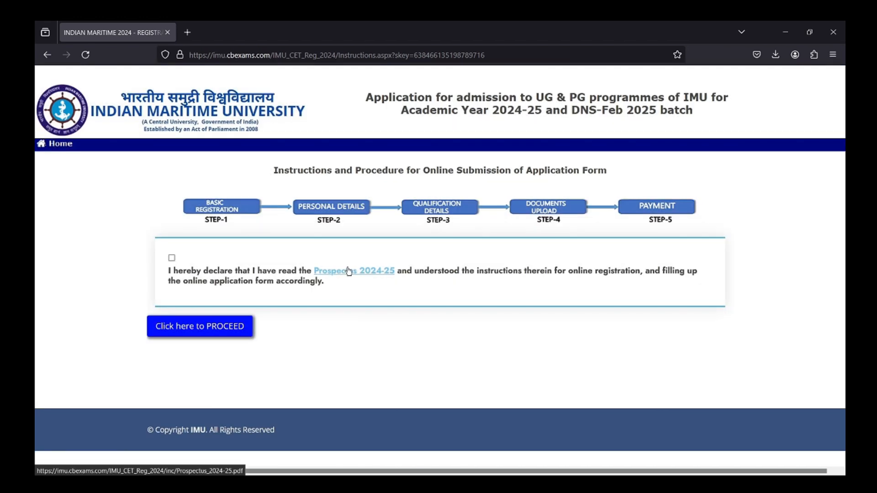
{"action": "right_click", "coordinate": [353, 271]}
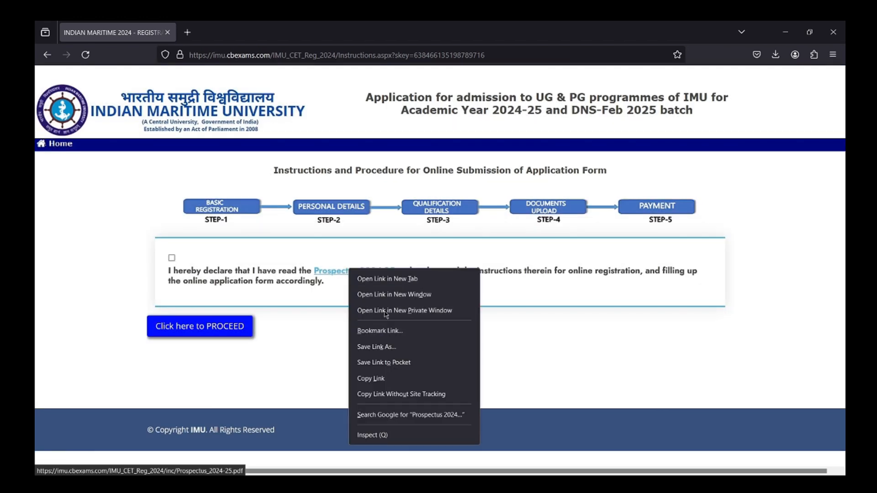
{"action": "left_click", "coordinate": [387, 279]}
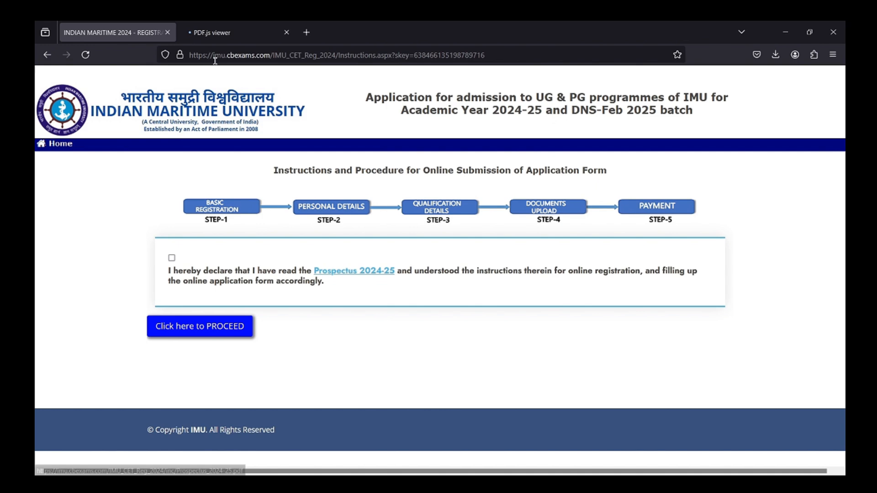
{"action": "left_click", "coordinate": [354, 271]}
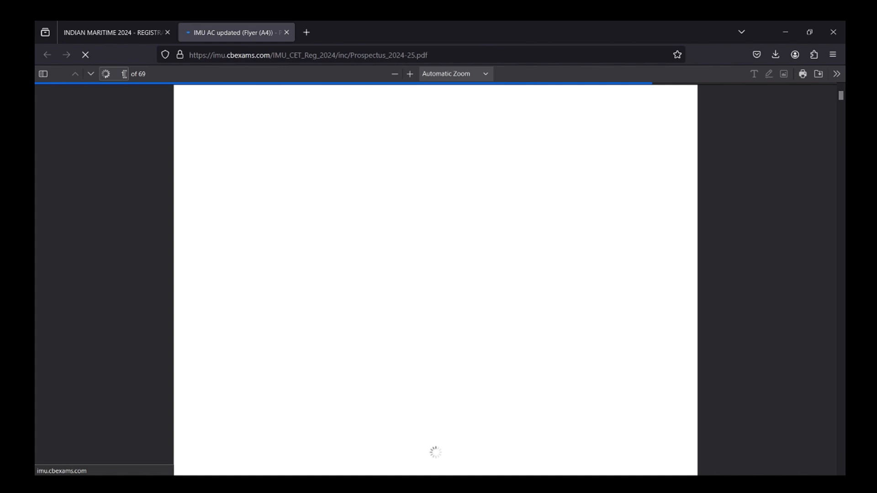
{"action": "left_click", "coordinate": [115, 32]}
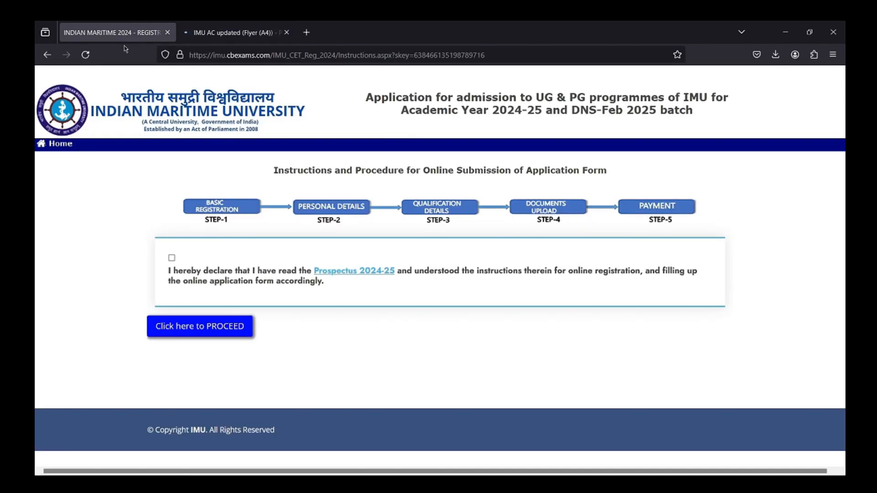
{"action": "left_click", "coordinate": [171, 258]}
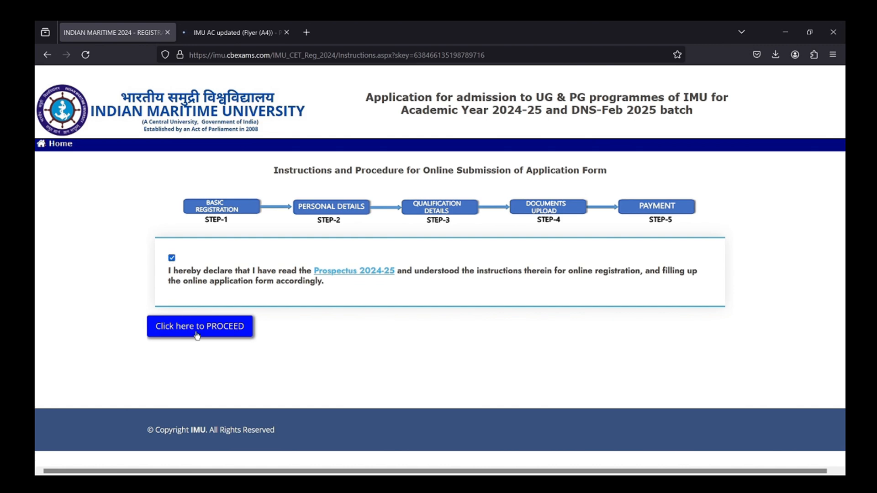
Proceed to Basic Registration, choose UG Technical Courses, enter the name and set nationality Indian.
{"action": "left_click", "coordinate": [200, 326]}
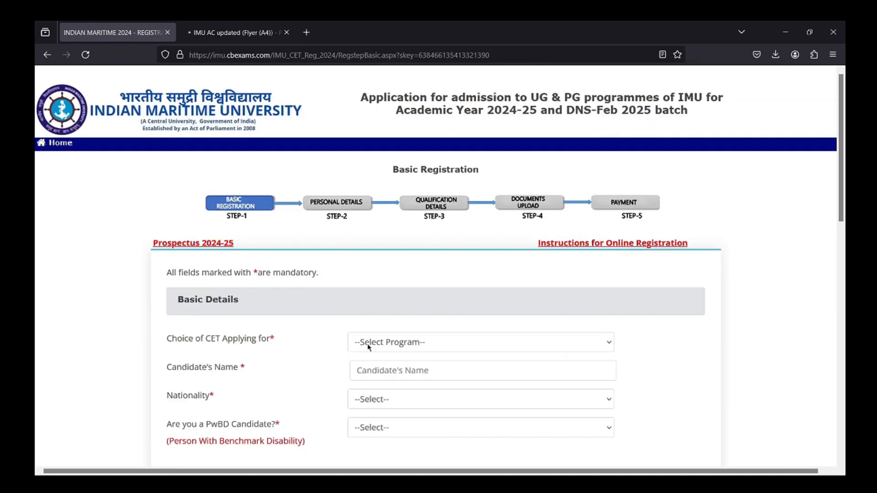
{"action": "left_click", "coordinate": [480, 341]}
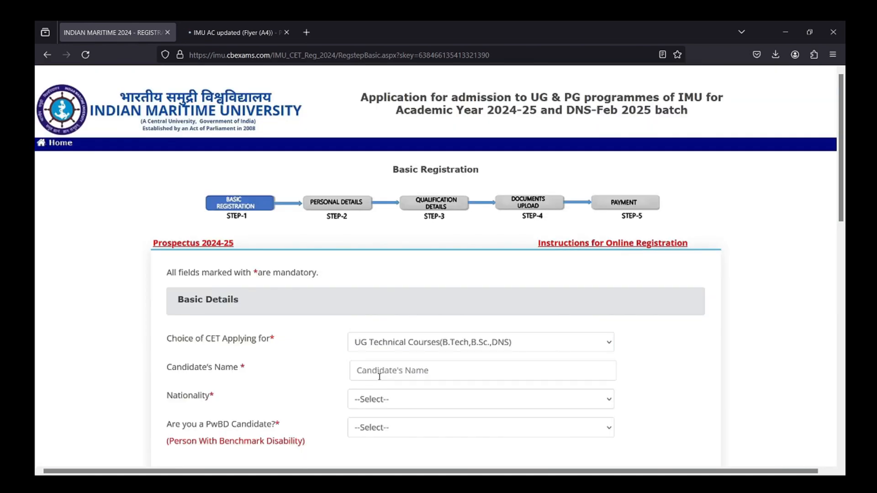
{"action": "left_click", "coordinate": [481, 370]}
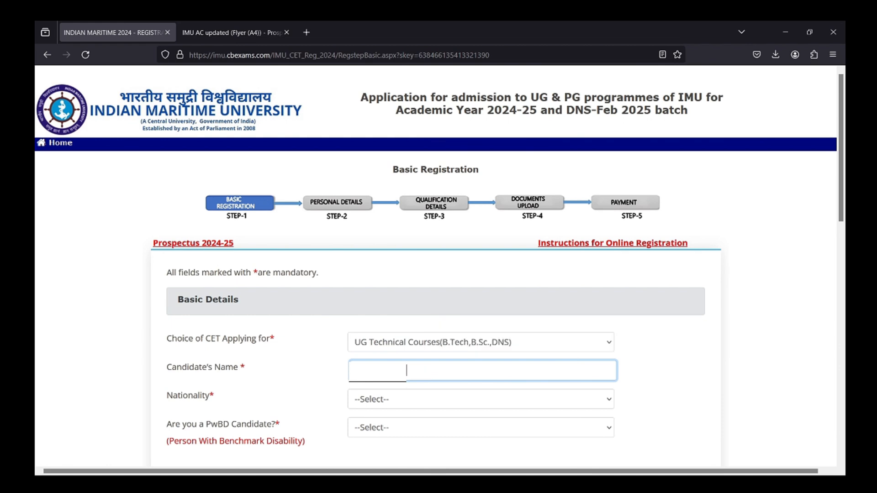
{"action": "left_click", "coordinate": [479, 398]}
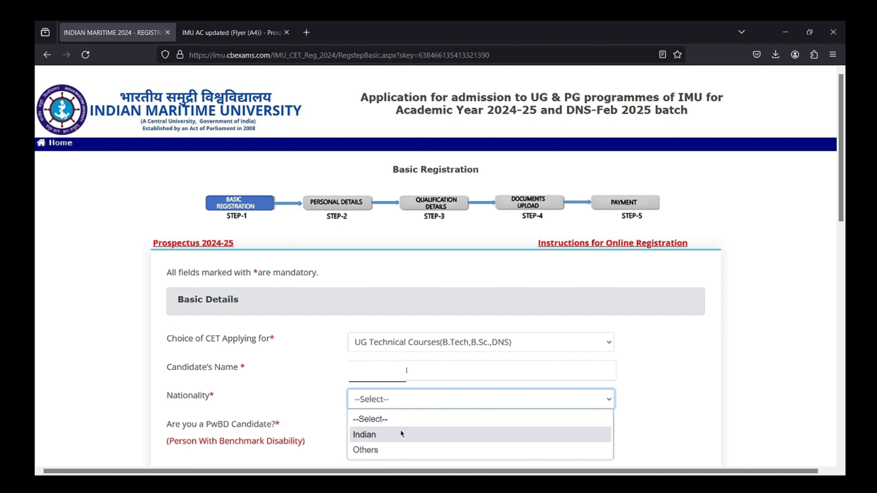
{"action": "left_click", "coordinate": [364, 434]}
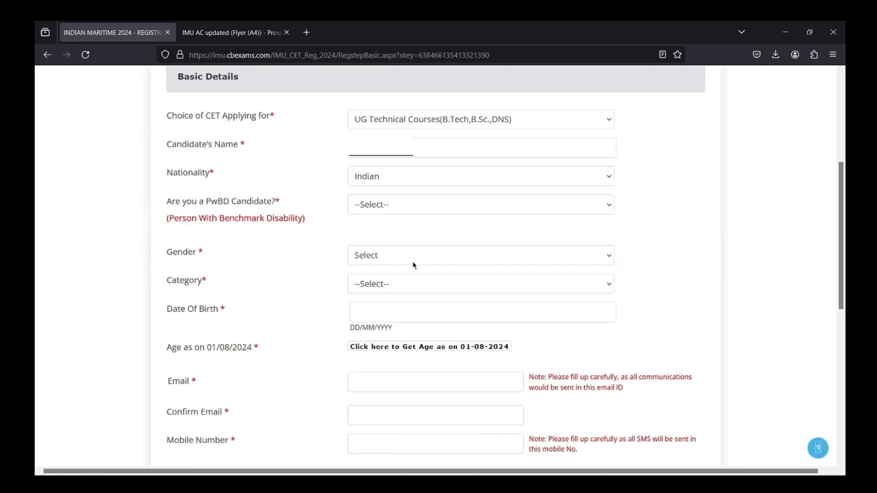
Set PwBD candidate to NO, gender to Male and category to OBC-NCL.
{"action": "left_click", "coordinate": [478, 204]}
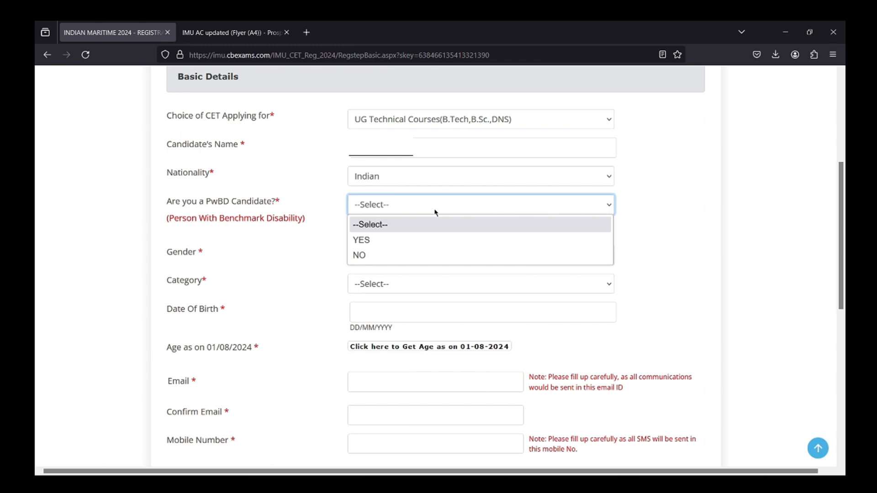
{"action": "left_click", "coordinate": [358, 255]}
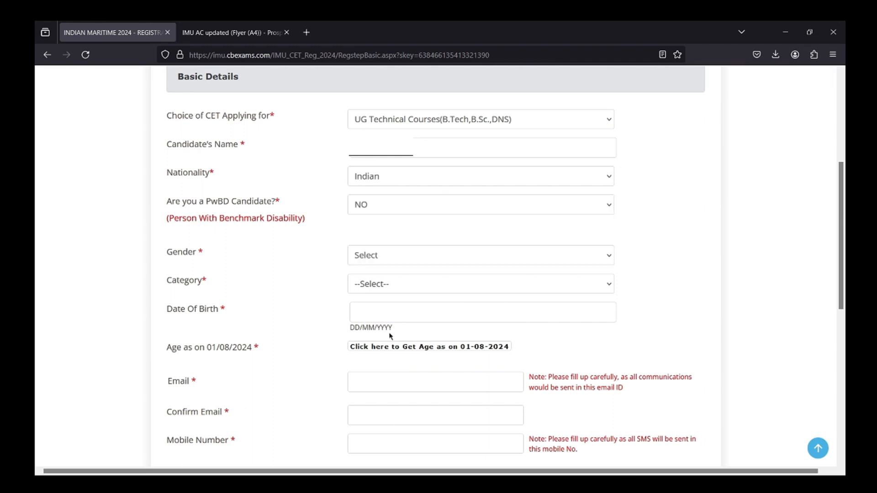
{"action": "mouse_move", "coordinate": [414, 261]}
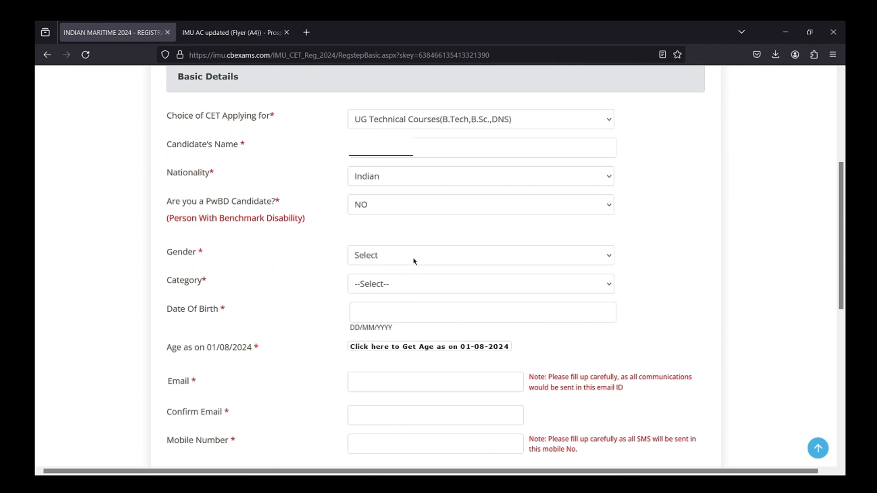
{"action": "left_click", "coordinate": [478, 255]}
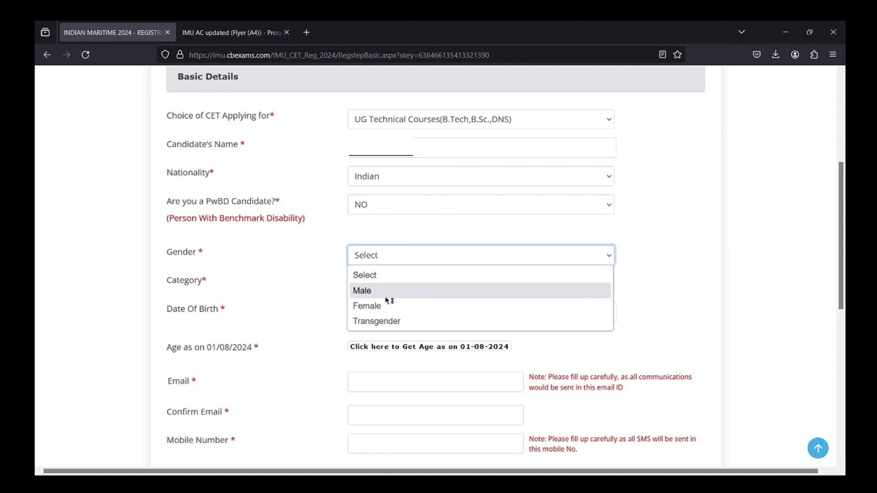
{"action": "left_click", "coordinate": [362, 291]}
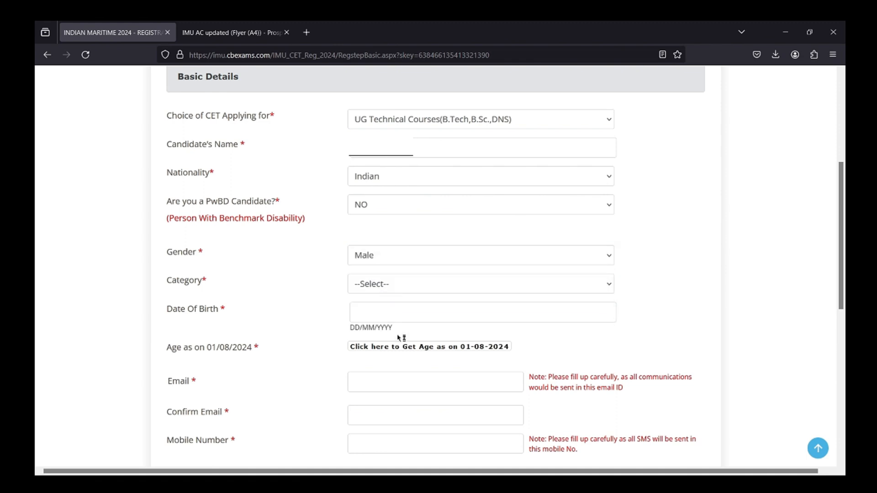
{"action": "left_click", "coordinate": [480, 284]}
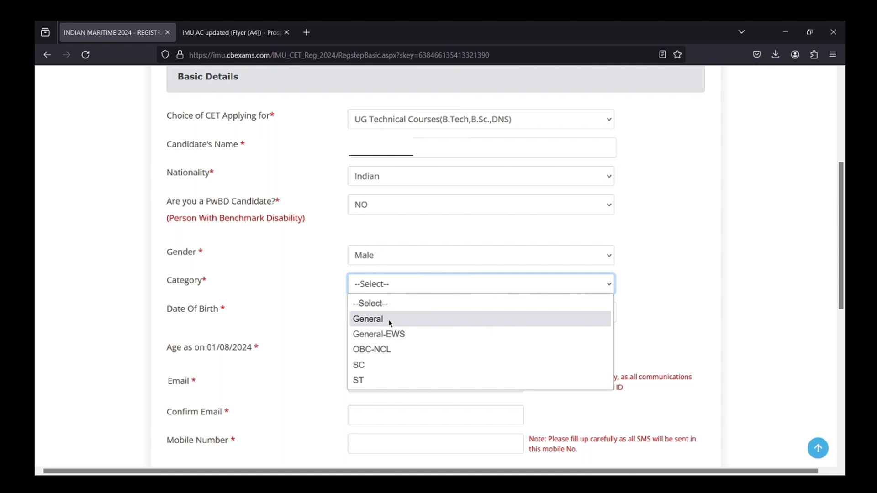
{"action": "mouse_move", "coordinate": [393, 323]}
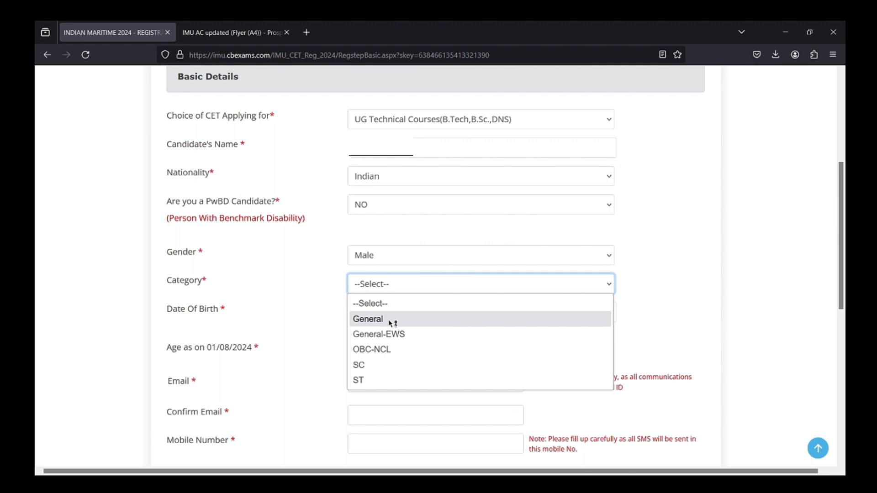
{"action": "left_click", "coordinate": [370, 349]}
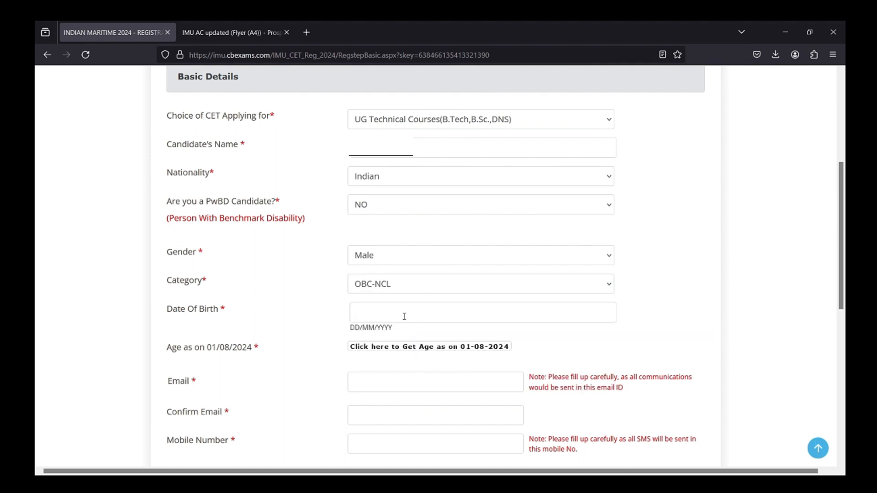
Enter date of birth 03/06/2003 and calculate the age as on 01-08-2024.
{"action": "left_click", "coordinate": [481, 311]}
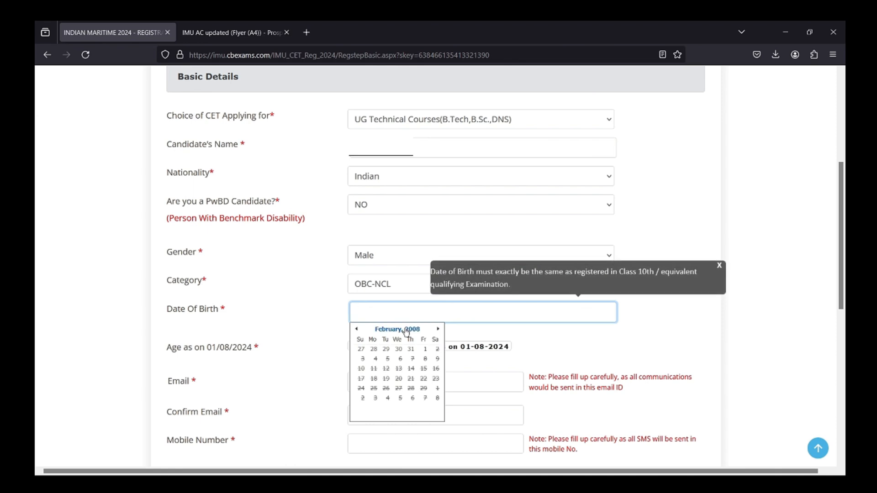
{"action": "left_click", "coordinate": [396, 329]}
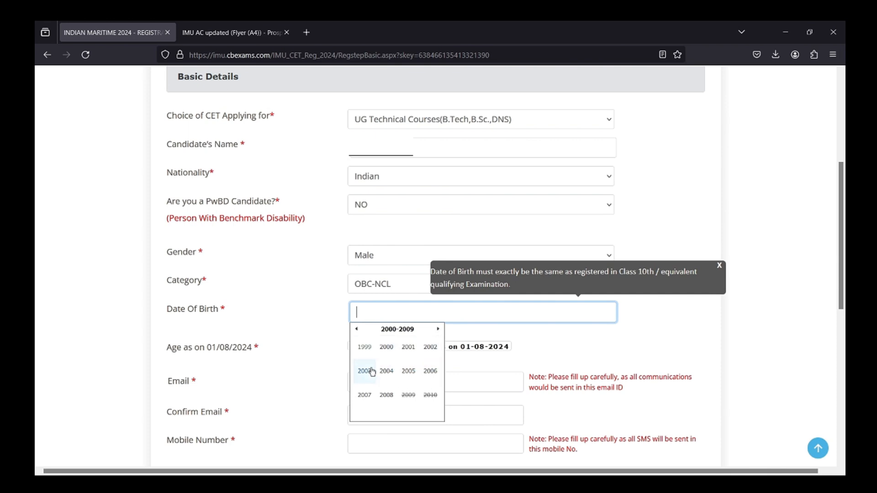
{"action": "left_click", "coordinate": [364, 371]}
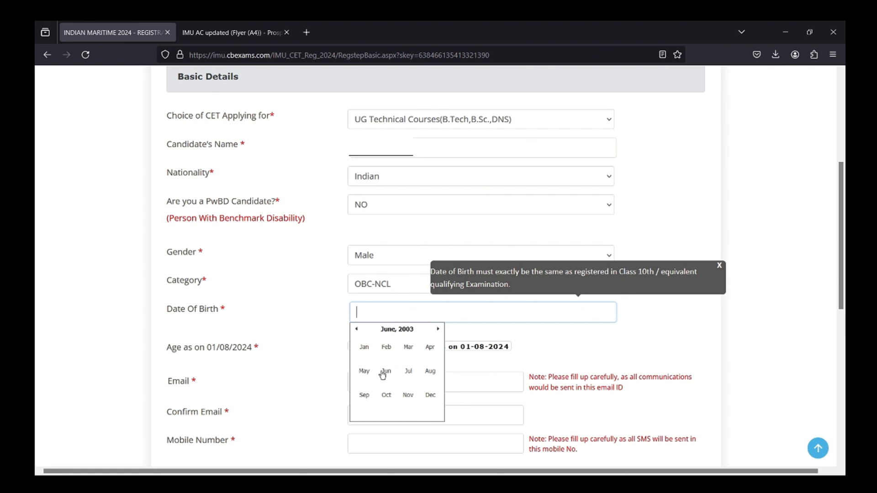
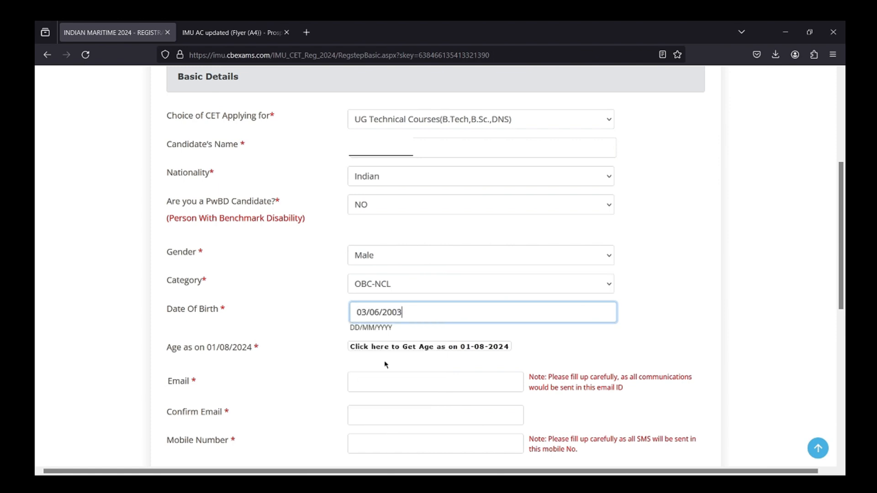
{"action": "left_click", "coordinate": [429, 346]}
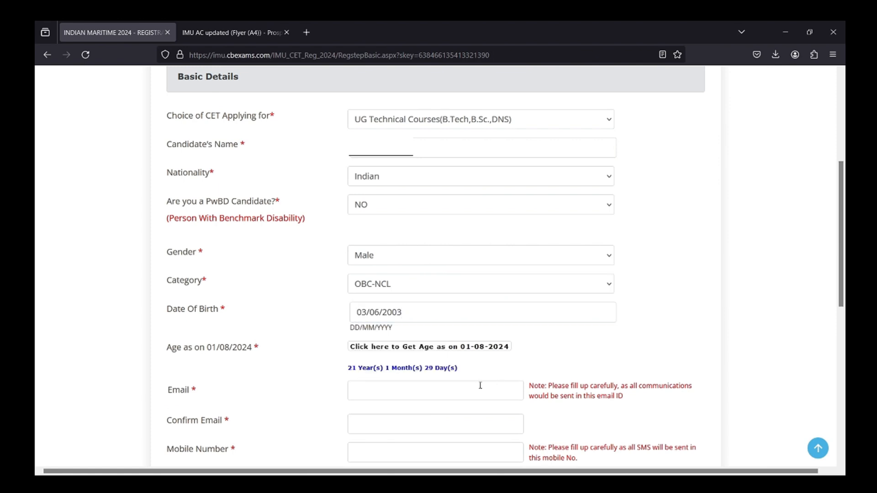
{"action": "left_click", "coordinate": [434, 389]}
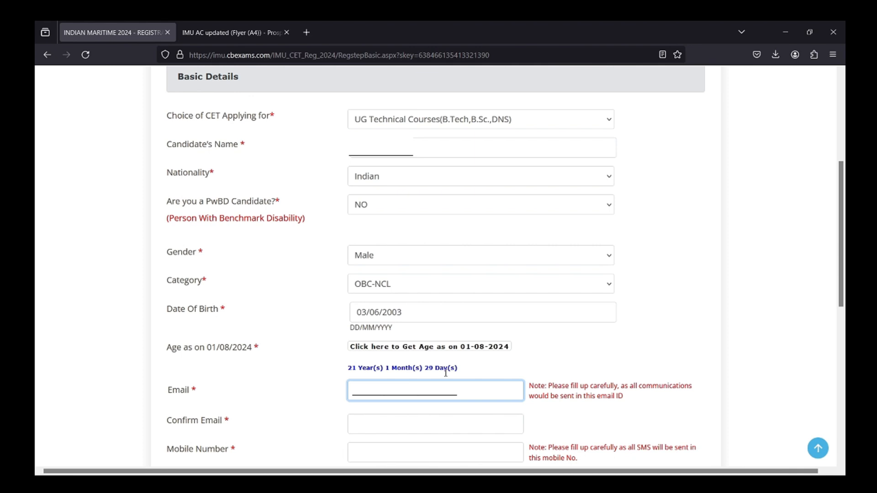
Enter the email and captcha code, accept the declaration and submit basic registration.
{"action": "left_click", "coordinate": [435, 423]}
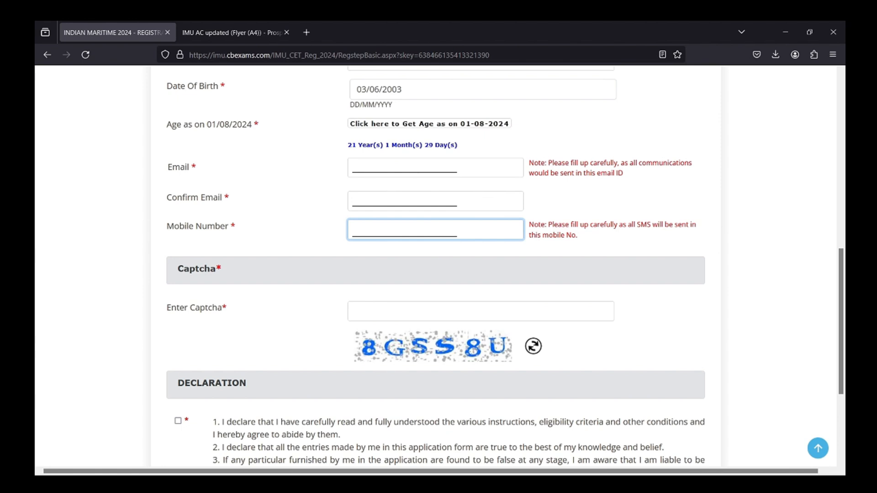
{"action": "left_click", "coordinate": [479, 311]}
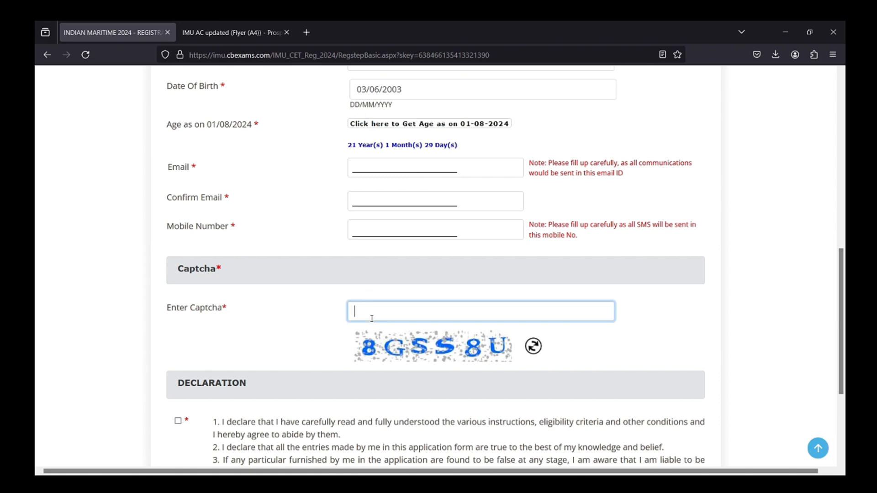
{"action": "type", "text": "8"}
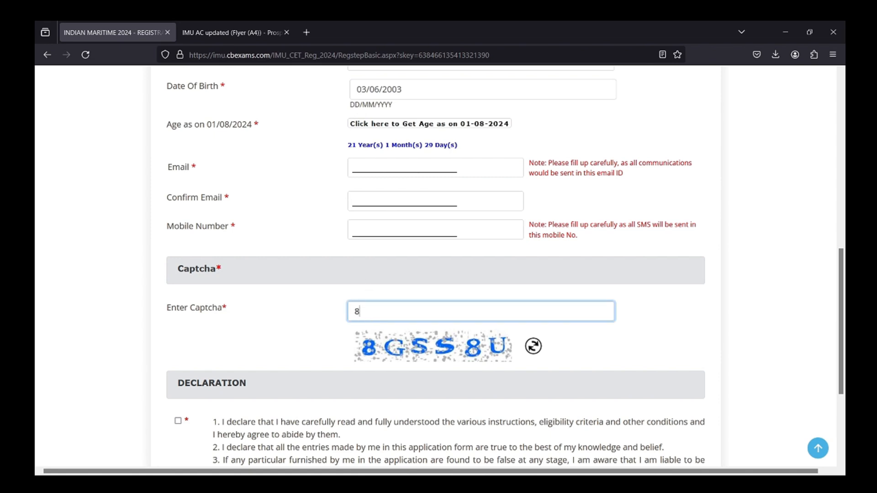
{"action": "type", "text": "GSS8U"}
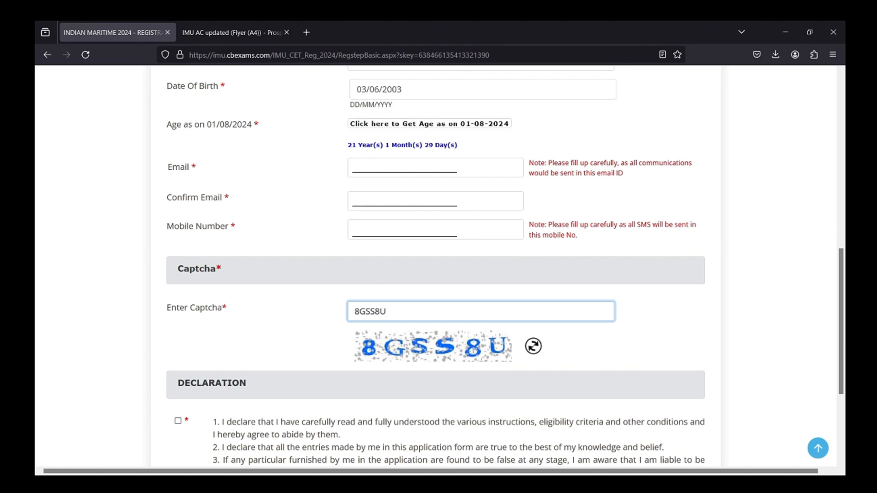
{"action": "scroll", "scroll_direction": "down", "scroll_amount": 3}
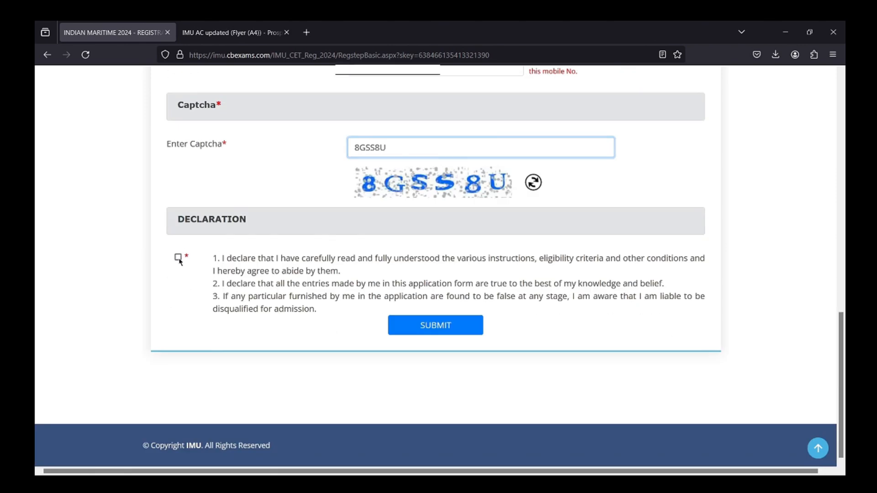
{"action": "left_click", "coordinate": [435, 325]}
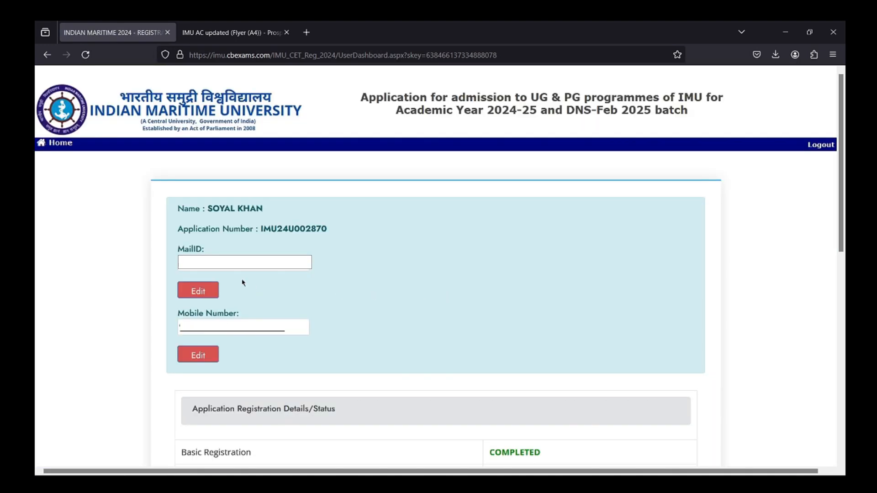
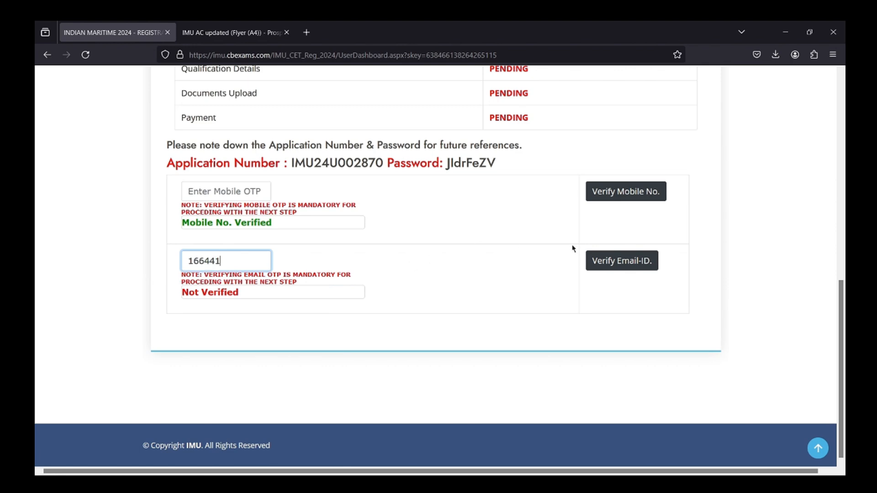
{"action": "scroll", "scroll_direction": "up", "scroll_amount": 3}
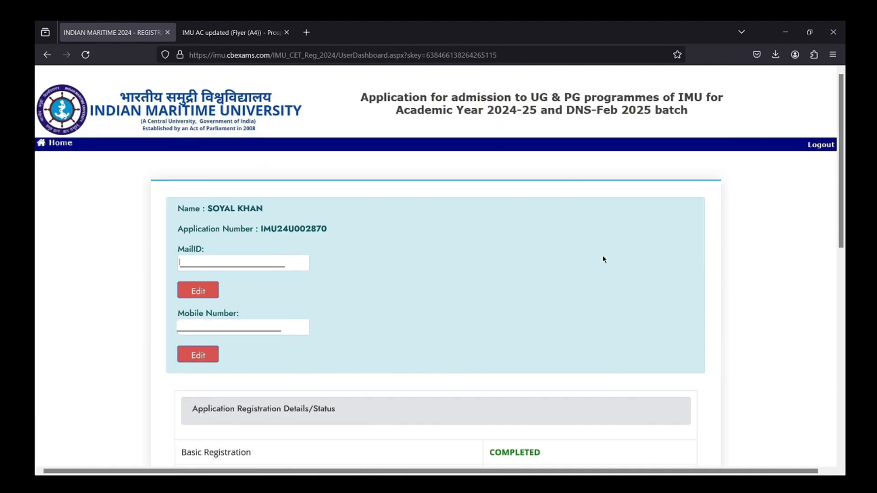
{"action": "scroll", "scroll_direction": "down", "scroll_amount": 3}
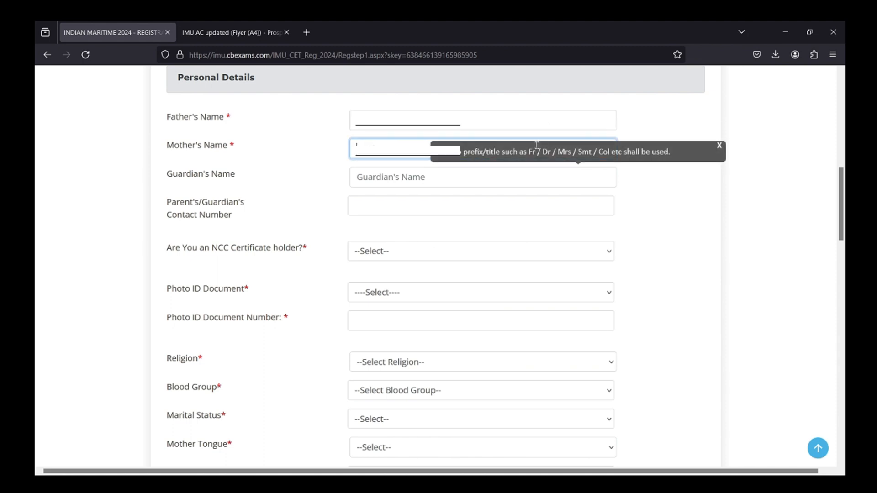
Enter the mother's name, answer NO to NCC certificate, and choose Aadhaar Card as photo ID.
{"action": "left_click", "coordinate": [719, 145]}
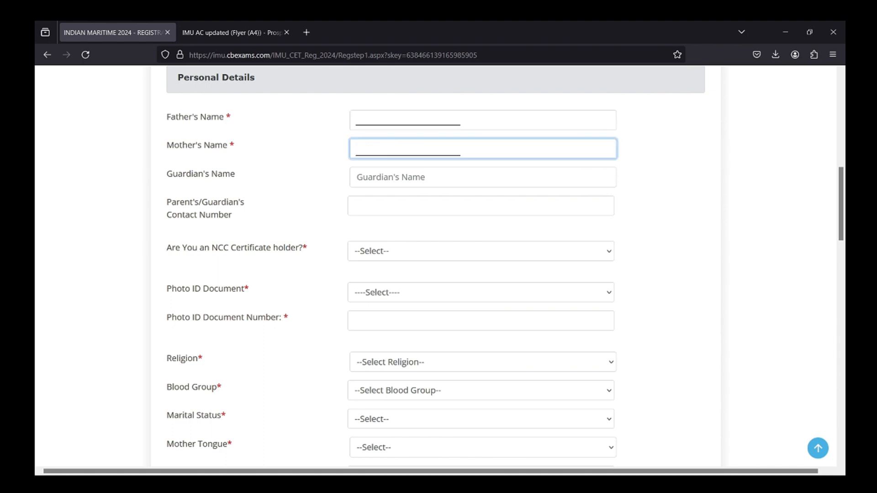
{"action": "type", "text": "a"}
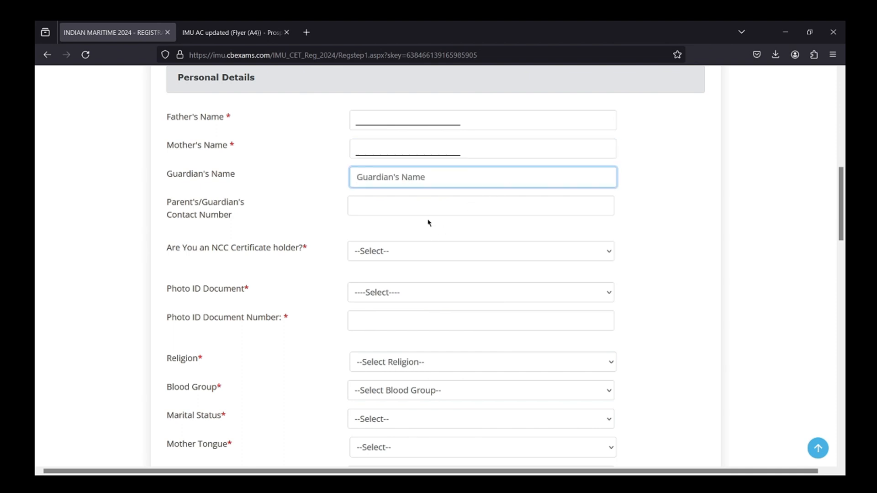
{"action": "left_click", "coordinate": [480, 250]}
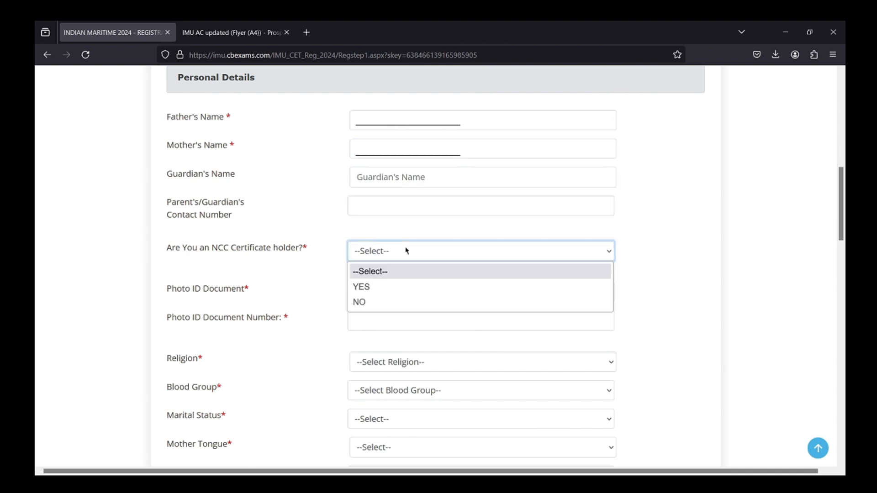
{"action": "left_click", "coordinate": [480, 318]}
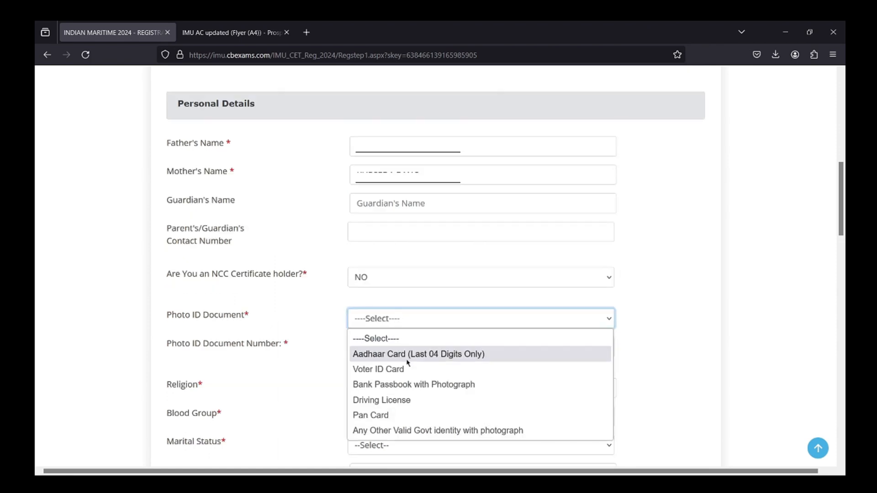
{"action": "left_click", "coordinate": [418, 354]}
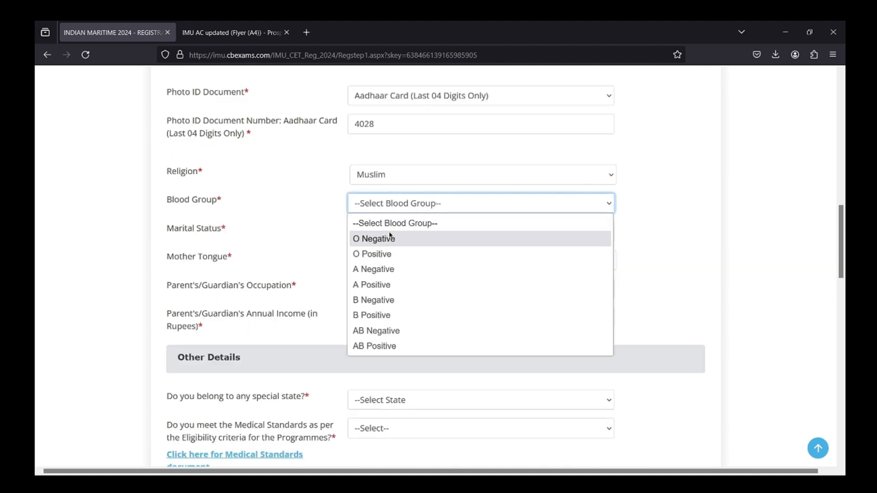
{"action": "mouse_move", "coordinate": [371, 254]}
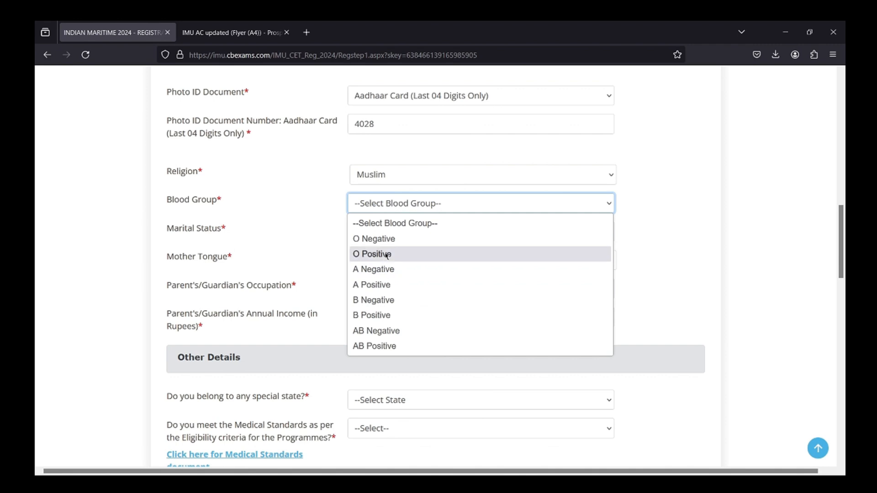
Set O Positive, Single, Hindi, Salaried job (Private) and income between 1 and 8 lakh.
{"action": "left_click", "coordinate": [371, 254]}
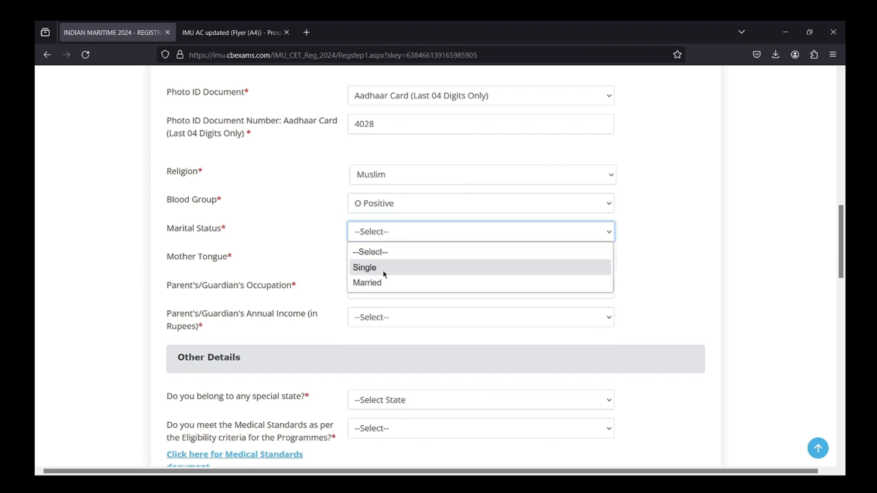
{"action": "left_click", "coordinate": [363, 267]}
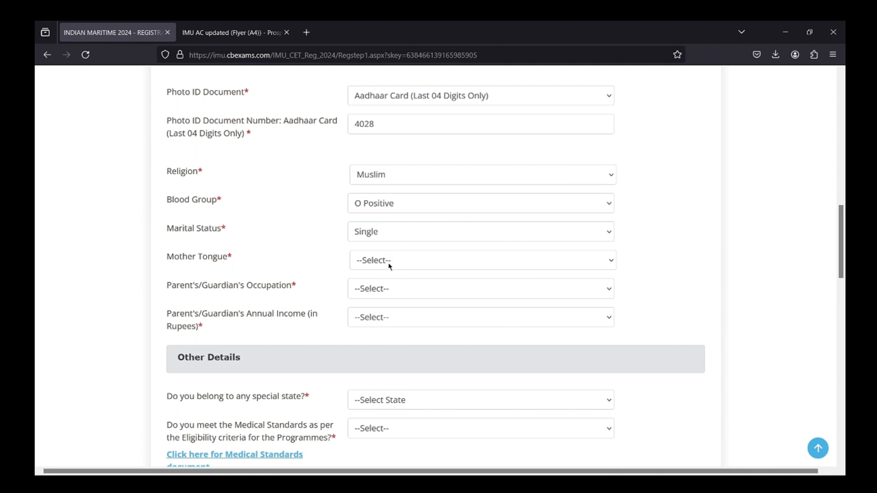
{"action": "left_click", "coordinate": [480, 288]}
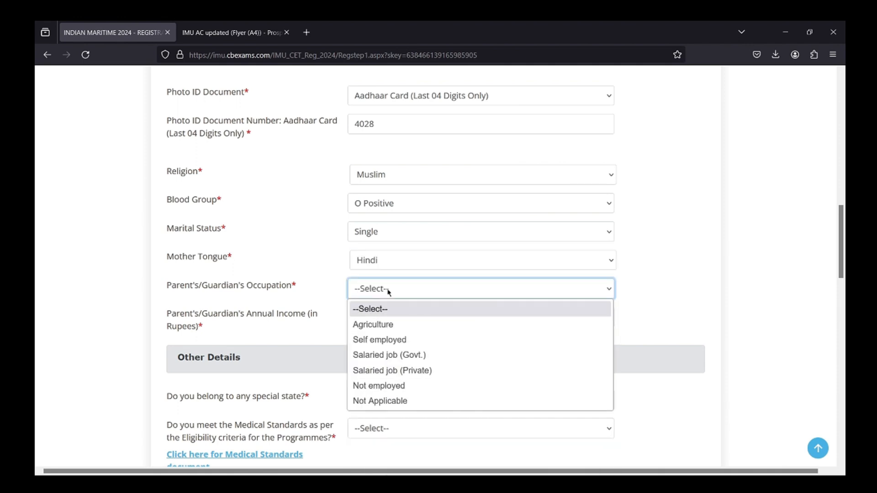
{"action": "left_click", "coordinate": [391, 370]}
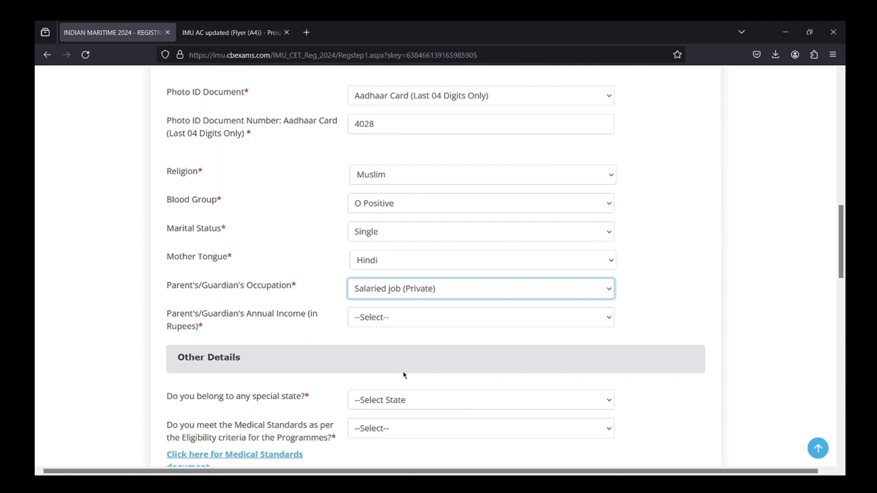
{"action": "mouse_move", "coordinate": [384, 324]}
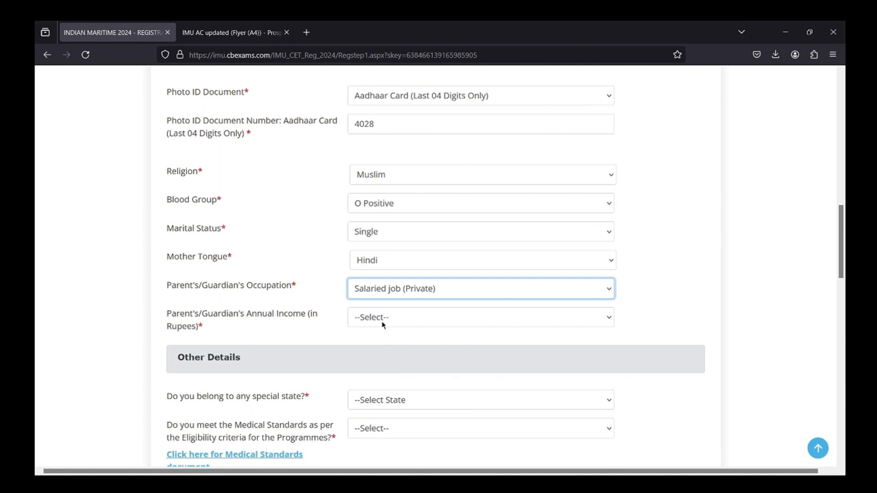
{"action": "left_click", "coordinate": [479, 317]}
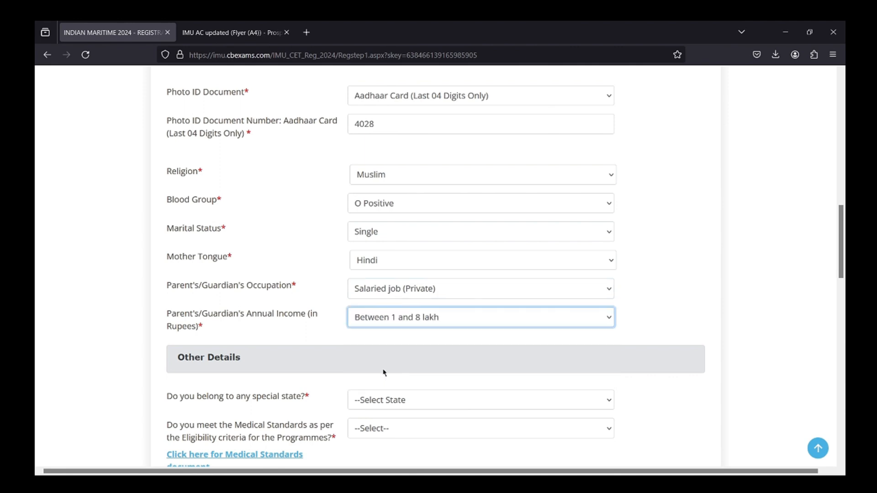
{"action": "scroll", "scroll_direction": "down", "scroll_amount": 3}
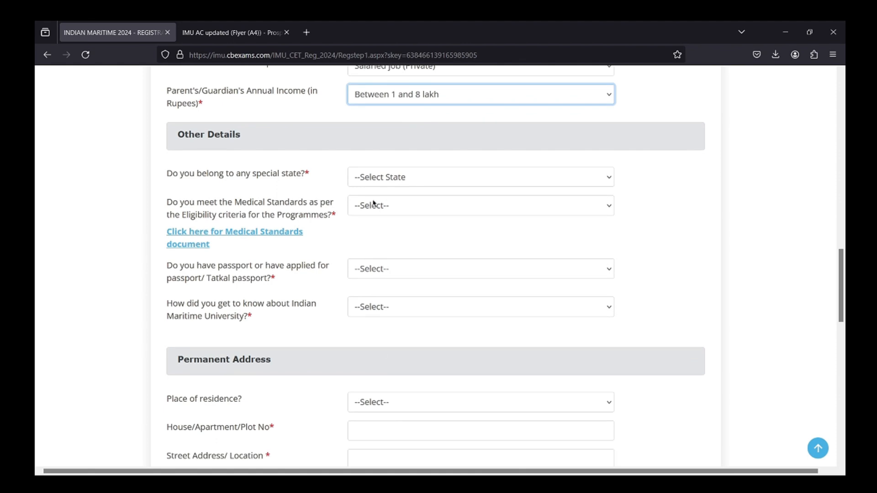
Answer No to the special state question and pick YouTube ads as the source.
{"action": "left_click", "coordinate": [480, 177]}
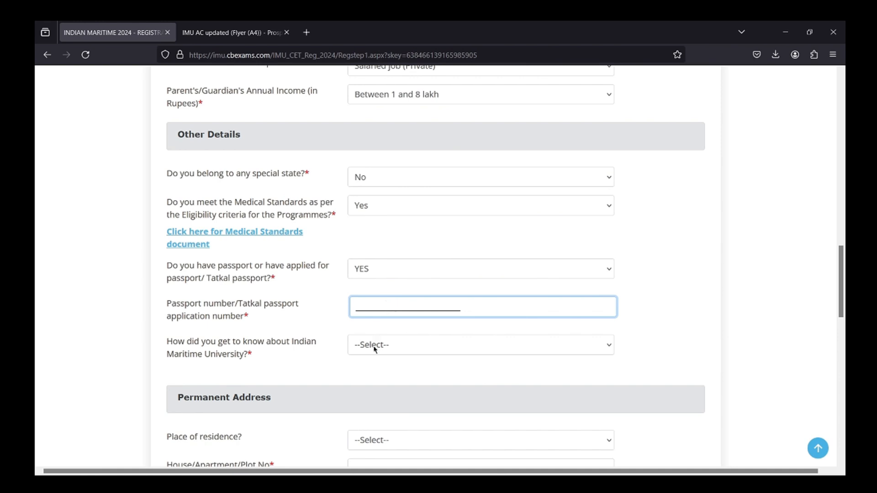
{"action": "left_click", "coordinate": [479, 345]}
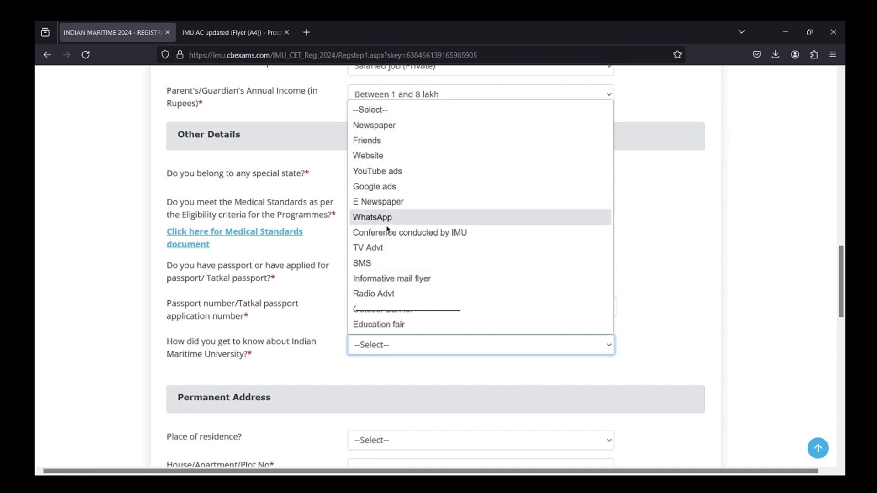
{"action": "left_click", "coordinate": [376, 171]}
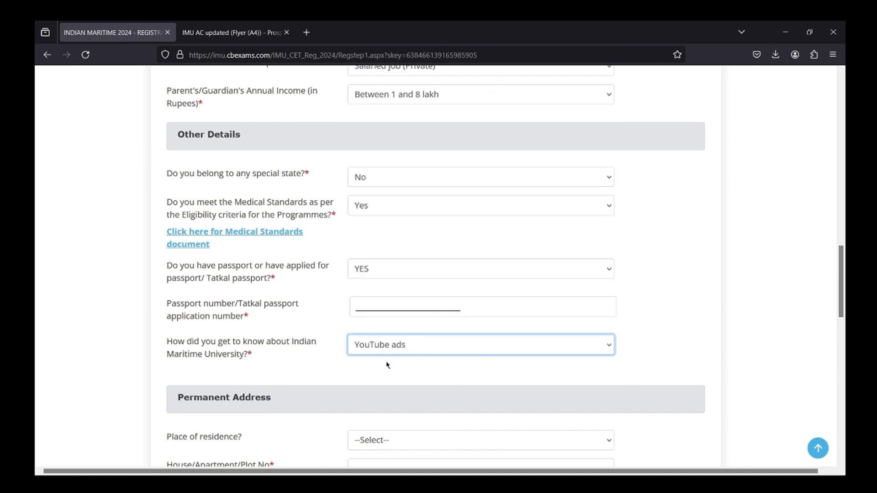
{"action": "scroll", "scroll_direction": "down", "scroll_amount": 3}
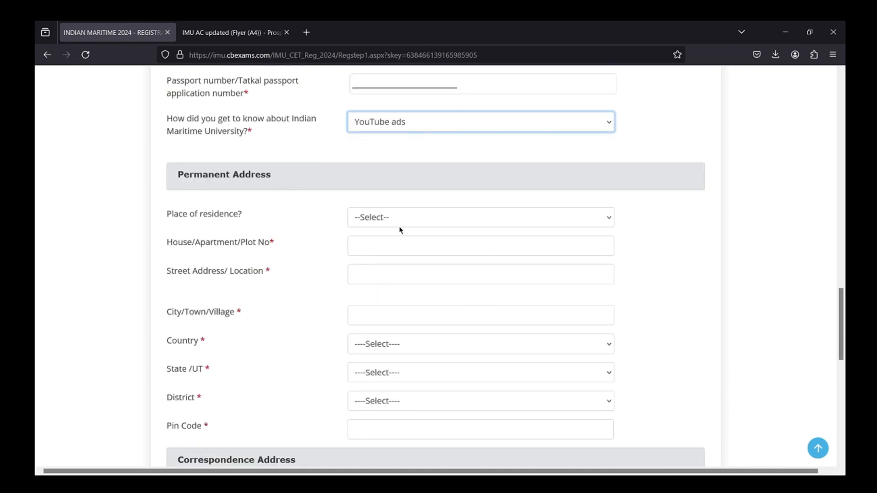
Set place of residence to Rural and enter CHURU as the city.
{"action": "left_click", "coordinate": [480, 217]}
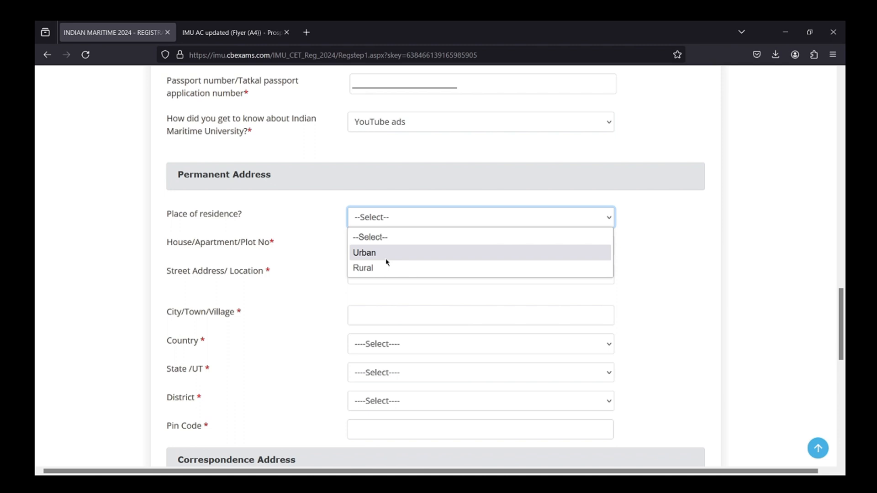
{"action": "mouse_move", "coordinate": [384, 270]}
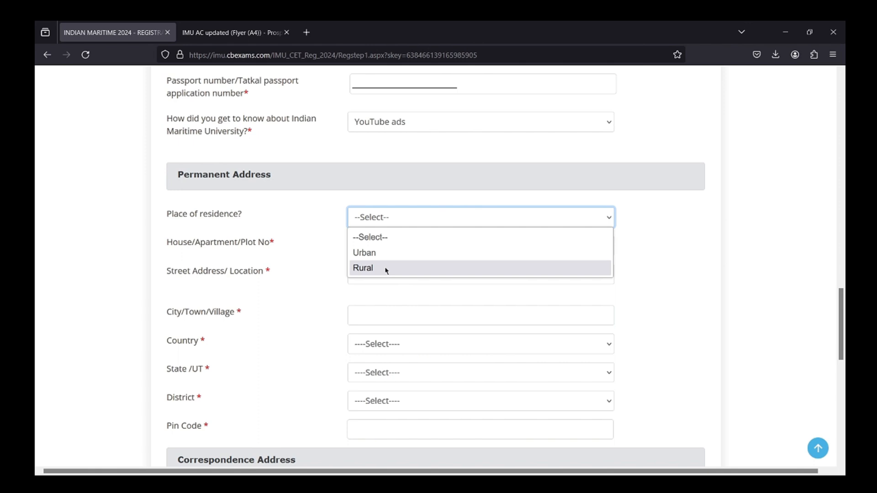
{"action": "left_click", "coordinate": [362, 267]}
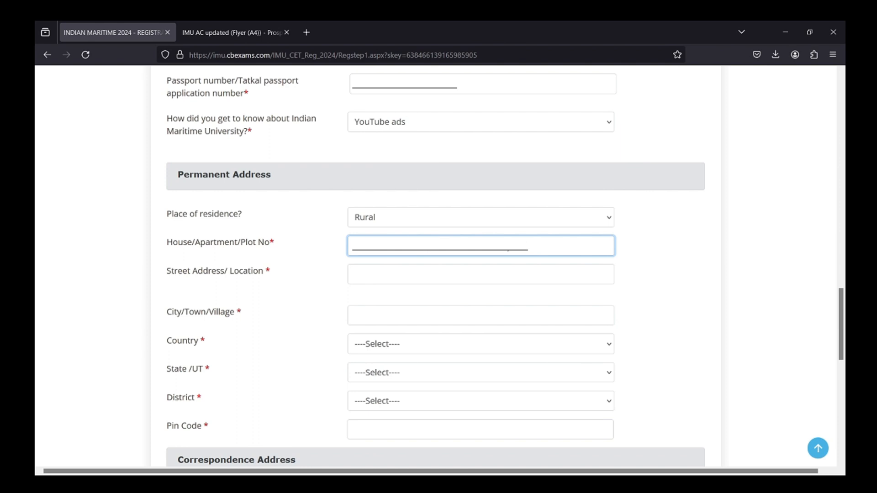
{"action": "left_click", "coordinate": [480, 315]}
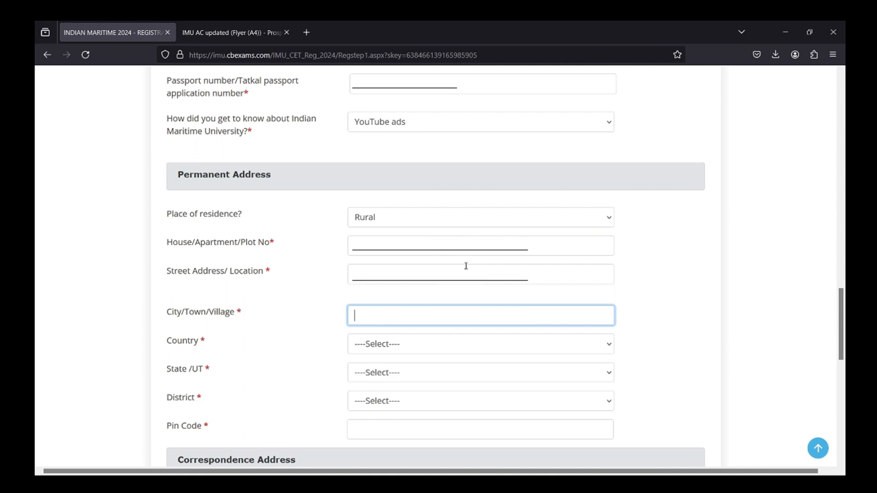
{"action": "type", "text": "CHU"}
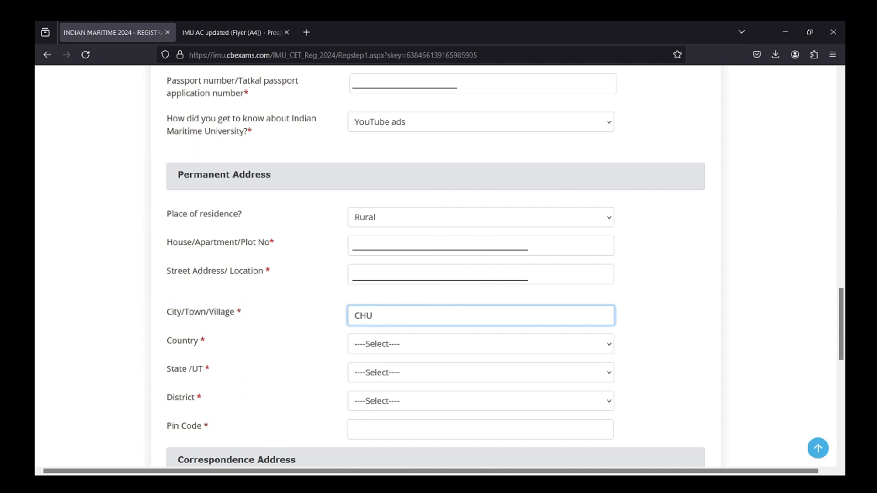
Choose Rajasthan as the state and Churu as the district.
{"action": "left_click", "coordinate": [479, 343]}
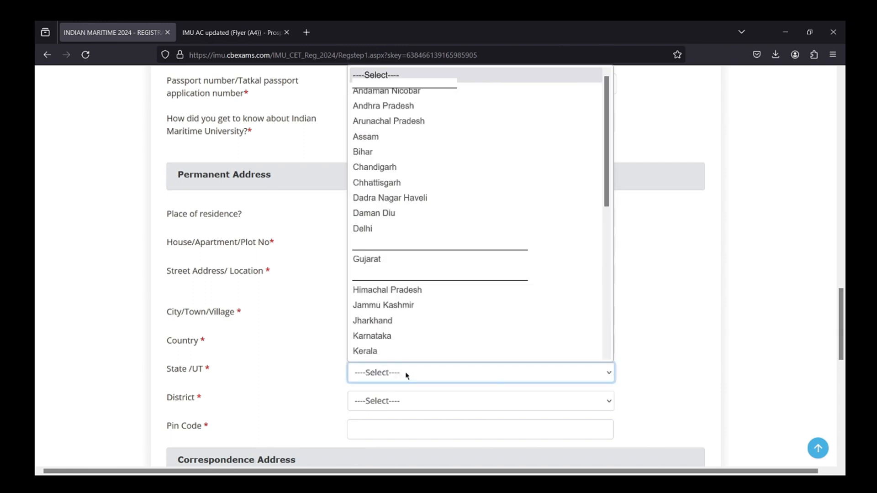
{"action": "left_click", "coordinate": [373, 372]}
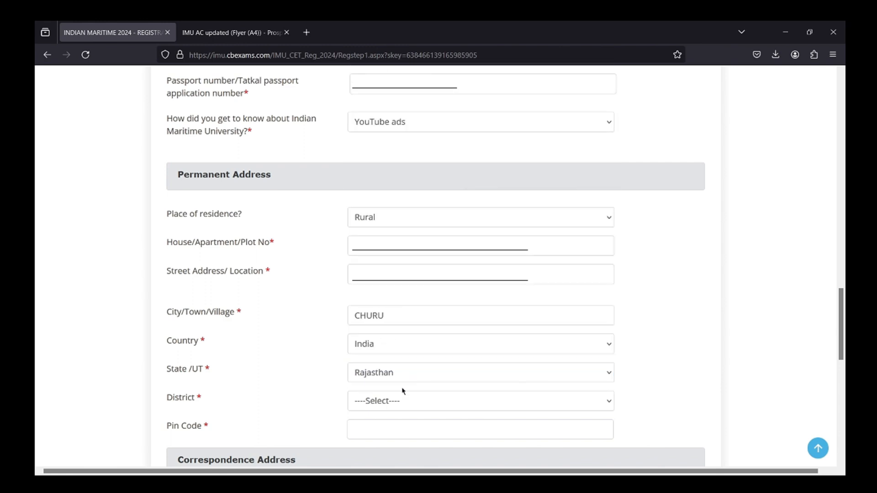
{"action": "left_click", "coordinate": [479, 401]}
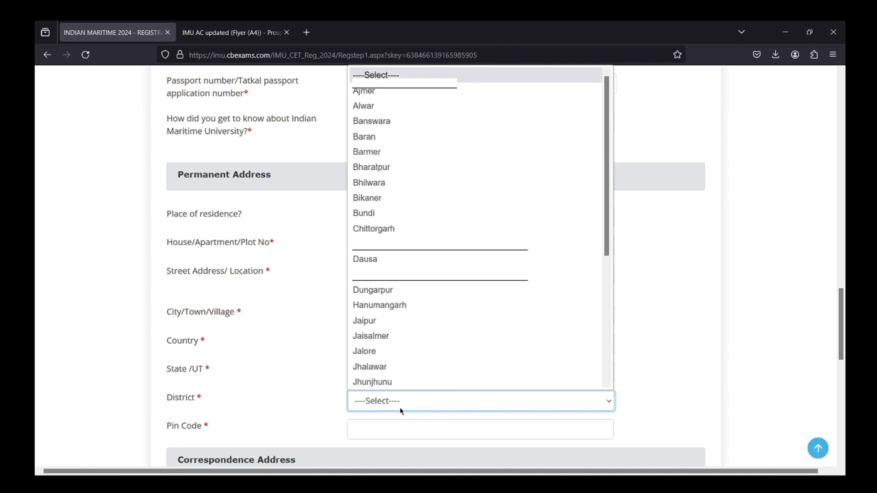
{"action": "left_click", "coordinate": [373, 228]}
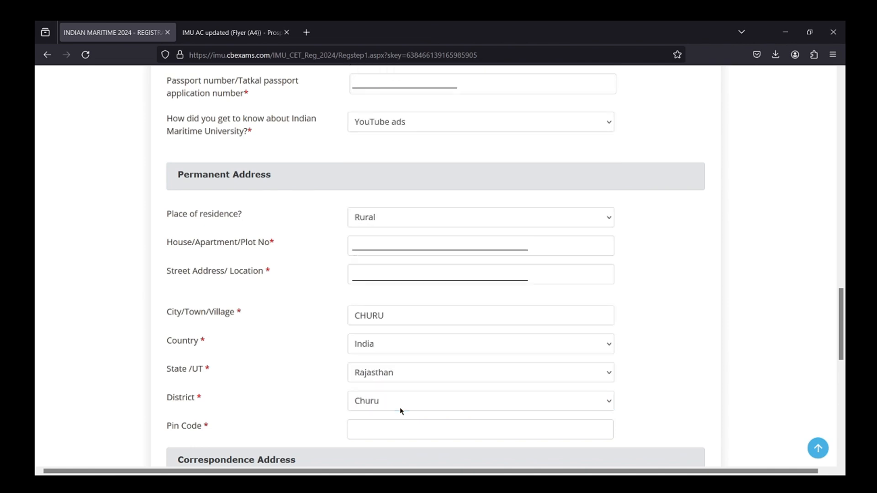
{"action": "scroll", "scroll_direction": "down", "scroll_amount": 3}
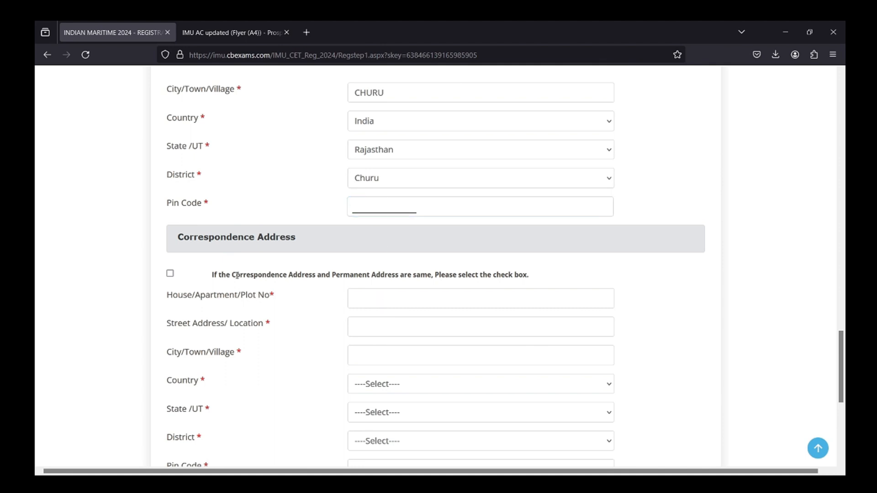
Copy the permanent address to correspondence, enter security code N9Z5GY, and submit.
{"action": "left_click", "coordinate": [170, 273]}
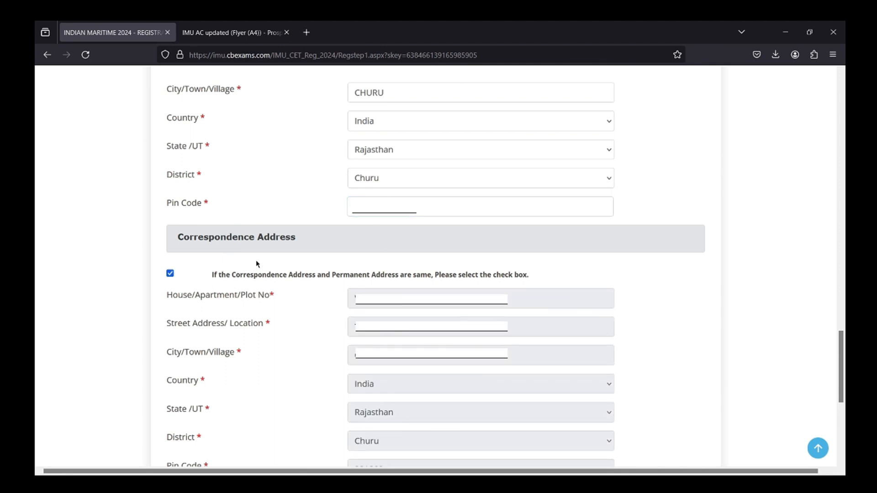
{"action": "scroll", "scroll_direction": "down", "scroll_amount": 3}
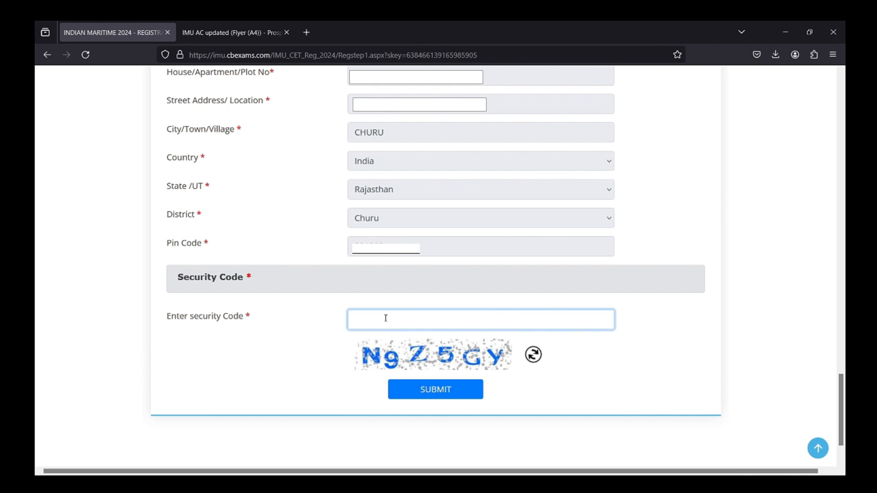
{"action": "type", "text": "N9Z5GY"}
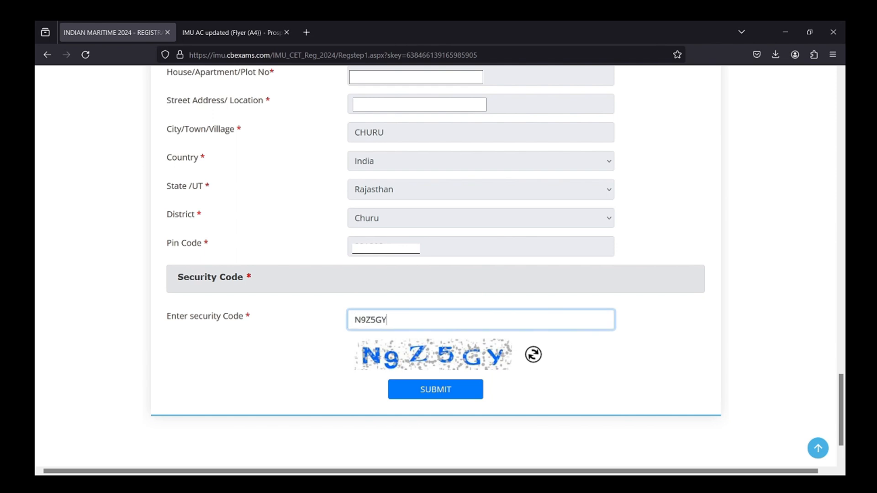
{"action": "left_click", "coordinate": [435, 389]}
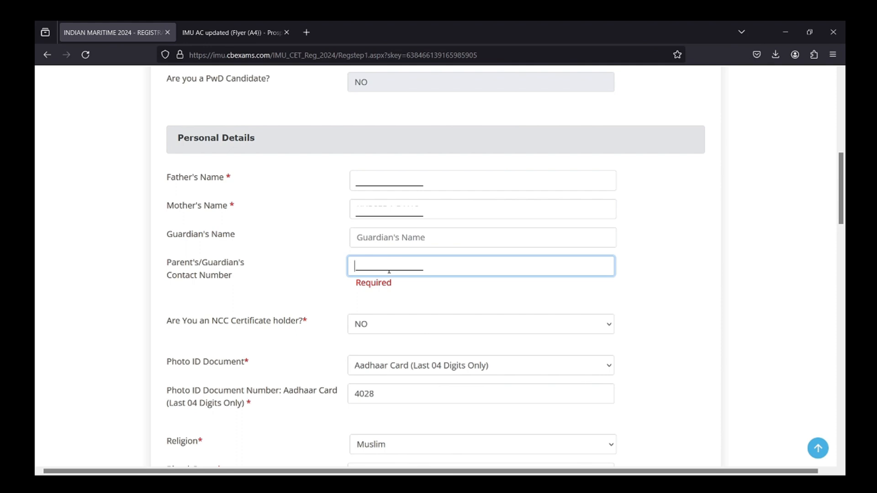
{"action": "type", "text": "1"}
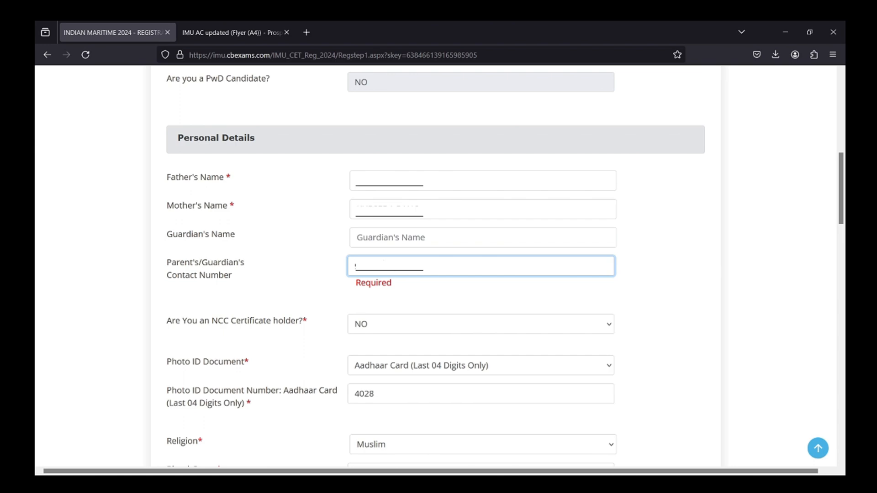
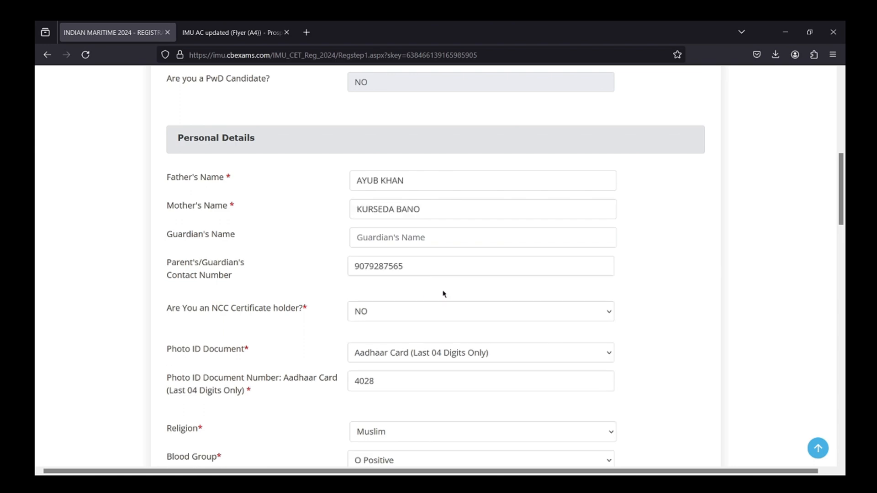
{"action": "scroll", "scroll_direction": "down", "scroll_amount": 3}
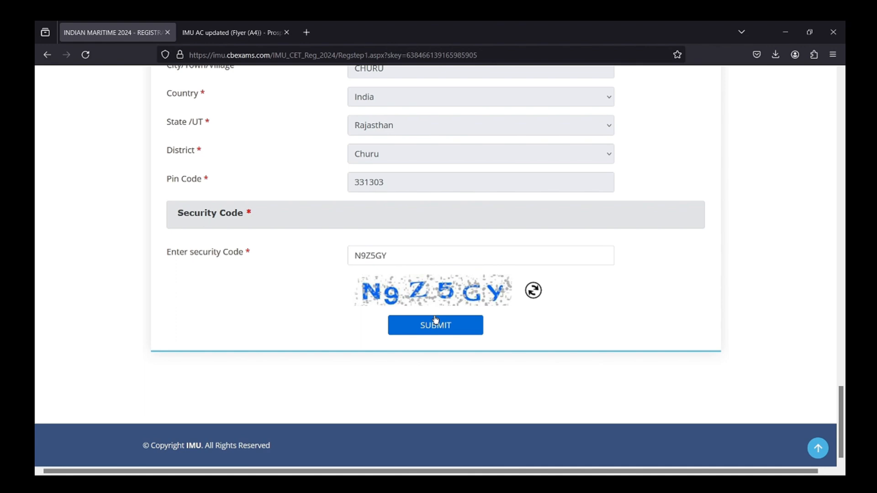
{"action": "left_click", "coordinate": [435, 325]}
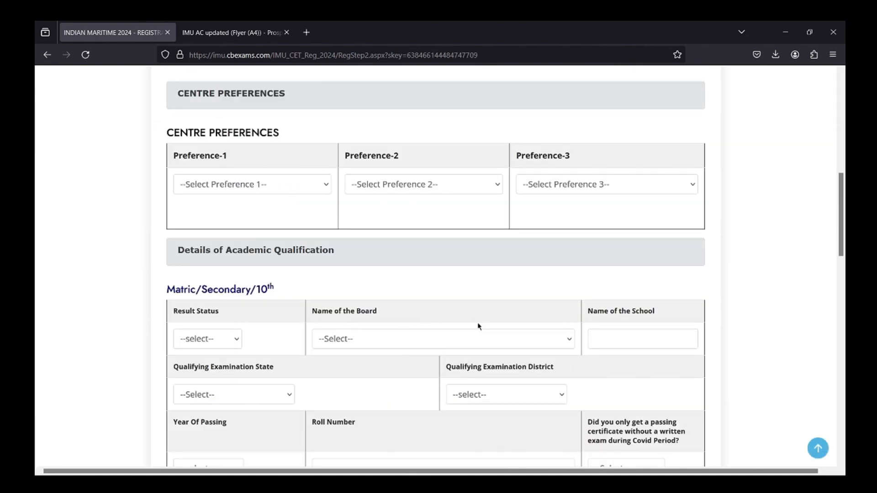
Pick HISSAR, JAIPUR and DELHI as centre Preference-1, Preference-2 and Preference-3.
{"action": "scroll", "scroll_direction": "up", "scroll_amount": 3}
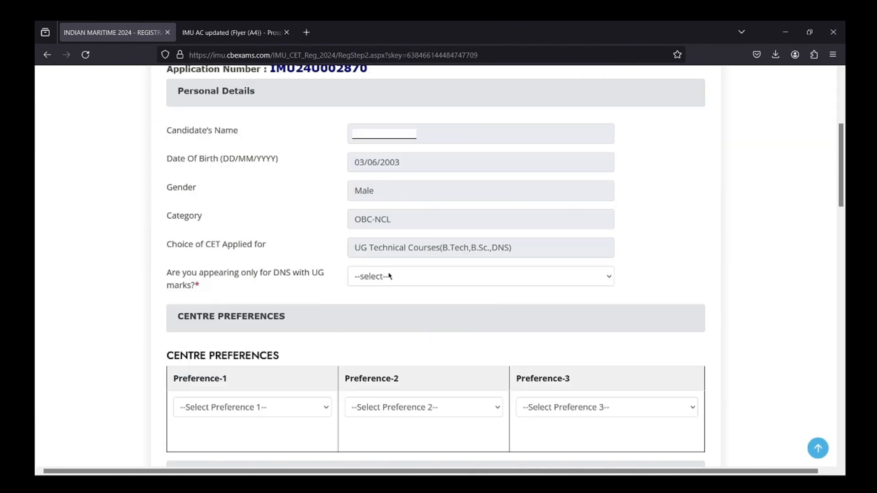
{"action": "left_click", "coordinate": [479, 276]}
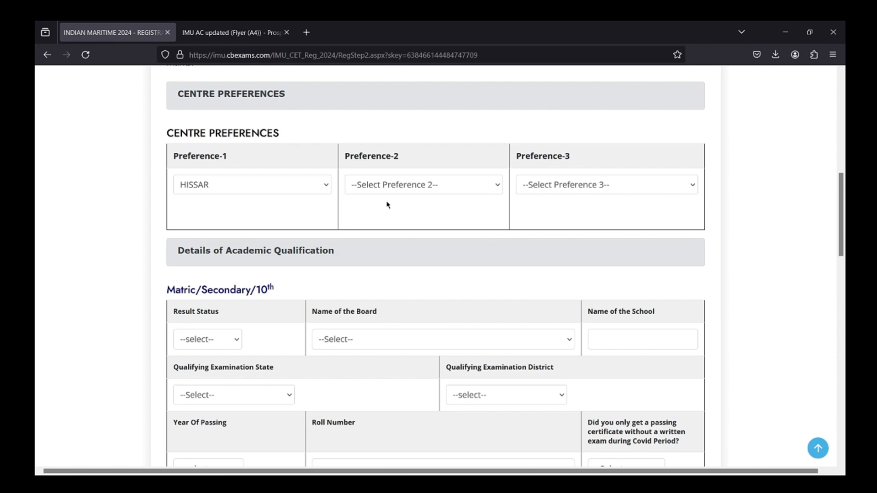
{"action": "left_click", "coordinate": [422, 184]}
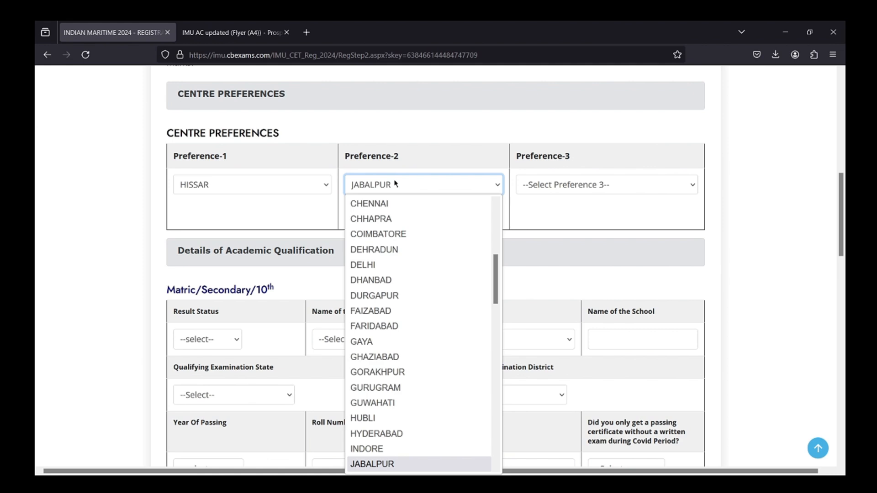
{"action": "left_click", "coordinate": [372, 184]}
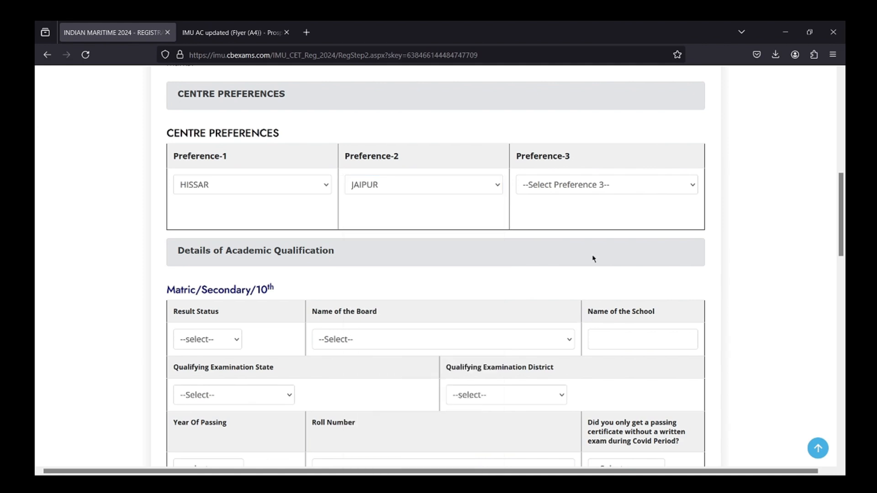
{"action": "left_click", "coordinate": [606, 185]}
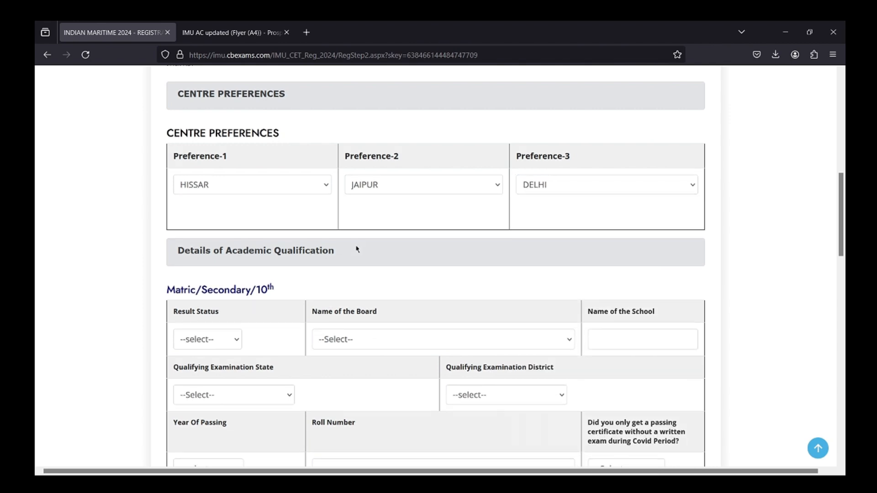
{"action": "mouse_move", "coordinate": [223, 338]}
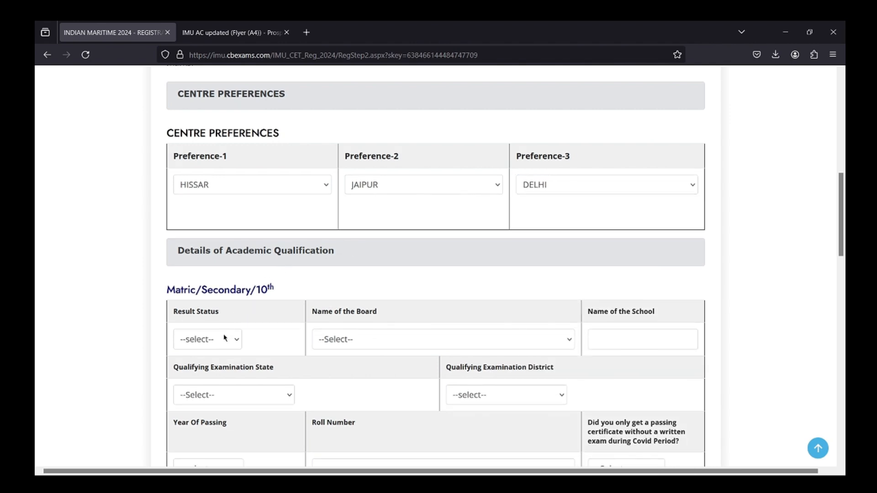
Mark the 10th result Passed, choose the Rajasthan Board of Secondary Education, and enter the school name.
{"action": "left_click", "coordinate": [207, 339]}
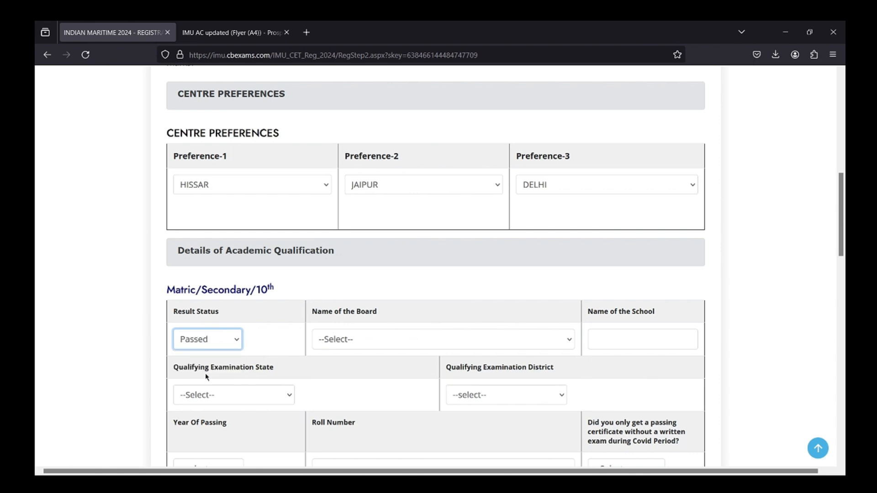
{"action": "left_click", "coordinate": [442, 339]}
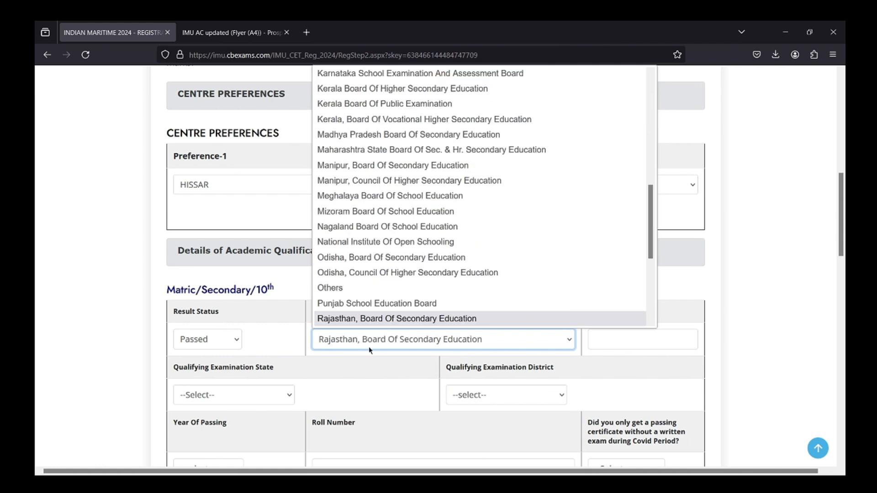
{"action": "left_click", "coordinate": [396, 318]}
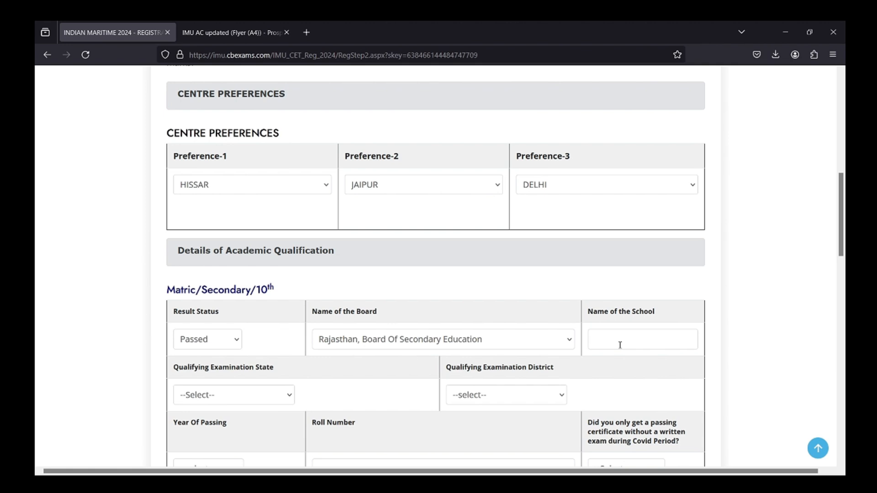
{"action": "left_click", "coordinate": [641, 338]}
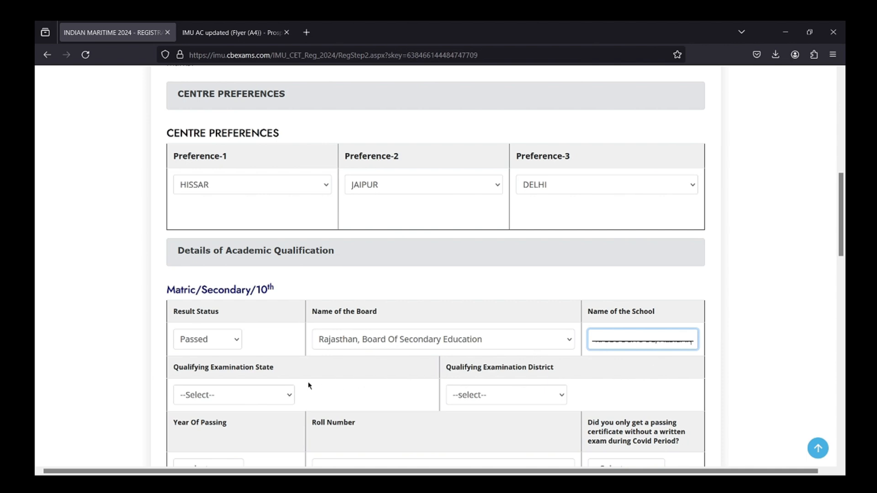
Set the 10th examination state to Rajasthan and the district to Churu.
{"action": "left_click", "coordinate": [233, 394]}
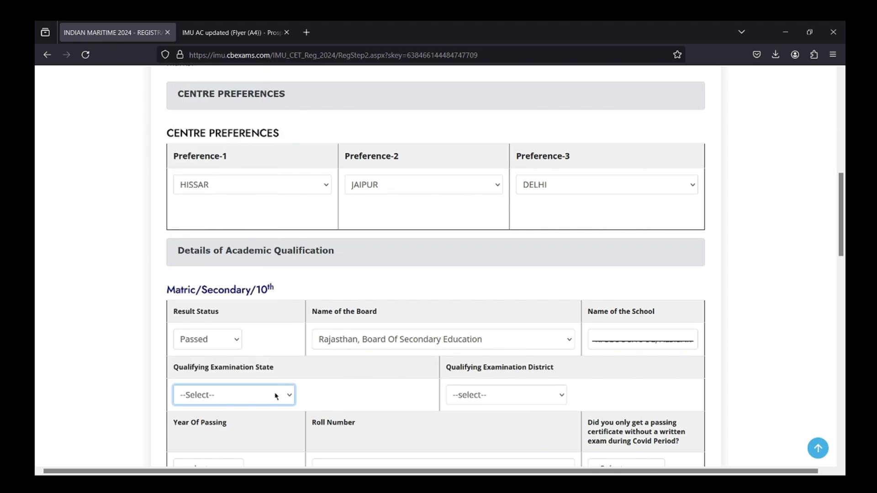
{"action": "left_click", "coordinate": [233, 394]}
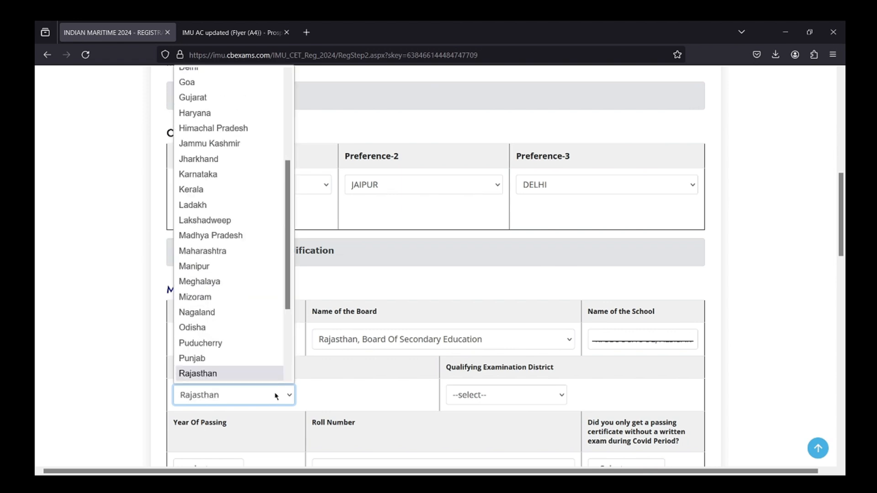
{"action": "left_click", "coordinate": [505, 395]}
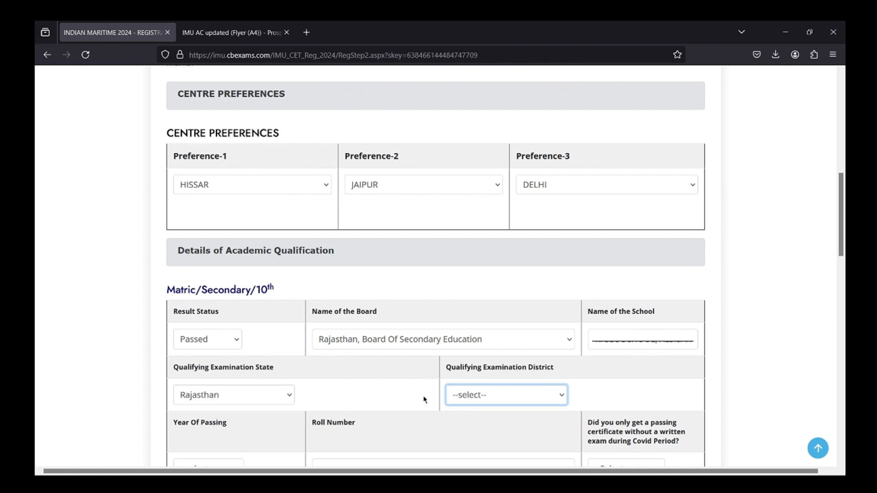
{"action": "left_click", "coordinate": [505, 394]}
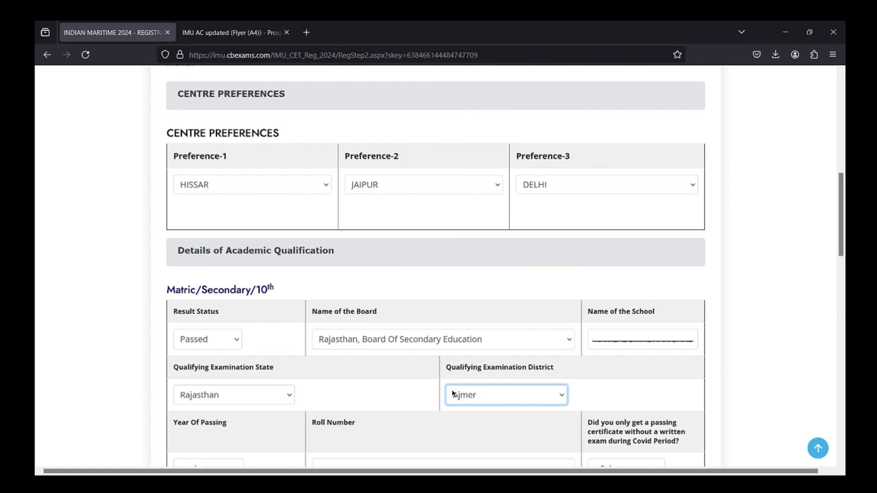
{"action": "left_click", "coordinate": [505, 394]}
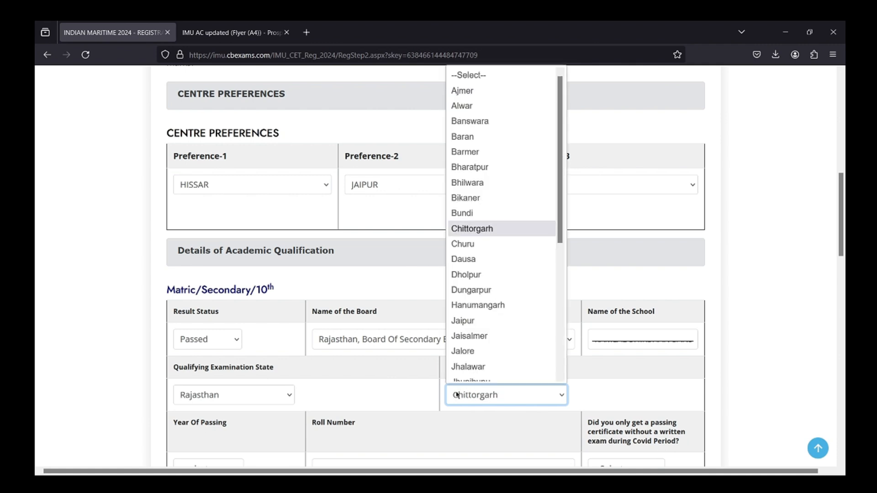
{"action": "left_click", "coordinate": [462, 244]}
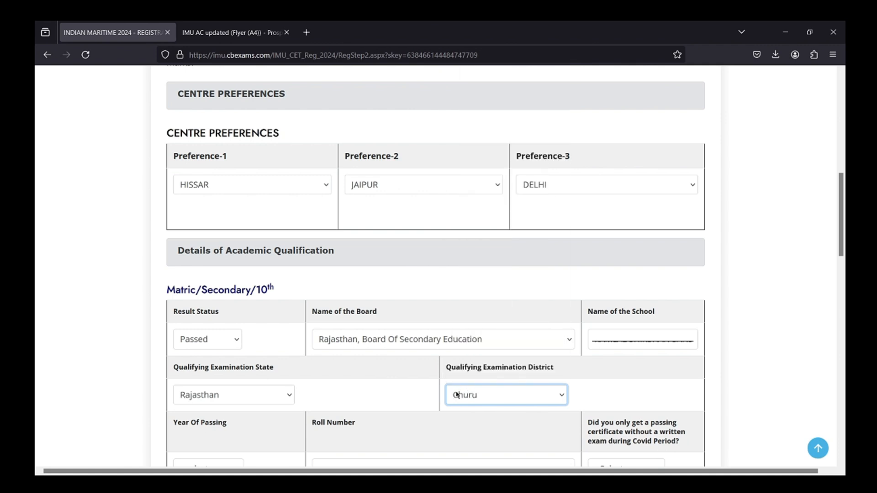
{"action": "left_click", "coordinate": [207, 245]}
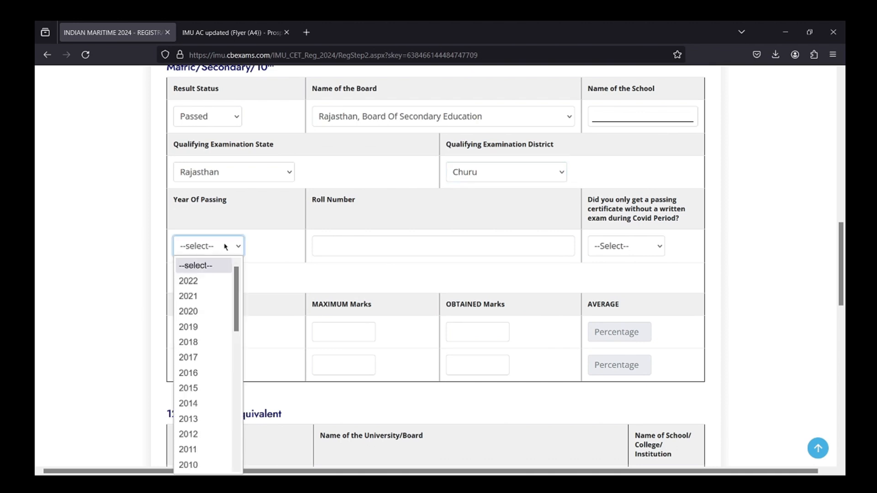
{"action": "mouse_move", "coordinate": [202, 311]}
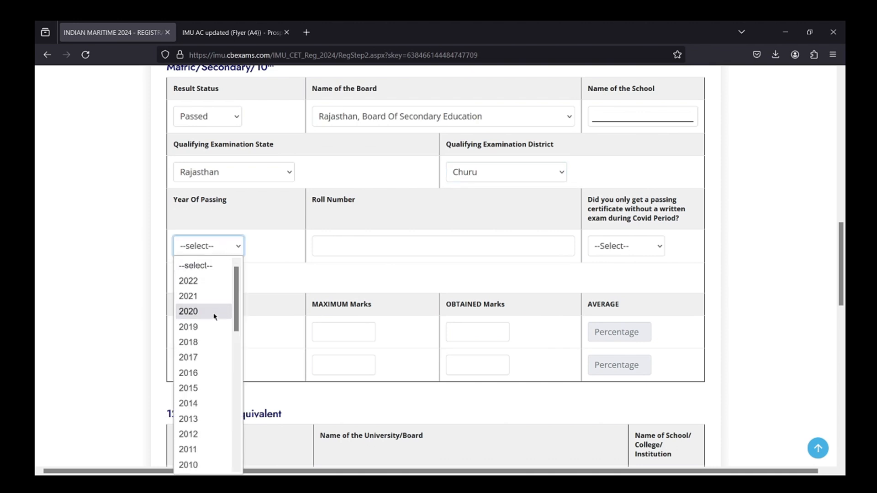
Set 10th passing year 2020, enter the roll number, and answer NO to the Covid question.
{"action": "left_click", "coordinate": [189, 311]}
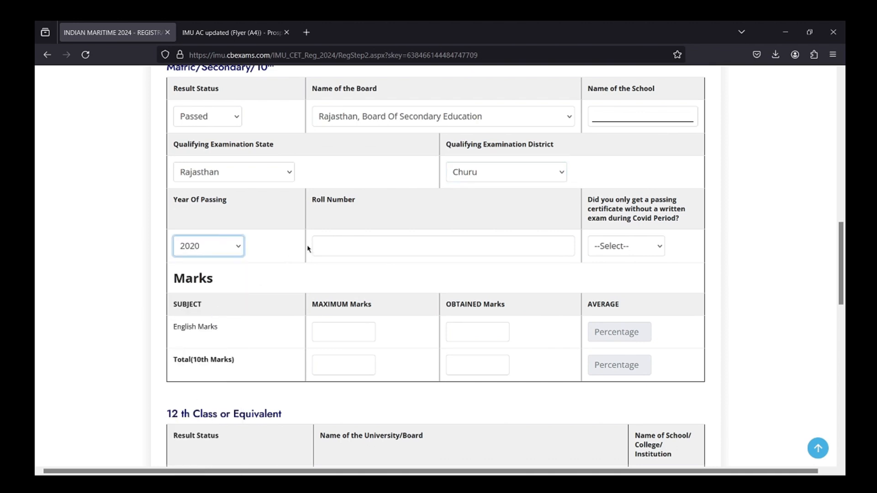
{"action": "left_click", "coordinate": [442, 246]}
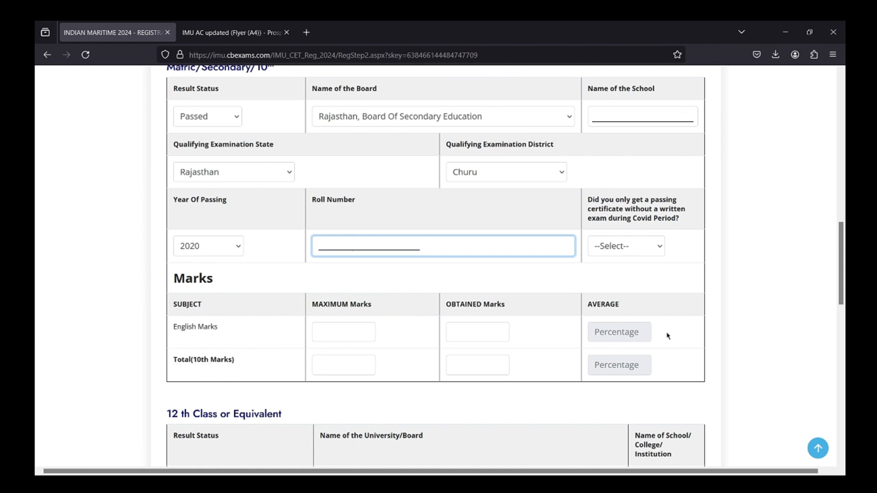
{"action": "left_click", "coordinate": [625, 245]}
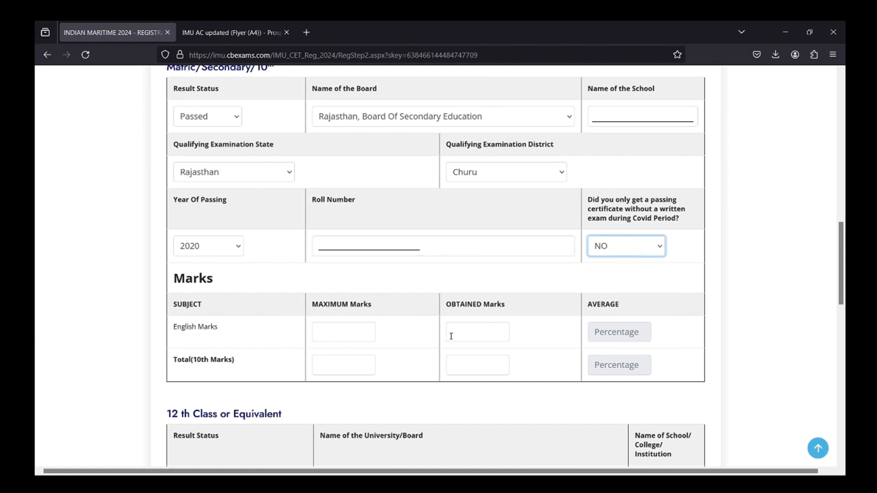
Enter 10th marks: total 546 of 600 and English 99 of 100.
{"action": "left_click", "coordinate": [343, 331]}
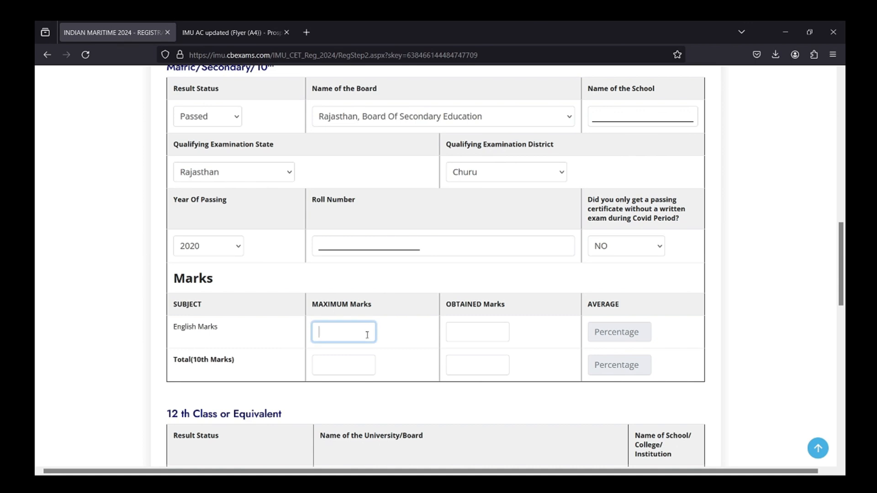
{"action": "type", "text": "600"}
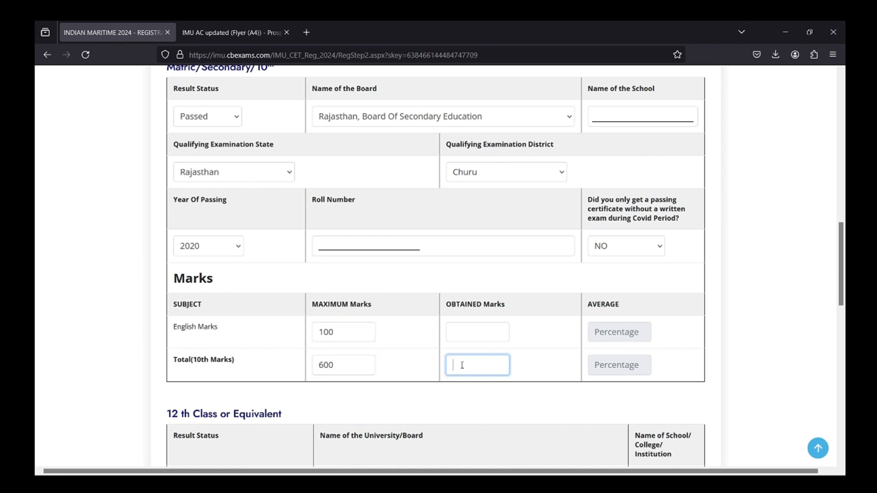
{"action": "type", "text": "546"}
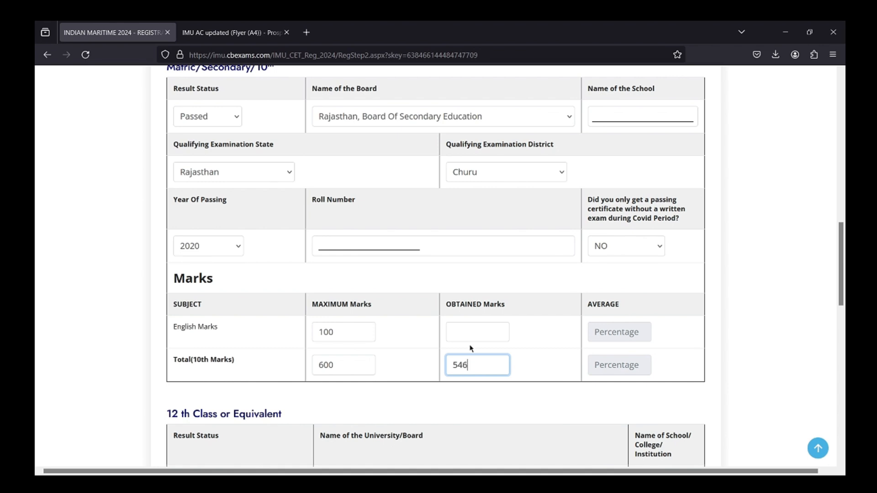
{"action": "left_click", "coordinate": [476, 332]}
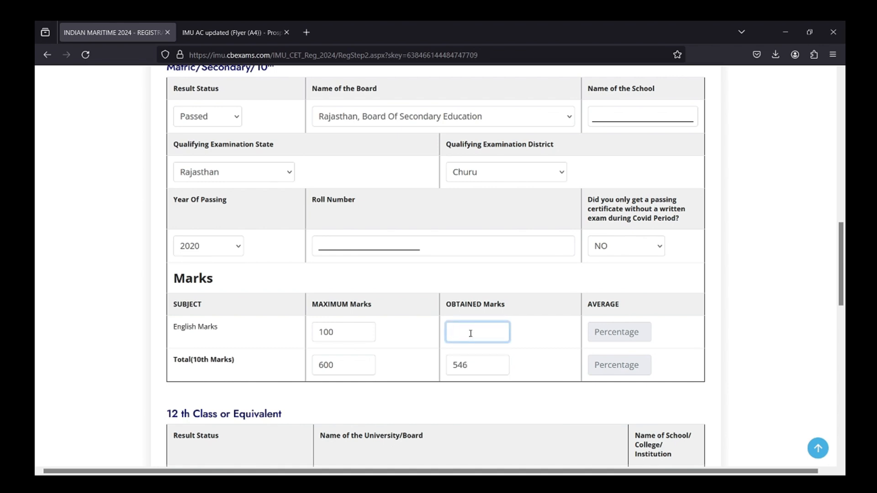
{"action": "left_click", "coordinate": [477, 332]}
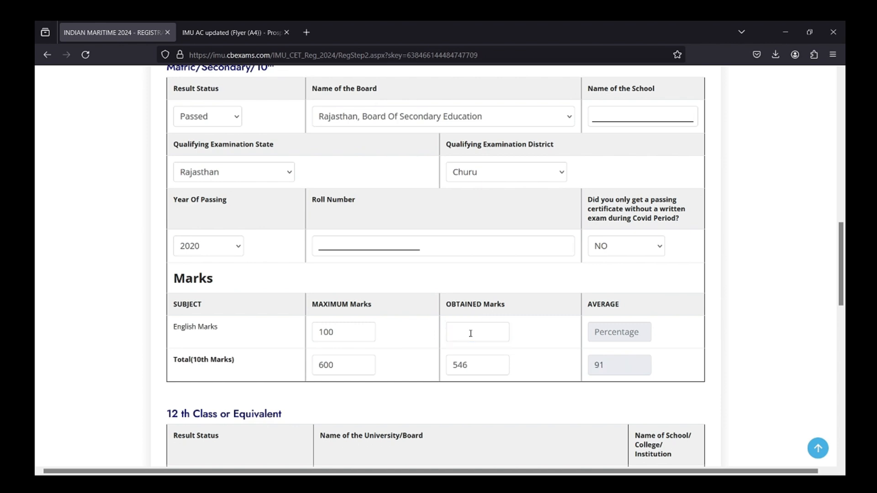
{"action": "left_click", "coordinate": [476, 332]}
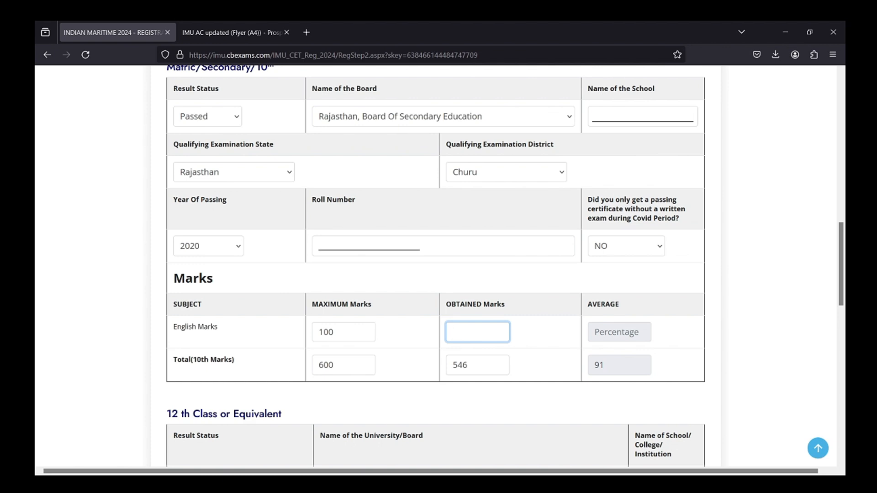
{"action": "type", "text": "99"}
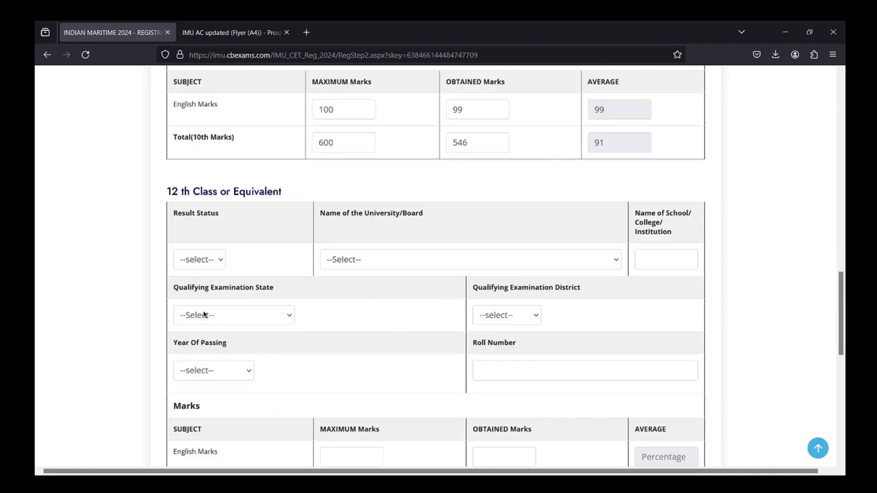
Mark the 12th result Passed, open the board list, and correct the 10th school name.
{"action": "left_click", "coordinate": [199, 259]}
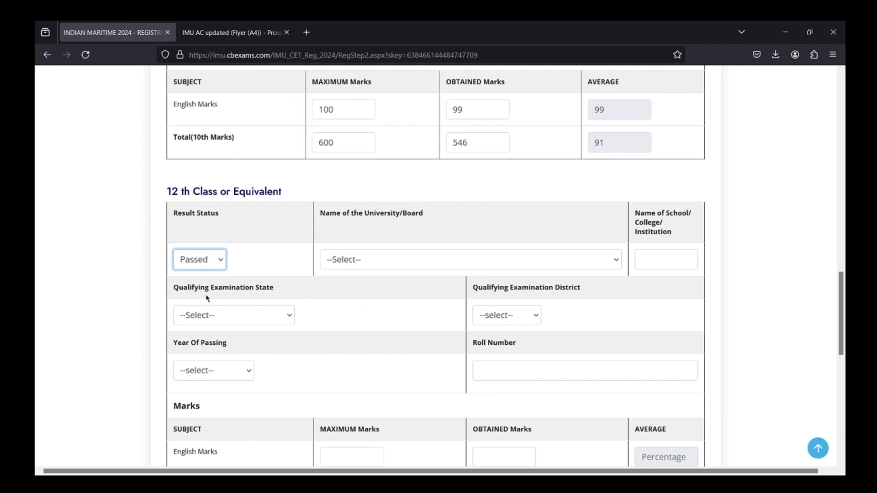
{"action": "left_click", "coordinate": [468, 259]}
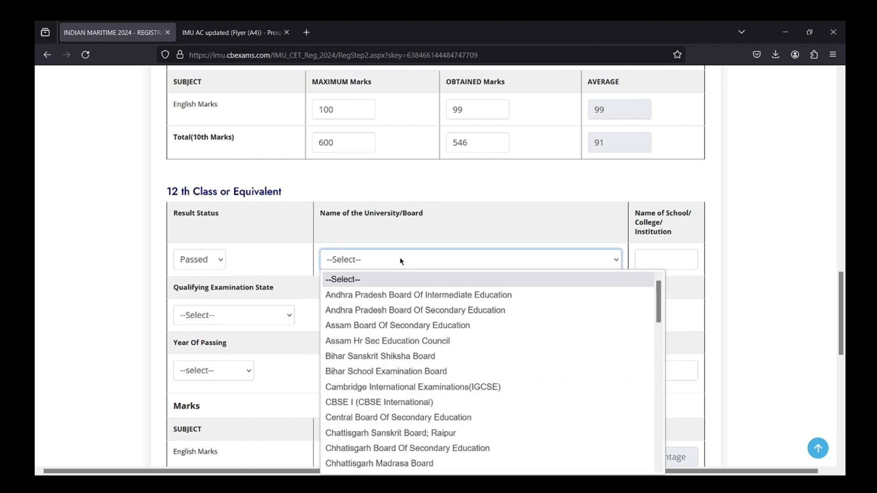
{"action": "left_click", "coordinate": [470, 259]}
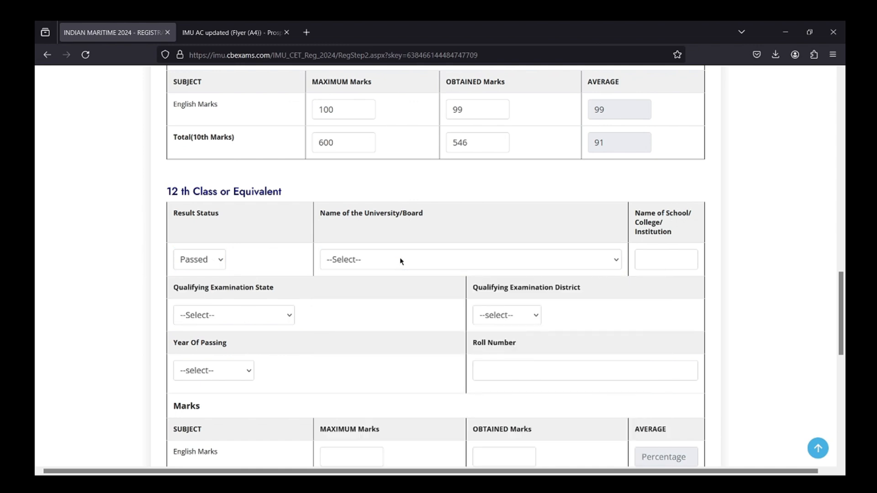
{"action": "left_click", "coordinate": [469, 259]}
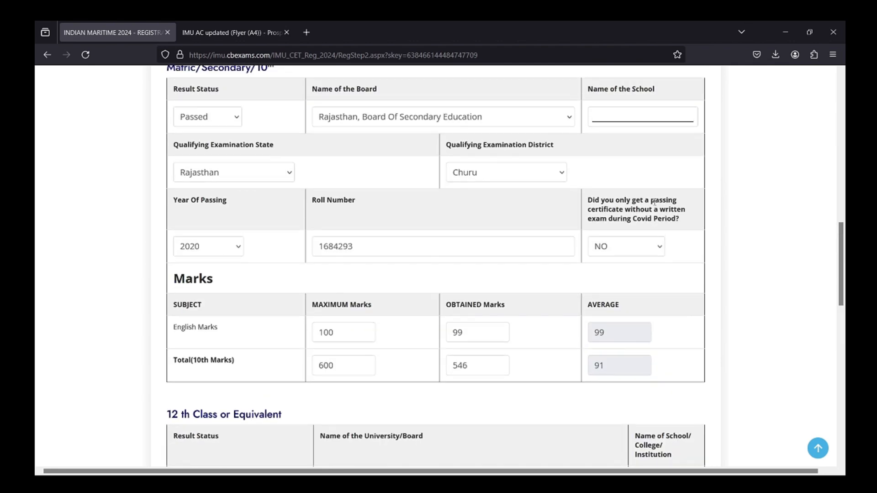
{"action": "left_click", "coordinate": [642, 115]}
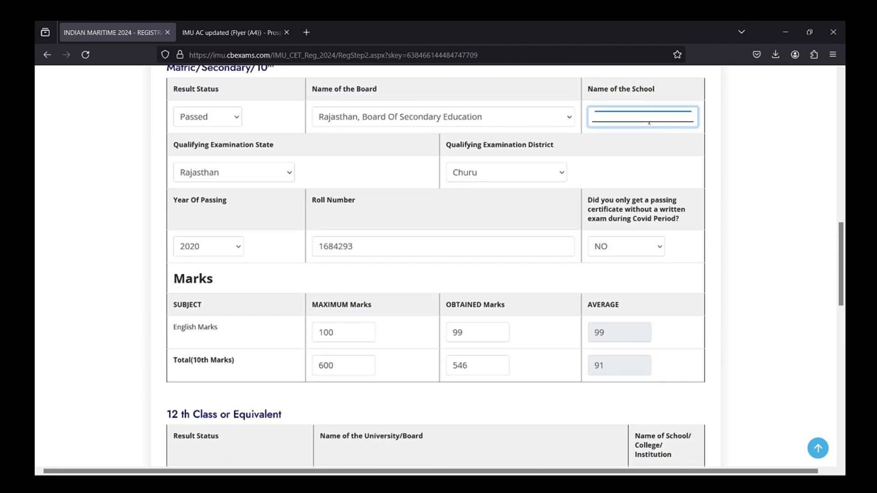
Enter the 12th school name, state Rajasthan, district Churu, passing year 2022 and roll number.
{"action": "scroll", "scroll_direction": "down", "scroll_amount": 3}
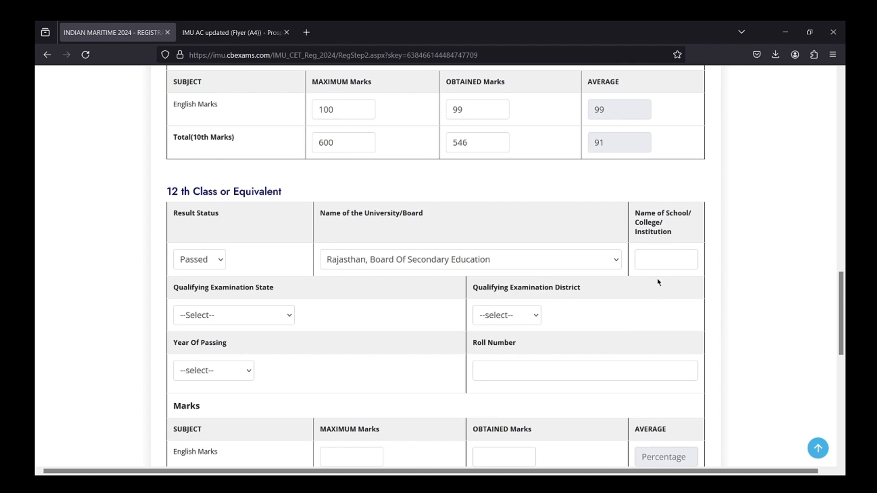
{"action": "left_click", "coordinate": [665, 258]}
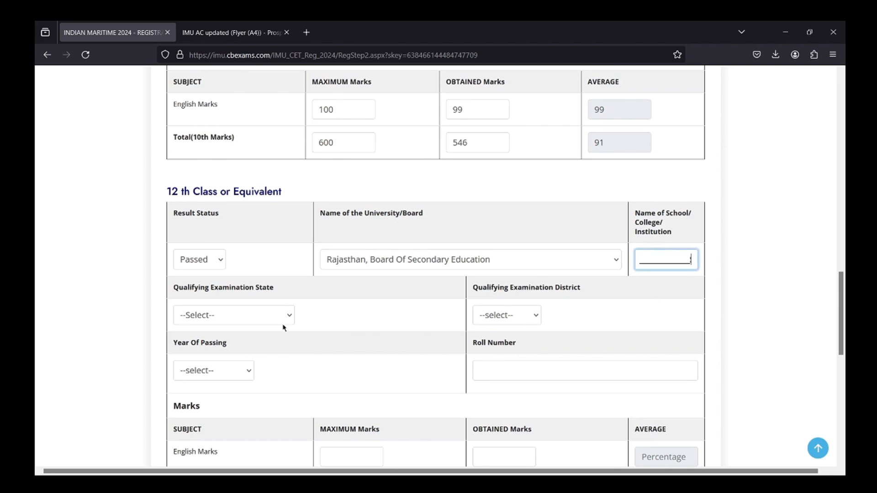
{"action": "left_click", "coordinate": [234, 315]}
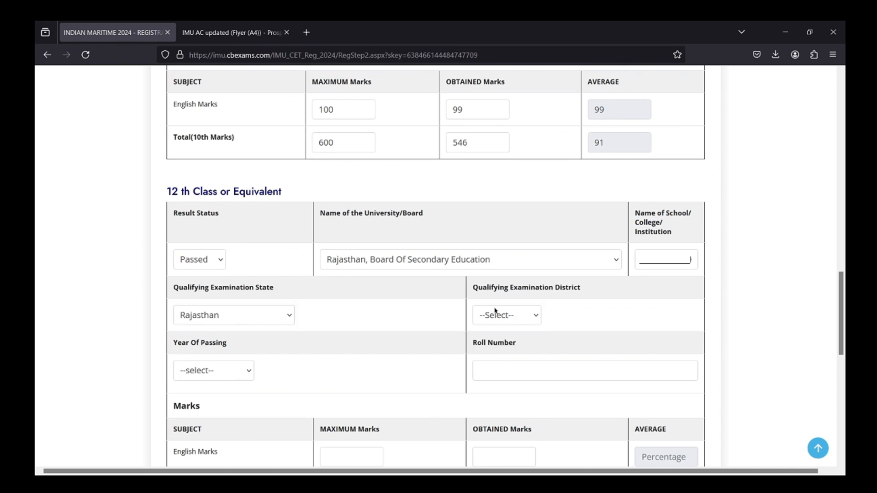
{"action": "left_click", "coordinate": [505, 315]}
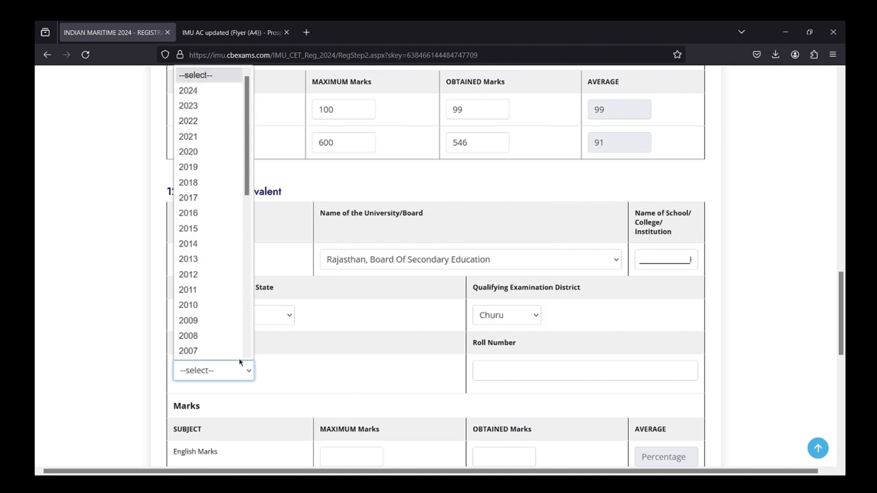
{"action": "left_click", "coordinate": [187, 120]}
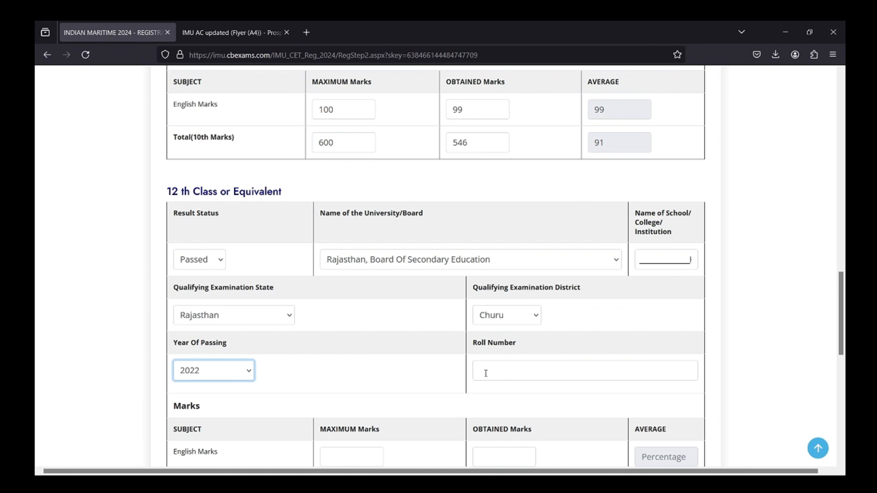
{"action": "left_click", "coordinate": [584, 370]}
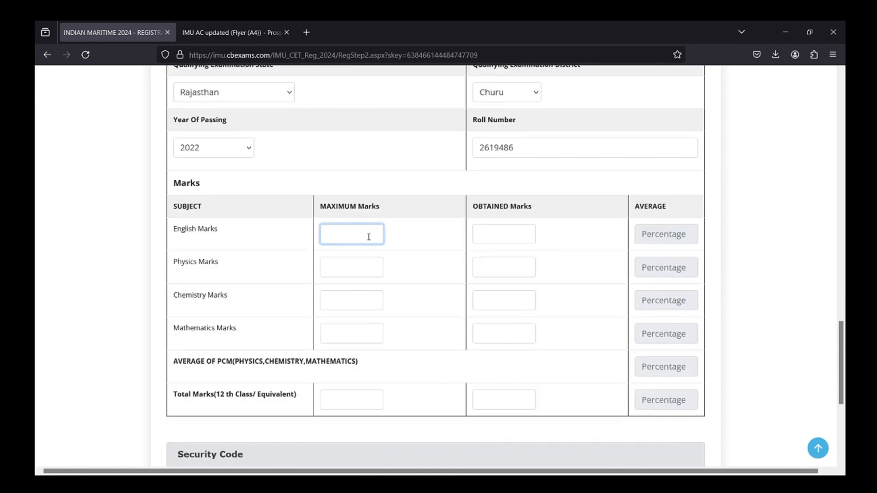
Fill the 12th subject maximum and obtained marks (100, 100, 76, 64).
{"action": "type", "text": "100"}
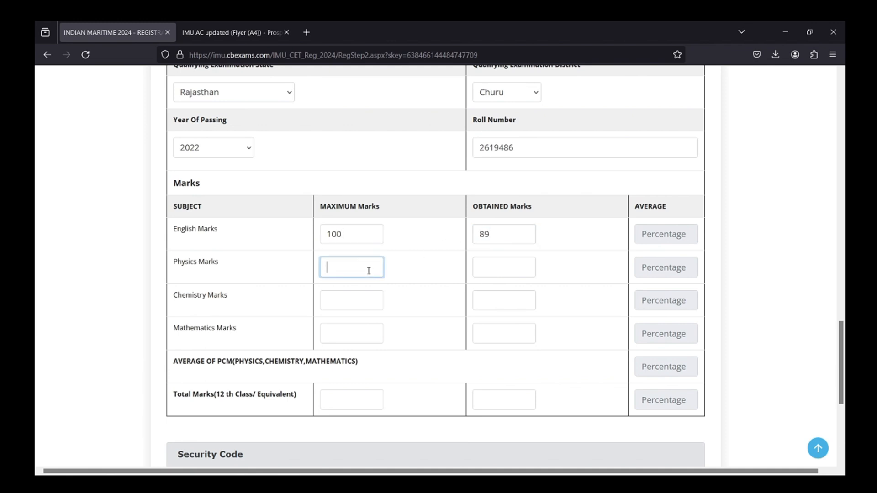
{"action": "type", "text": "100"}
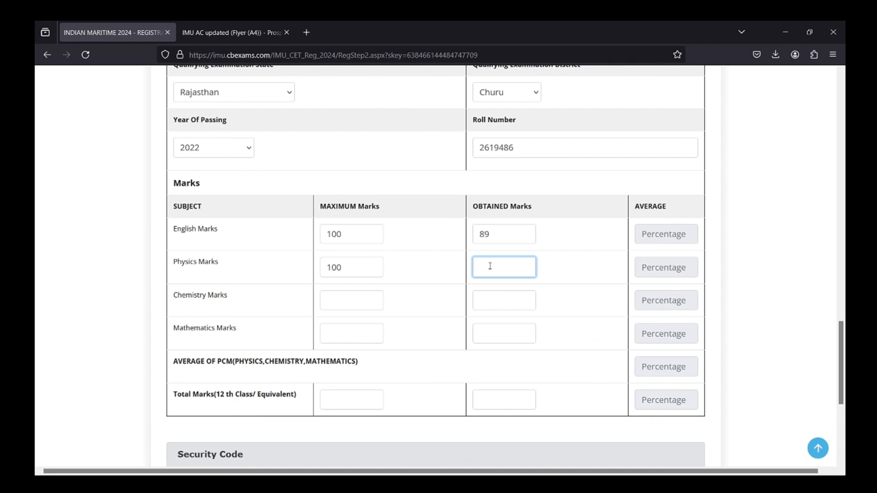
{"action": "left_click", "coordinate": [665, 233]}
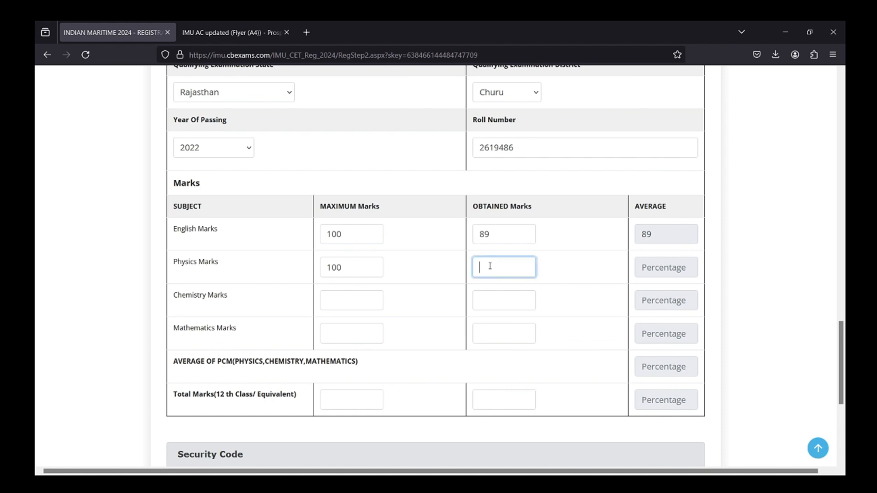
{"action": "type", "text": "100"}
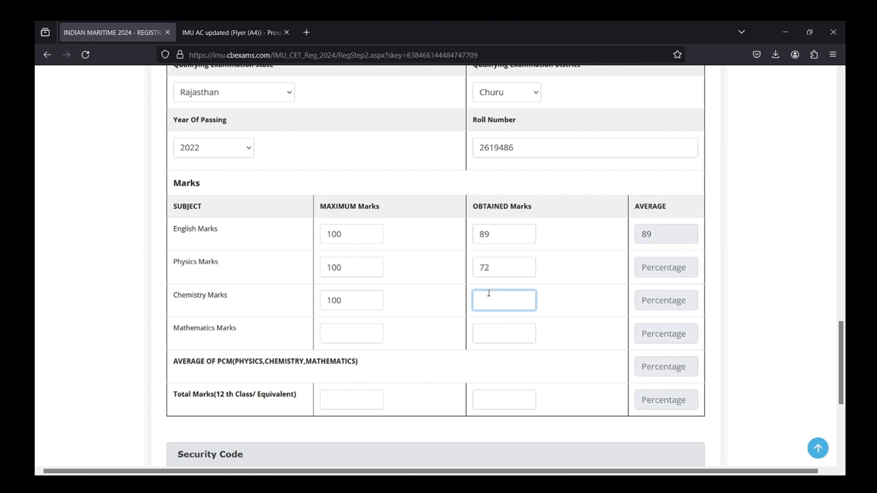
{"action": "type", "text": "76"}
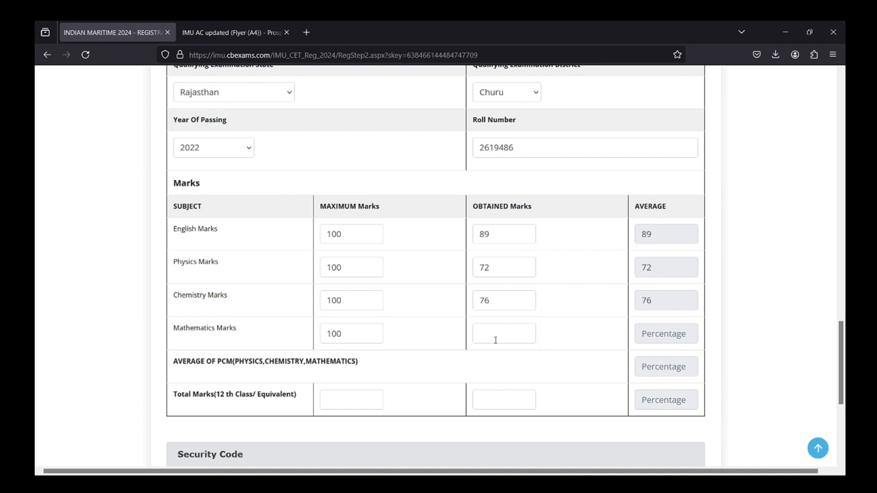
{"action": "type", "text": "64"}
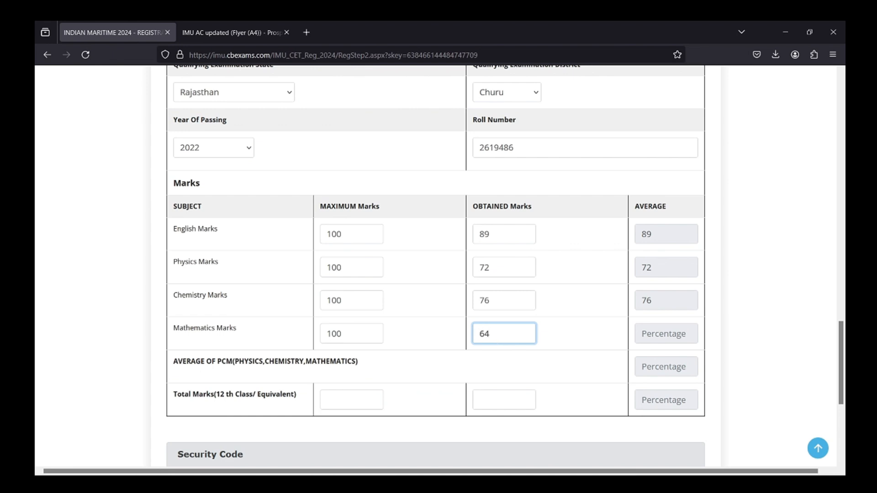
Enter the 12th total marks as 368 out of 500 (73.6%).
{"action": "left_click", "coordinate": [351, 399]}
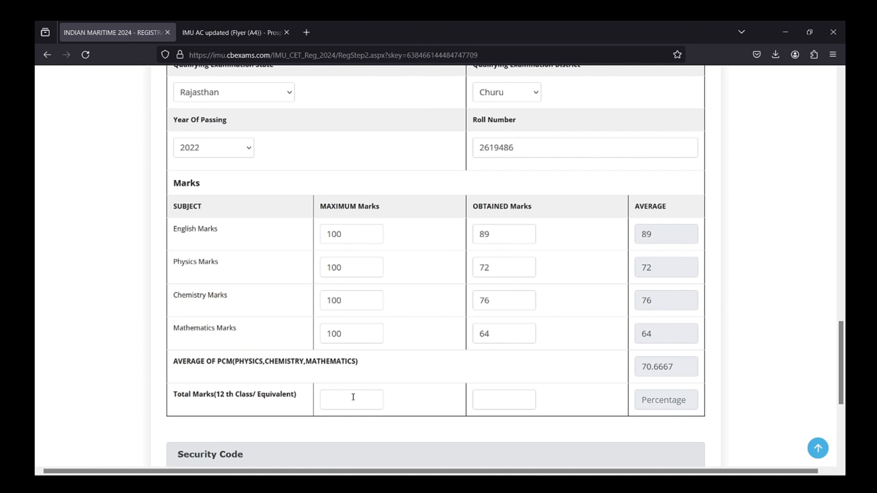
{"action": "type", "text": "4"}
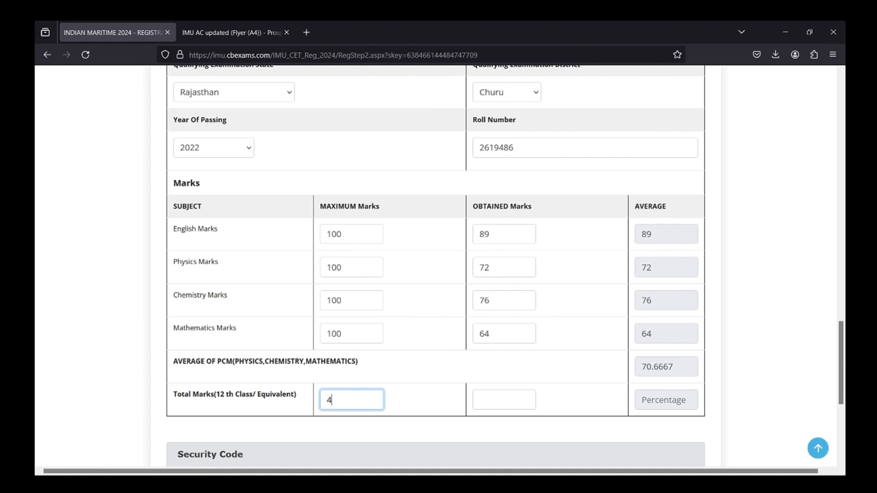
{"action": "type", "text": "5"}
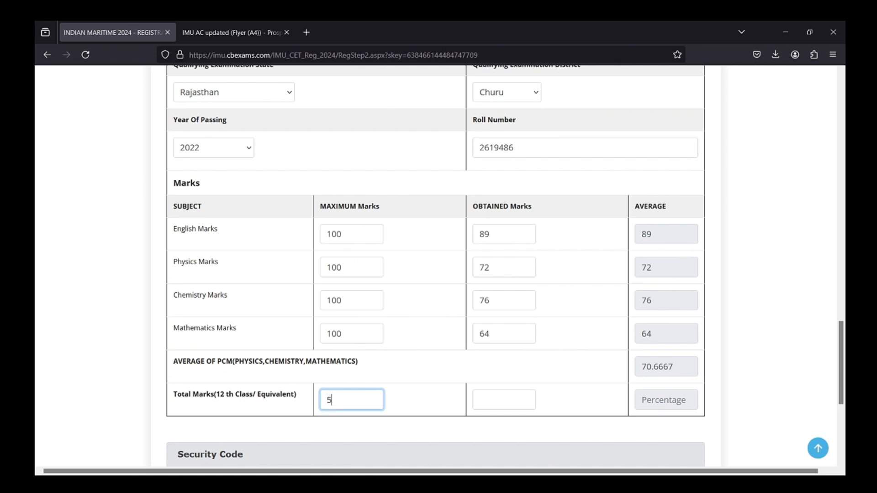
{"action": "type", "text": "00"}
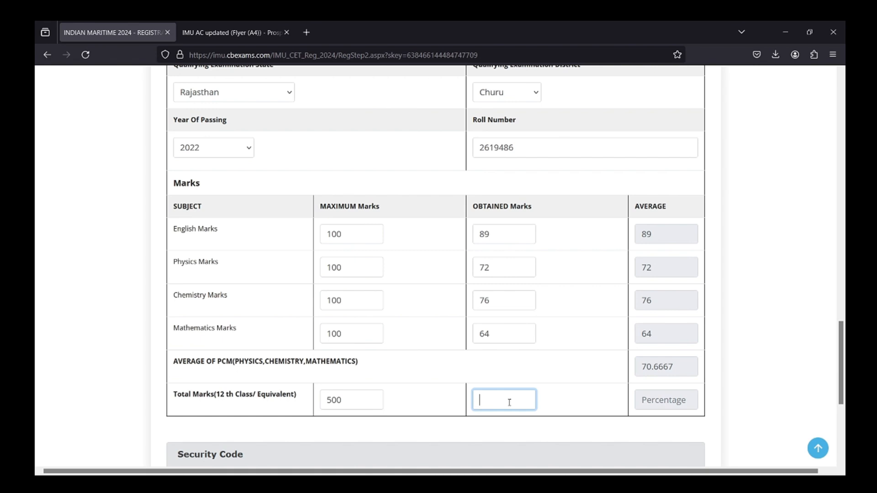
{"action": "type", "text": "3"}
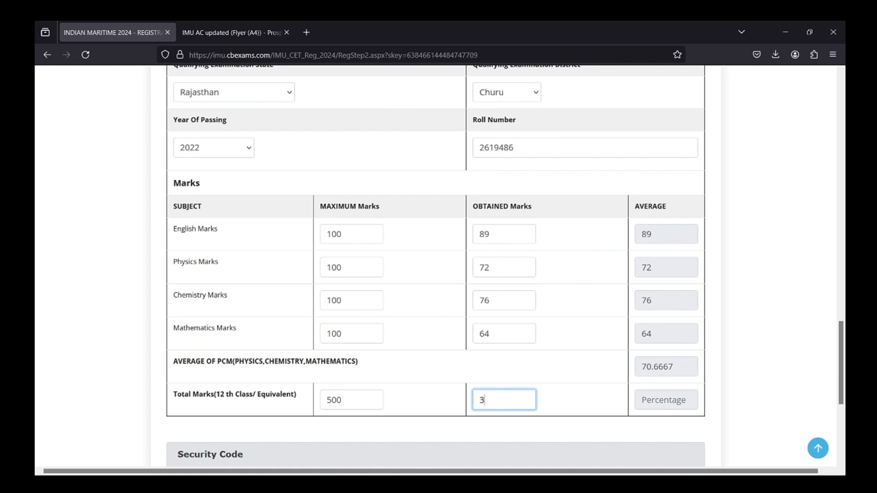
{"action": "key", "text": "Backspace"}
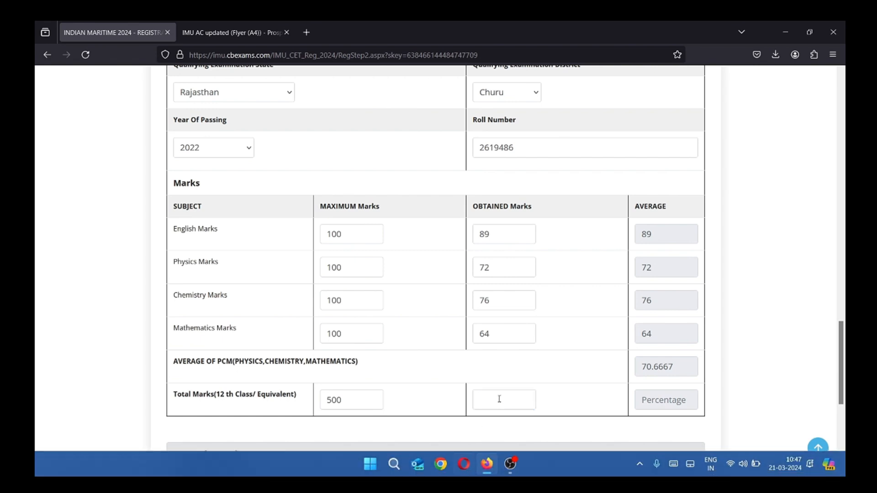
{"action": "type", "text": "368"}
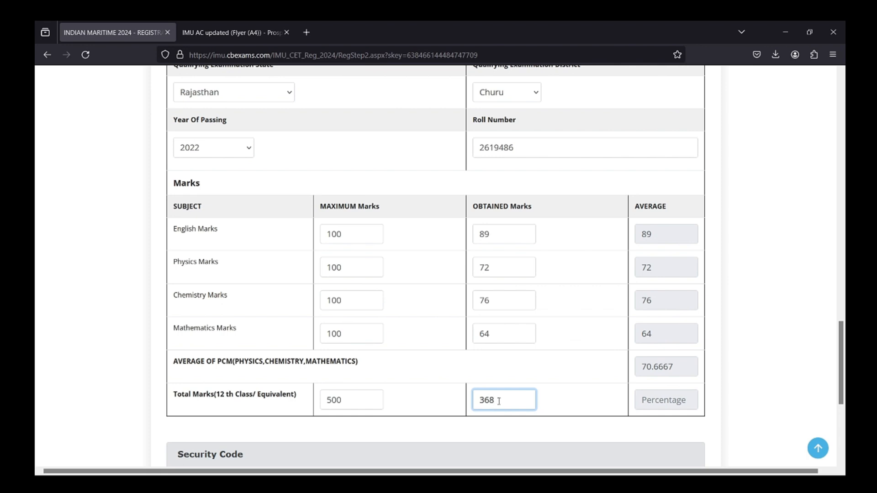
Enter security code JZP and submit the academic details form.
{"action": "left_click", "coordinate": [525, 427]}
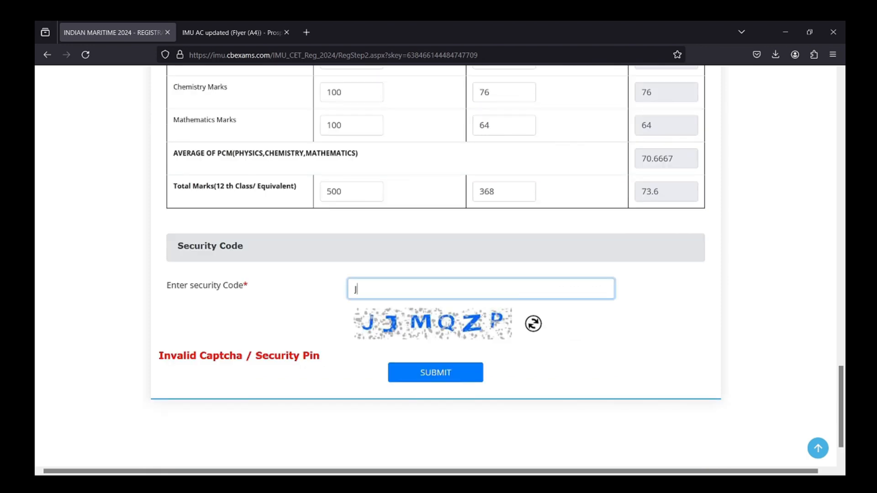
{"action": "type", "text": "JMQ"}
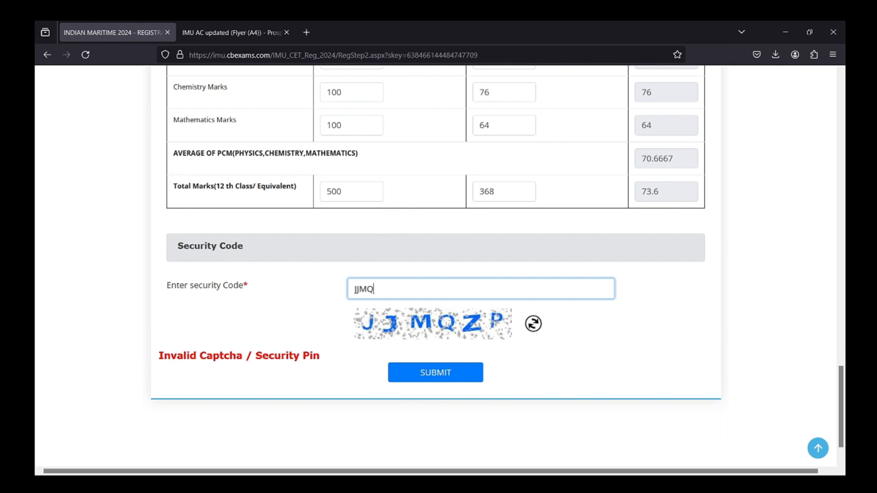
{"action": "type", "text": "ZP"}
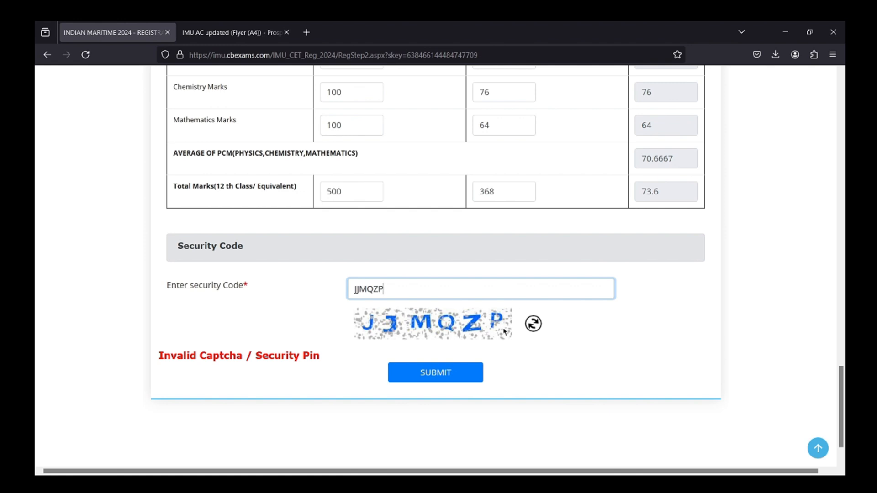
{"action": "left_click", "coordinate": [435, 372]}
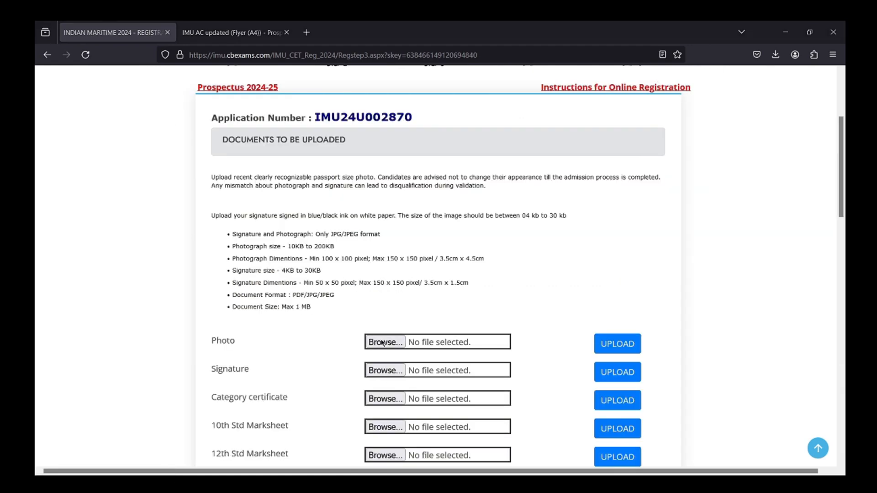
Upload Photo.jpg as the photo and Caste Certificate.pdf as the category certificate.
{"action": "left_click", "coordinate": [385, 341]}
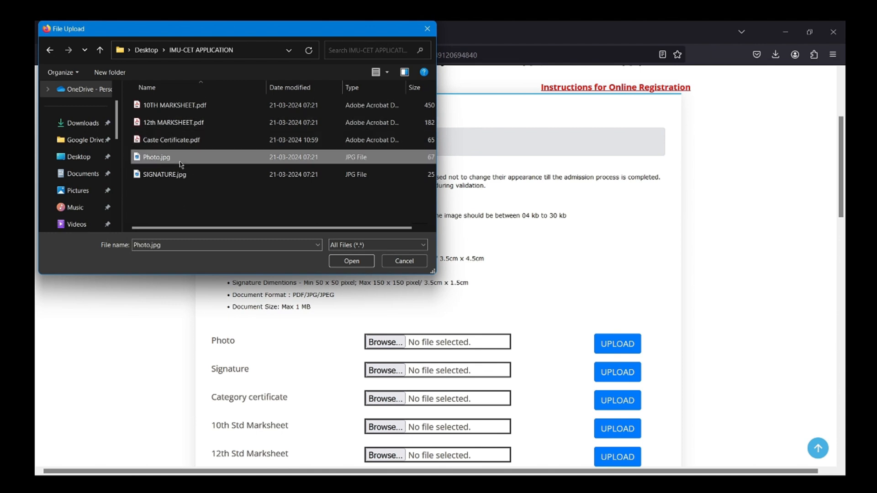
{"action": "left_click", "coordinate": [350, 261]}
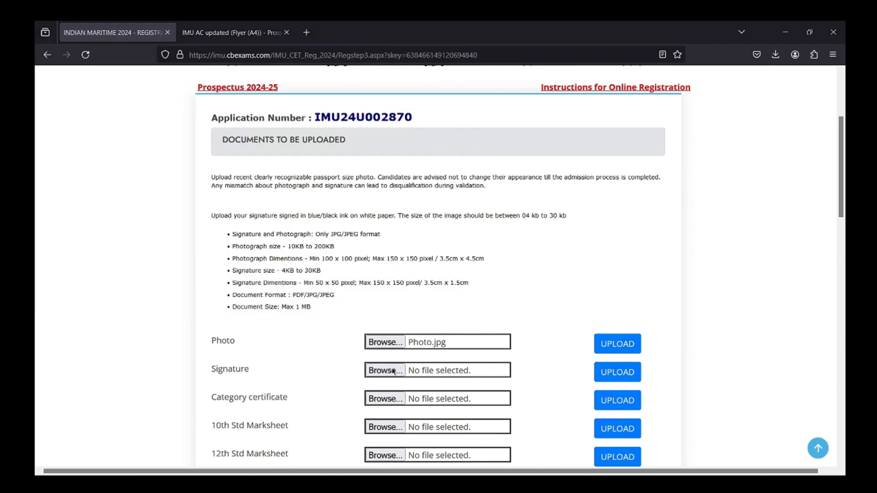
{"action": "left_click", "coordinate": [384, 369]}
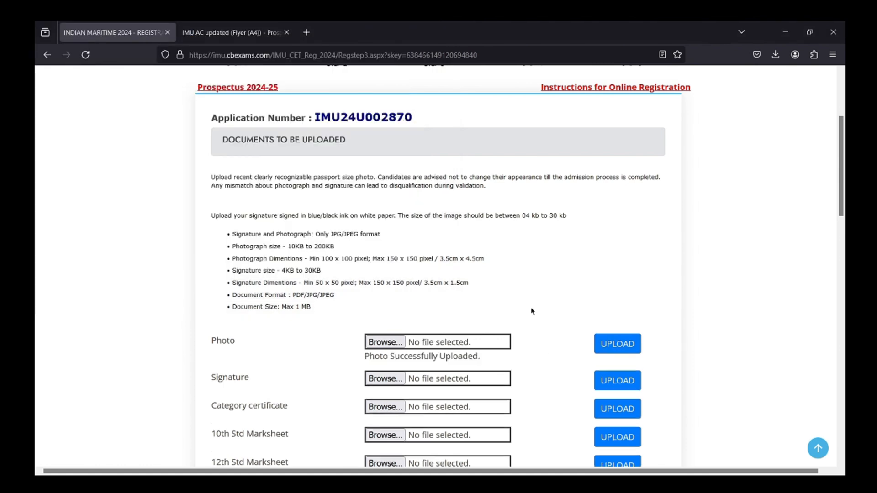
{"action": "left_click", "coordinate": [384, 378]}
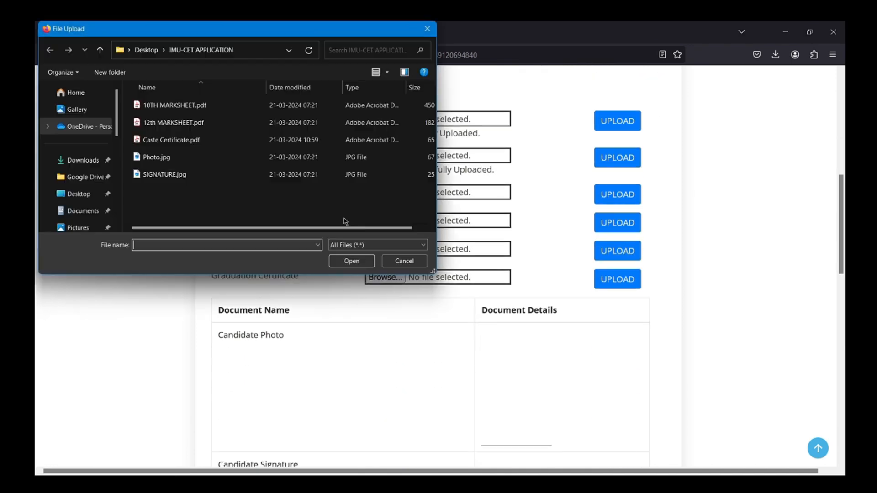
{"action": "left_click", "coordinate": [170, 140]}
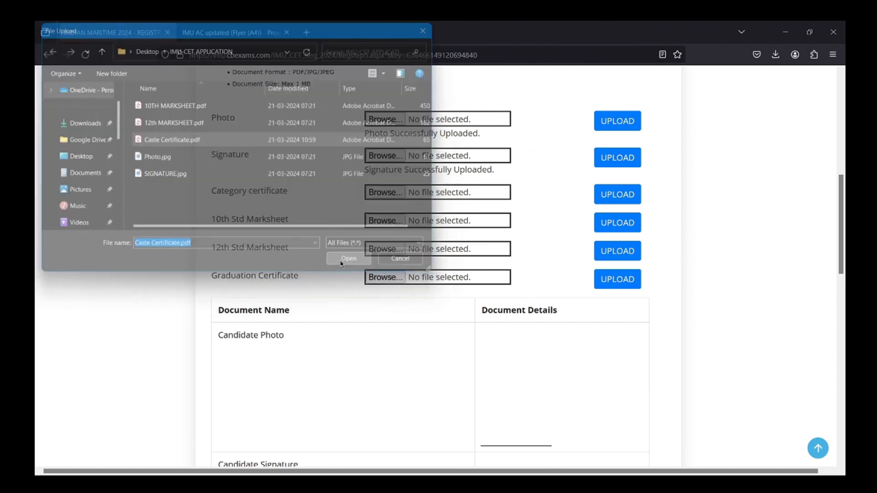
{"action": "left_click", "coordinate": [348, 257]}
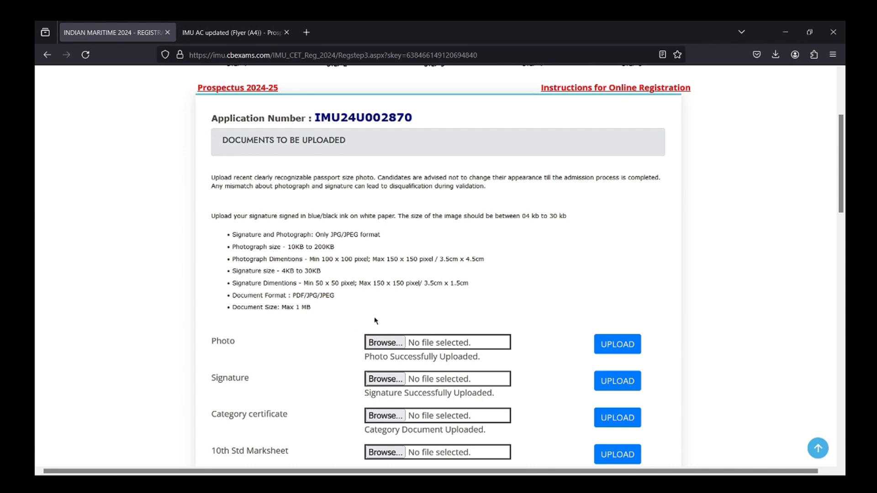
Upload the 10th marksheet and select 12th MARKSHEET.pdf for upload.
{"action": "scroll", "scroll_direction": "down", "scroll_amount": 3}
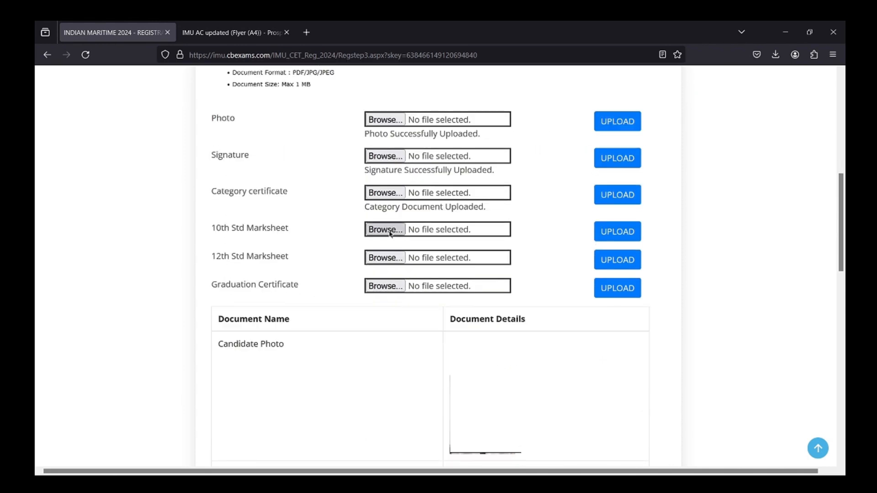
{"action": "left_click", "coordinate": [384, 229]}
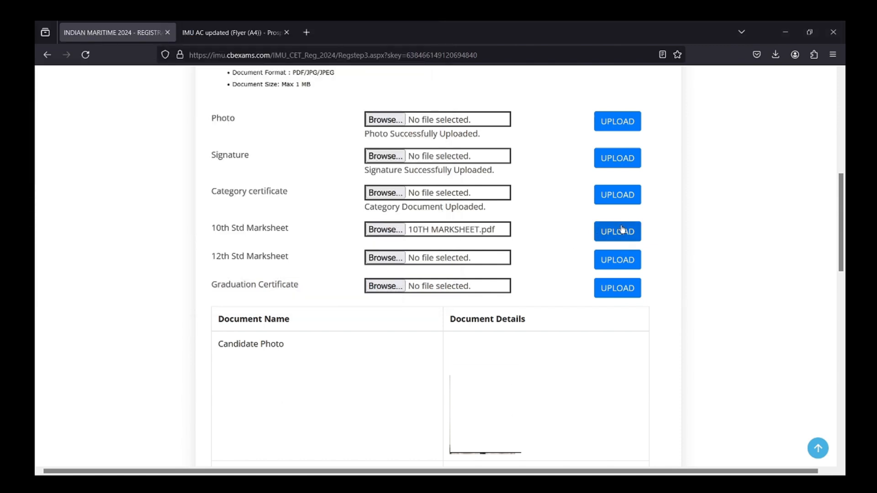
{"action": "left_click", "coordinate": [617, 232]}
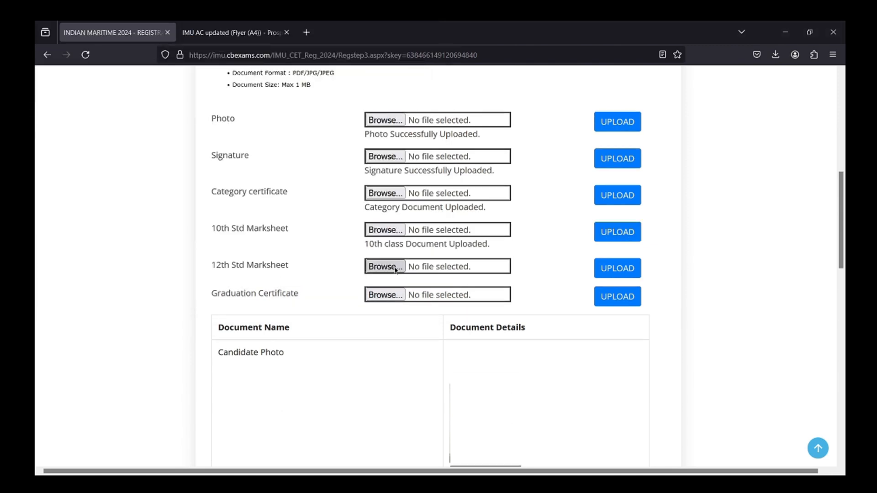
{"action": "left_click", "coordinate": [384, 266]}
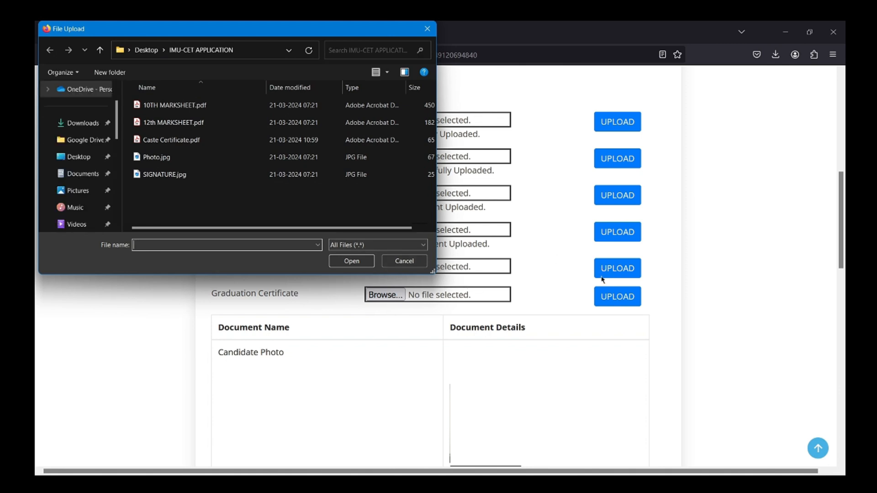
{"action": "left_click", "coordinate": [173, 122]}
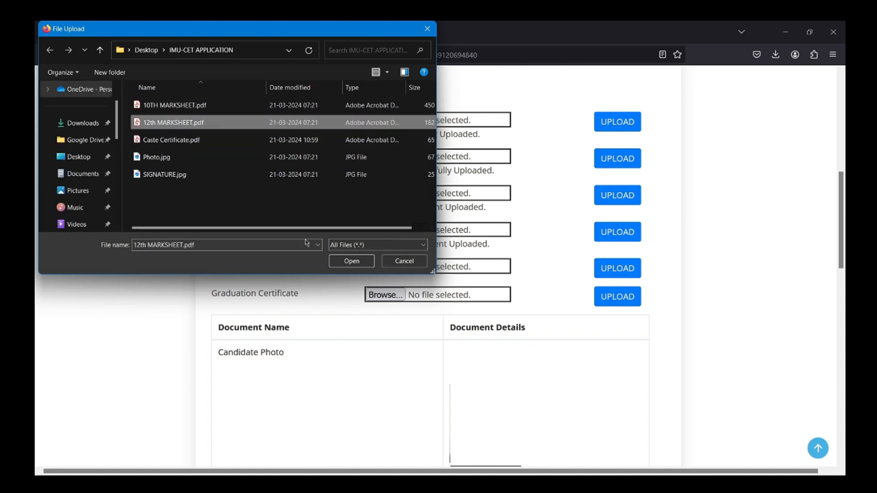
{"action": "left_click", "coordinate": [351, 262]}
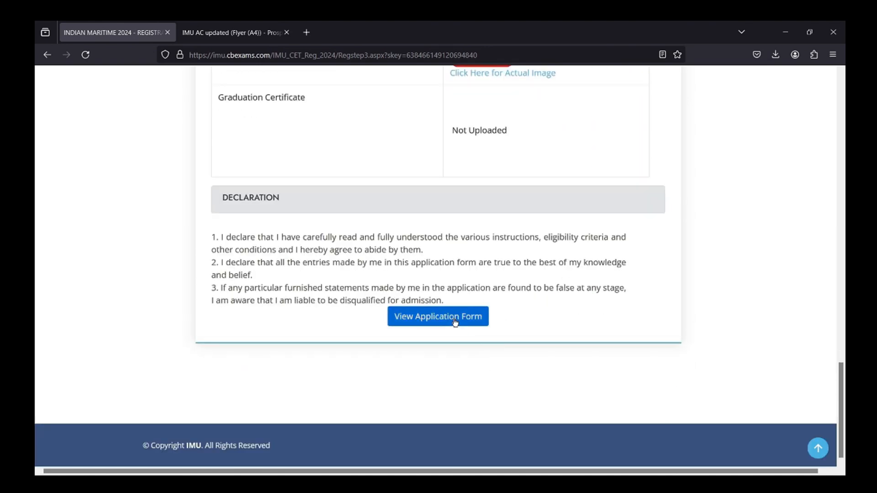
Submit documents, pay the ₹1,000 fee by Razorpay UPI QR, and accept the thank-you notice.
{"action": "left_click", "coordinate": [438, 316]}
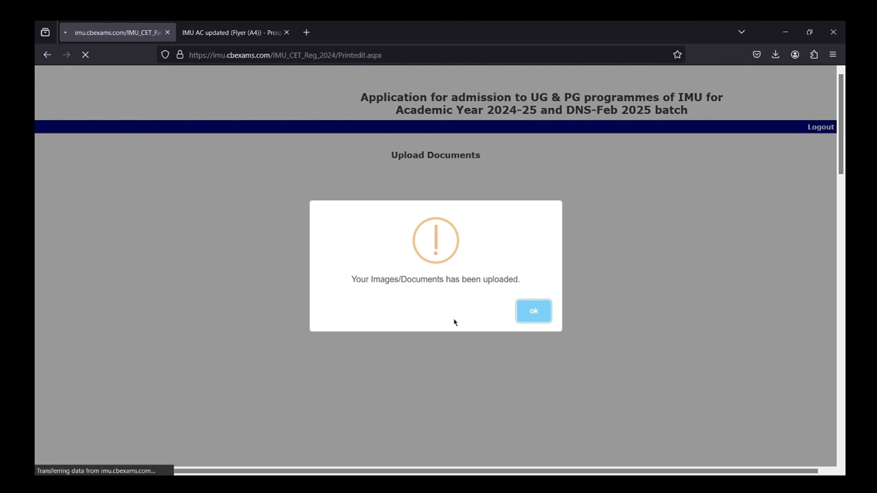
{"action": "left_click", "coordinate": [531, 311]}
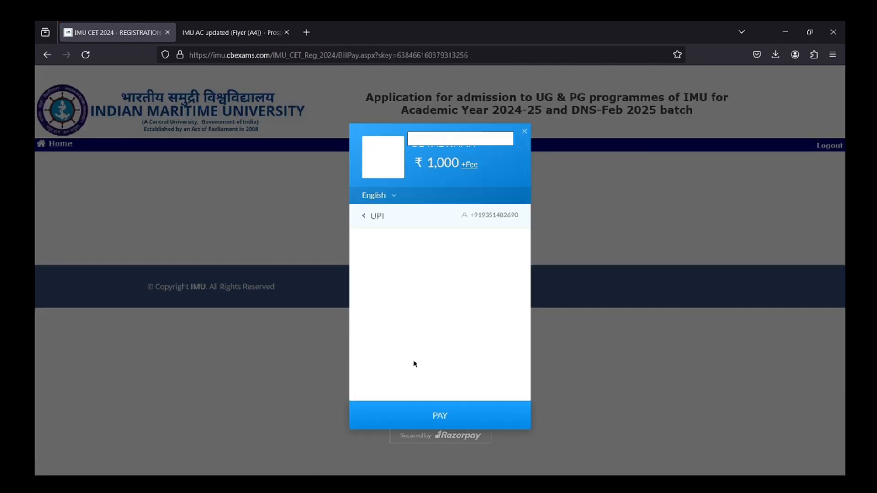
{"action": "left_click", "coordinate": [377, 216]}
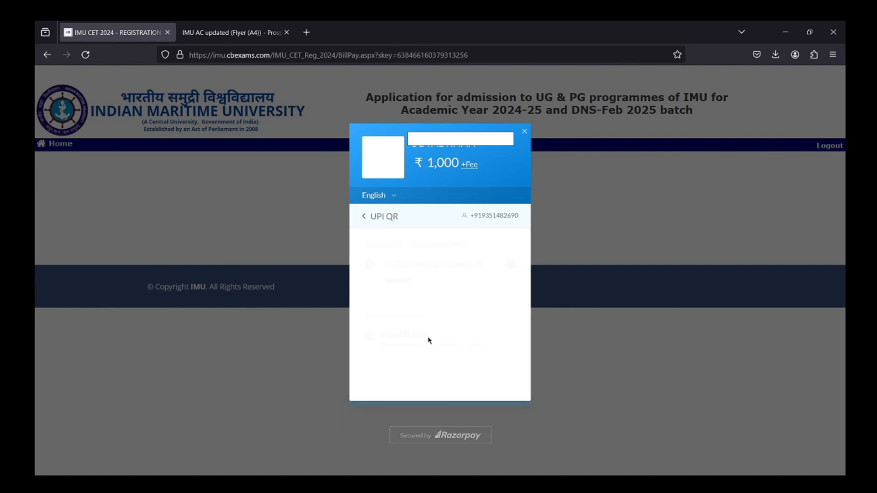
{"action": "left_click", "coordinate": [468, 164]}
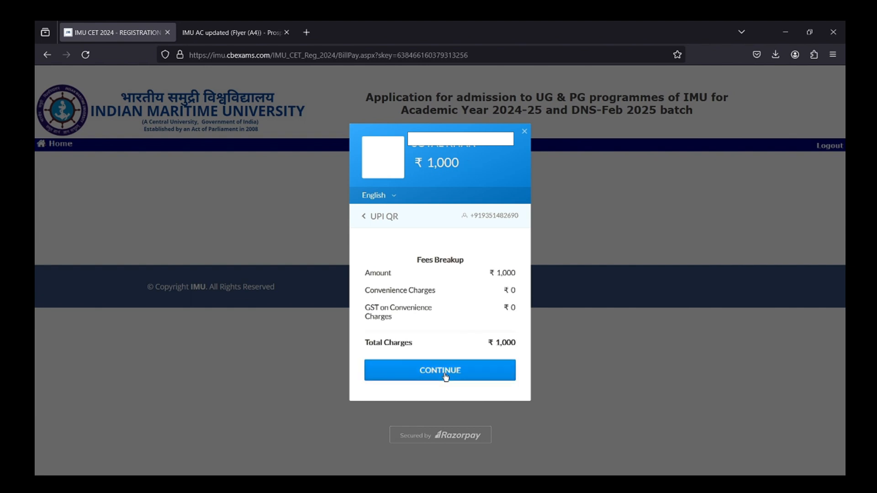
{"action": "left_click", "coordinate": [440, 370]}
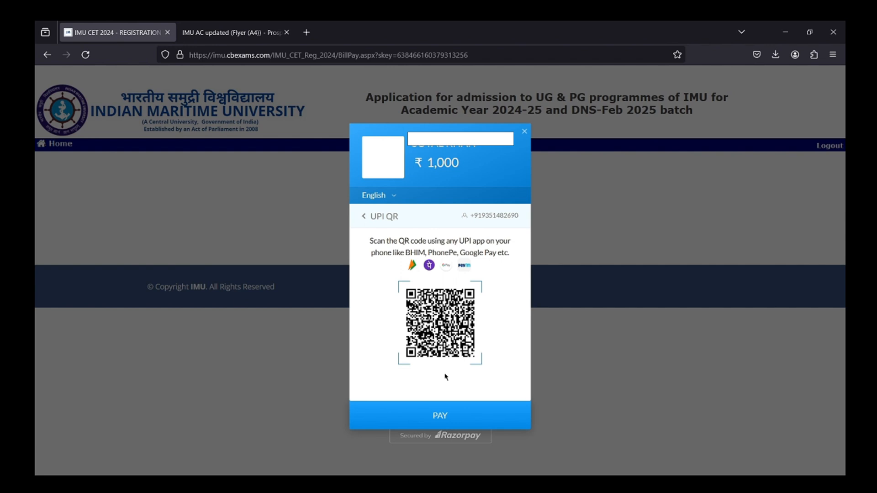
{"action": "left_click", "coordinate": [523, 131]}
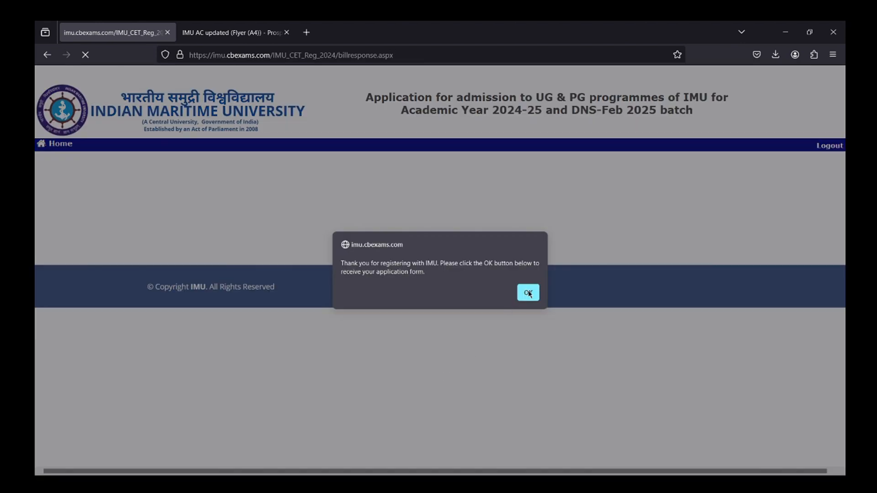
{"action": "left_click", "coordinate": [526, 292]}
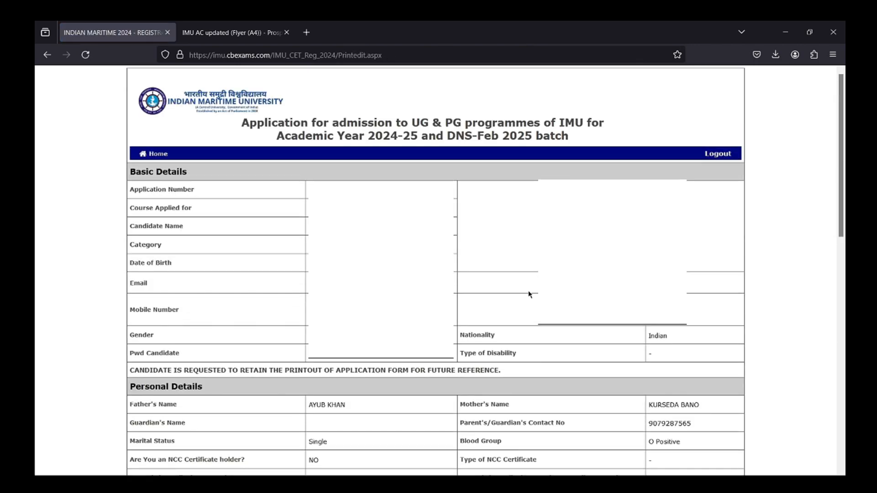
Save the application form as a PDF in the IMU-CET APPLICATION folder, then return home.
{"action": "scroll", "scroll_direction": "down", "scroll_amount": 3}
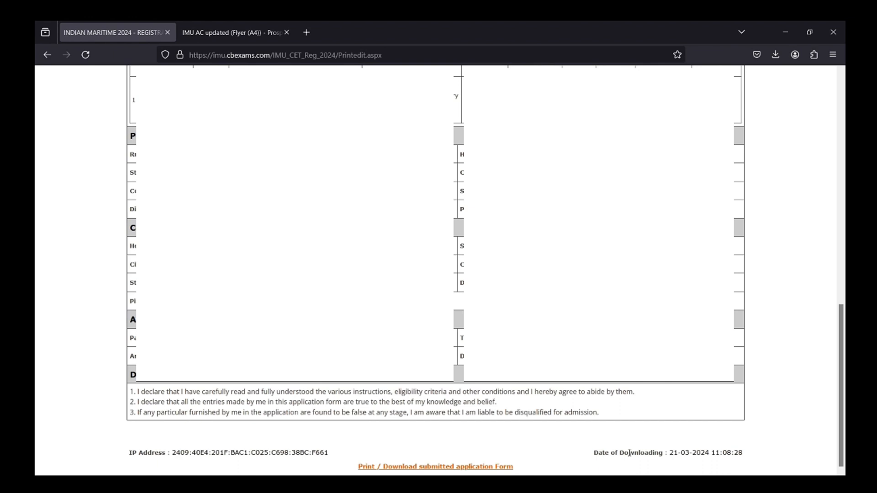
{"action": "left_click", "coordinate": [434, 467]}
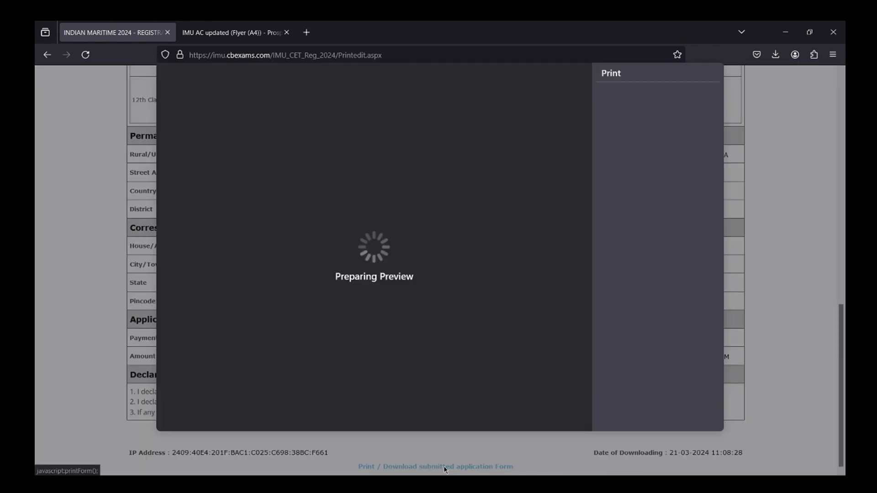
{"action": "left_click", "coordinate": [657, 111]}
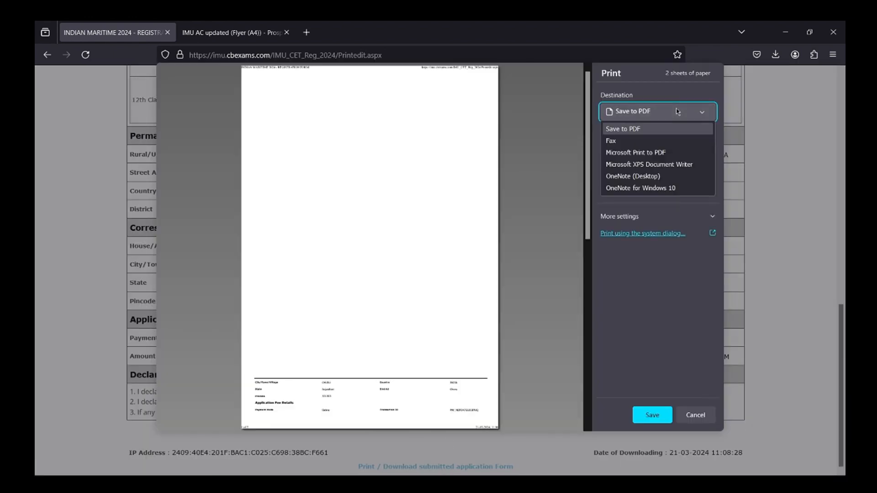
{"action": "left_click", "coordinate": [622, 129]}
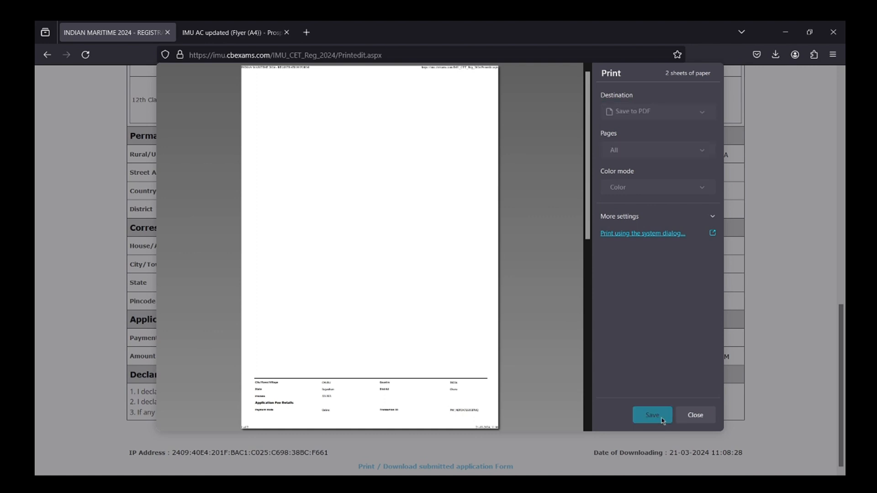
{"action": "left_click", "coordinate": [651, 415]}
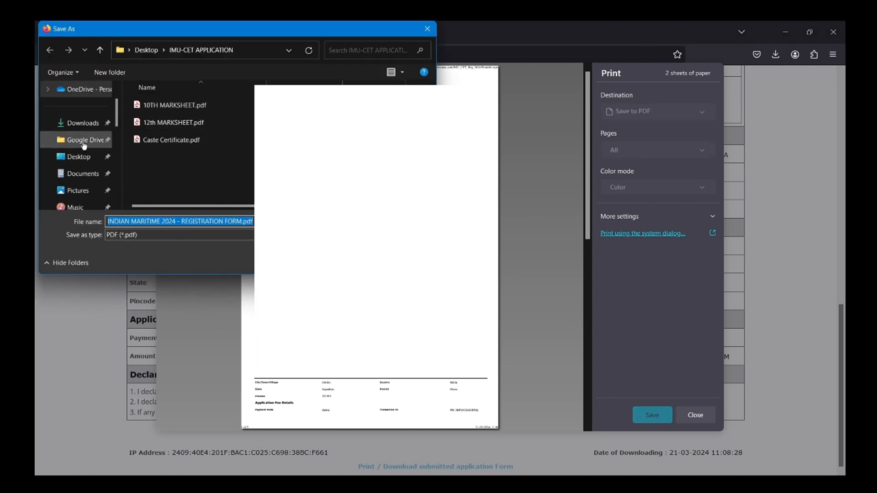
{"action": "left_click", "coordinate": [650, 415]}
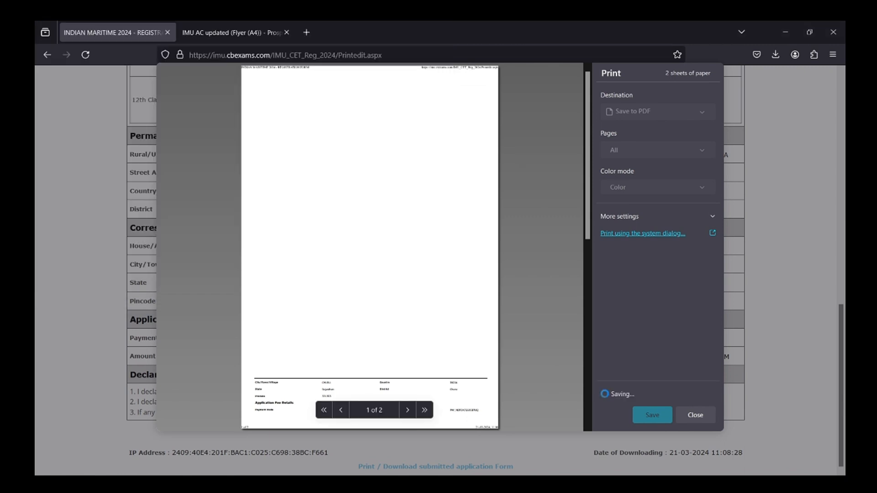
{"action": "left_click", "coordinate": [694, 415]}
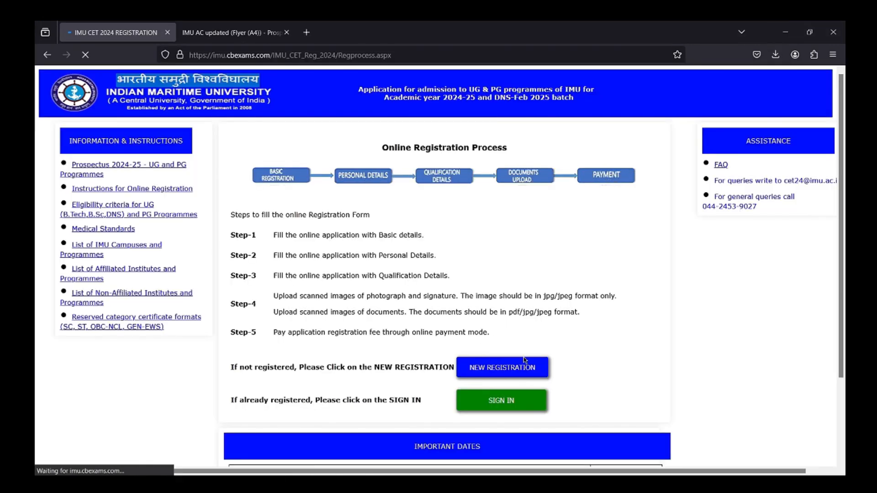
Open the registered-applicant sign-in page without logging in, then switch to the prospectus PDF.
{"action": "left_click", "coordinate": [500, 400]}
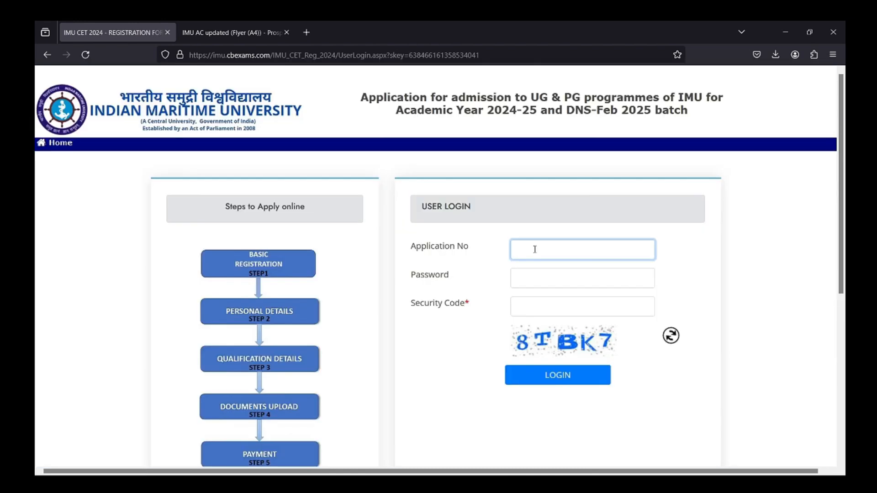
{"action": "left_click", "coordinate": [581, 278]}
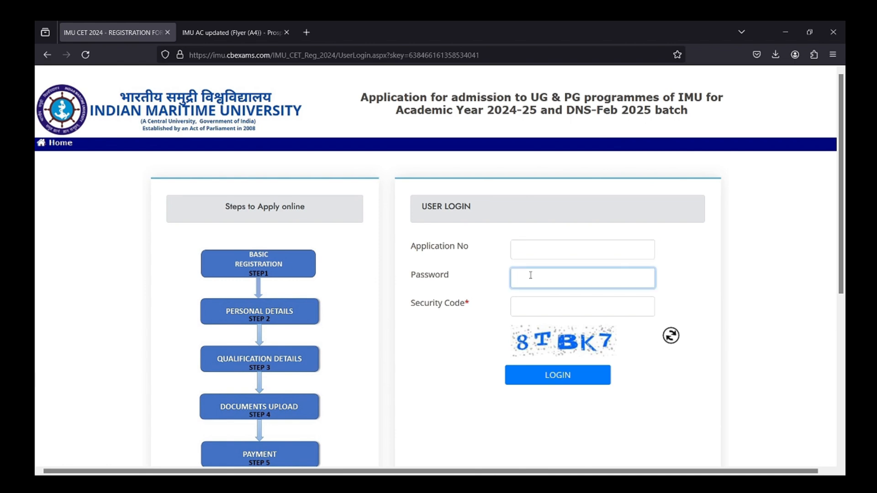
{"action": "left_click", "coordinate": [581, 306]}
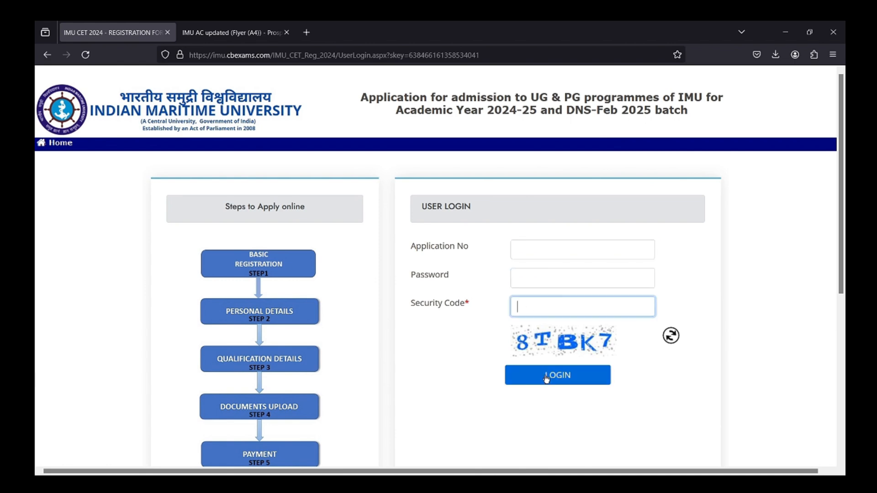
{"action": "scroll", "scroll_direction": "down", "scroll_amount": 3}
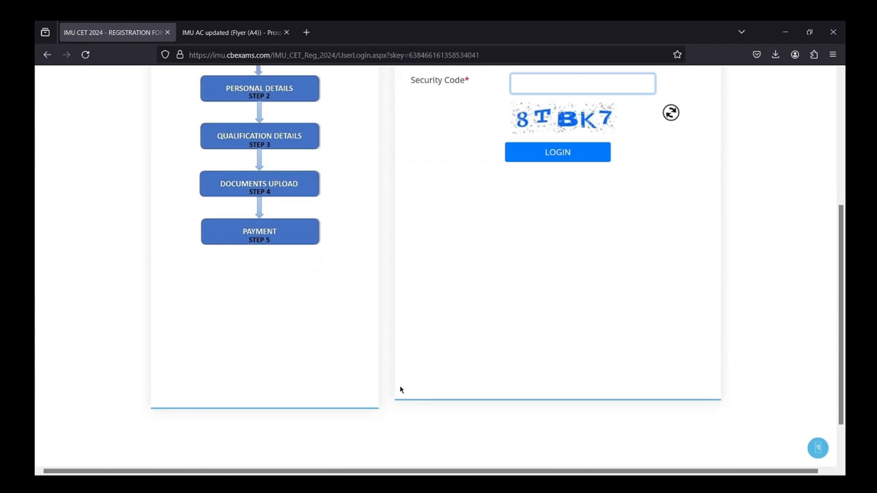
{"action": "left_click", "coordinate": [234, 32]}
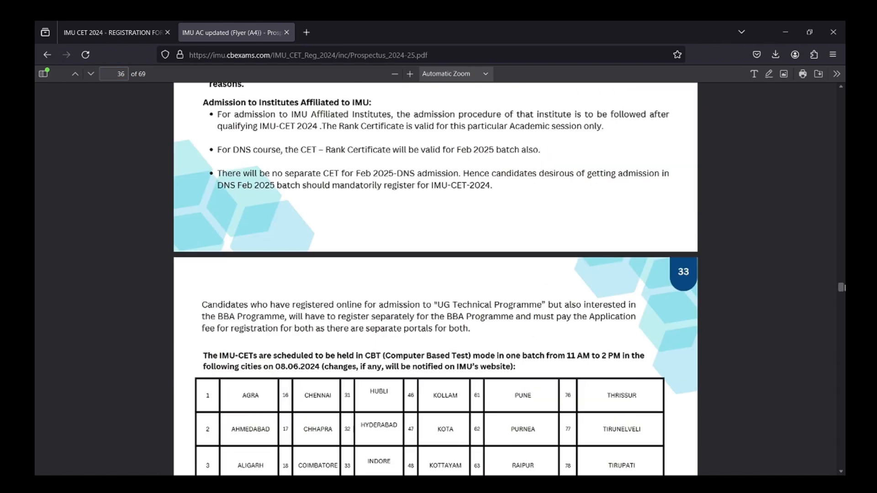
Skim prospectus pages 36–37 on exam rules, then return to the IMU CET 2024 registration page.
{"action": "scroll", "scroll_direction": "down", "scroll_amount": 3}
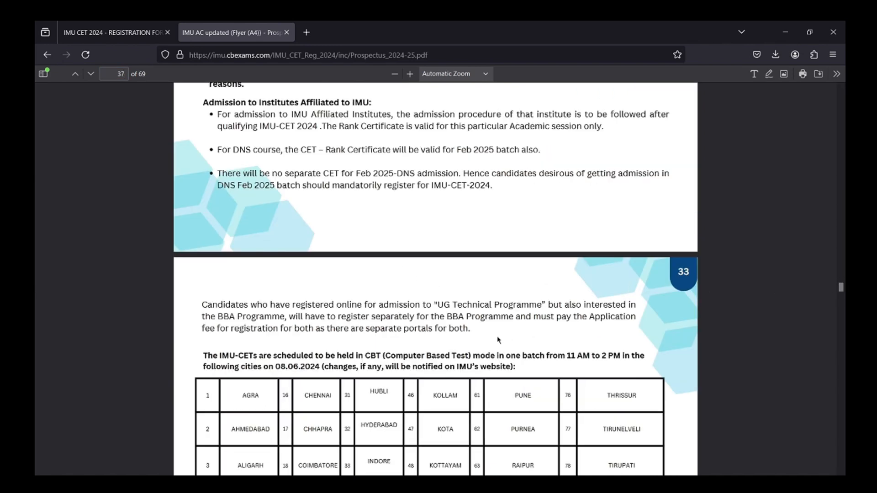
{"action": "scroll", "scroll_direction": "down", "scroll_amount": 3}
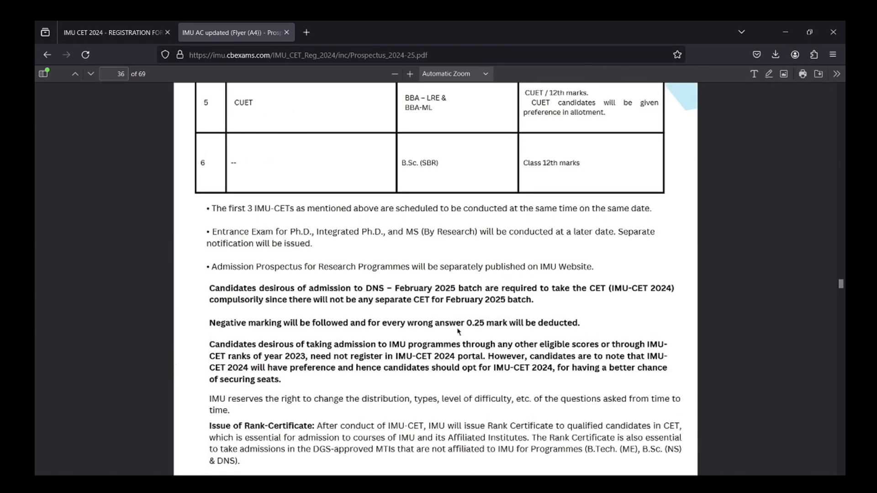
{"action": "left_click", "coordinate": [112, 32]}
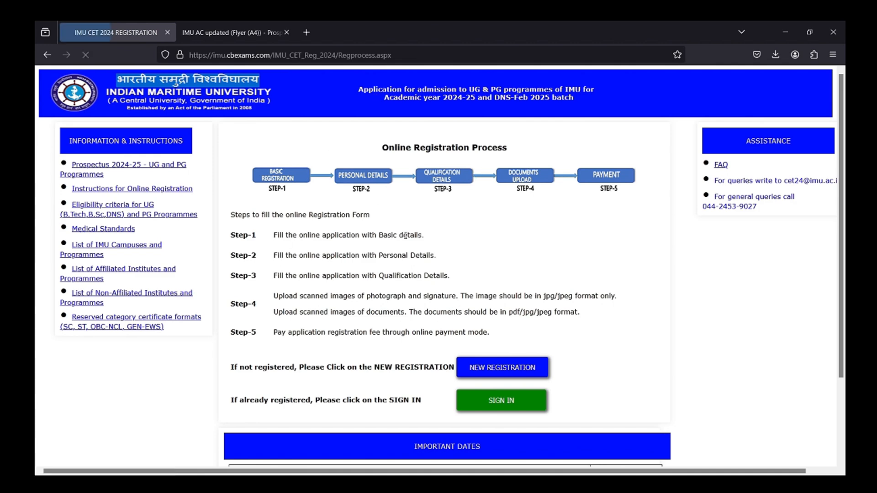
{"action": "left_click", "coordinate": [85, 54]}
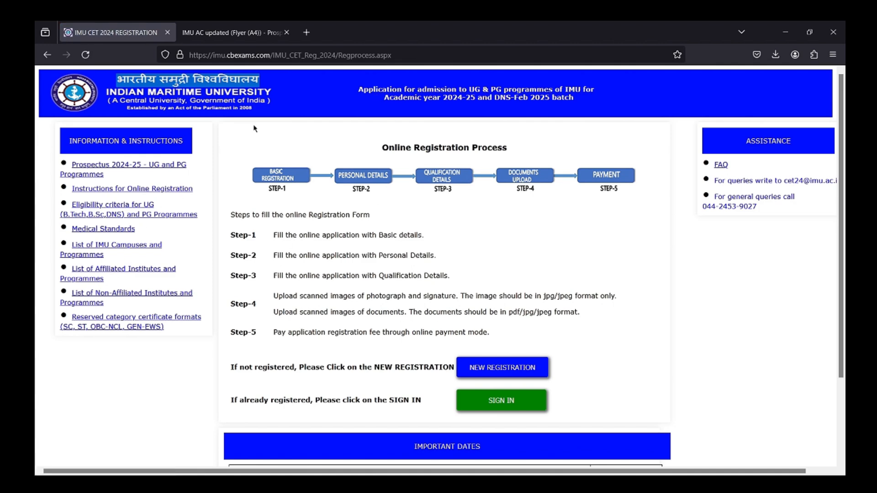